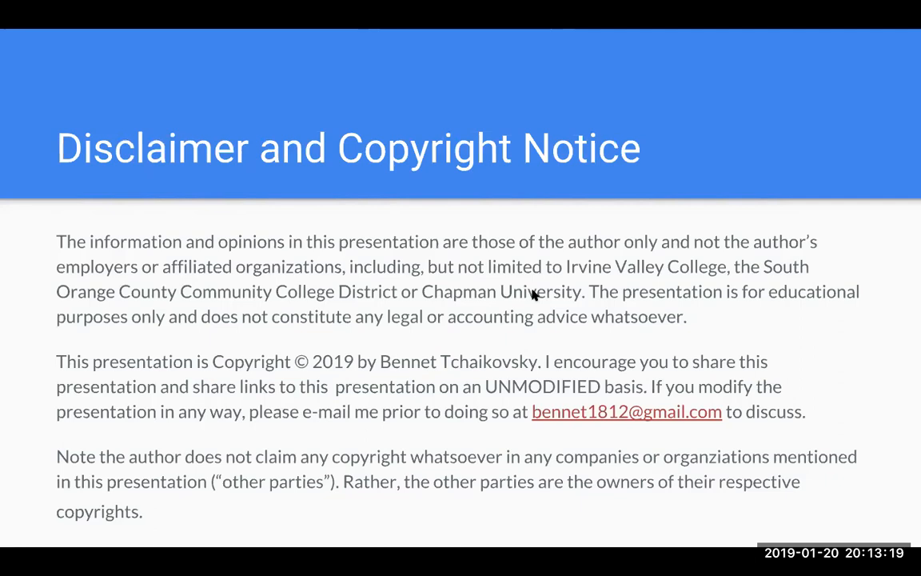
mouse_move(532, 336)
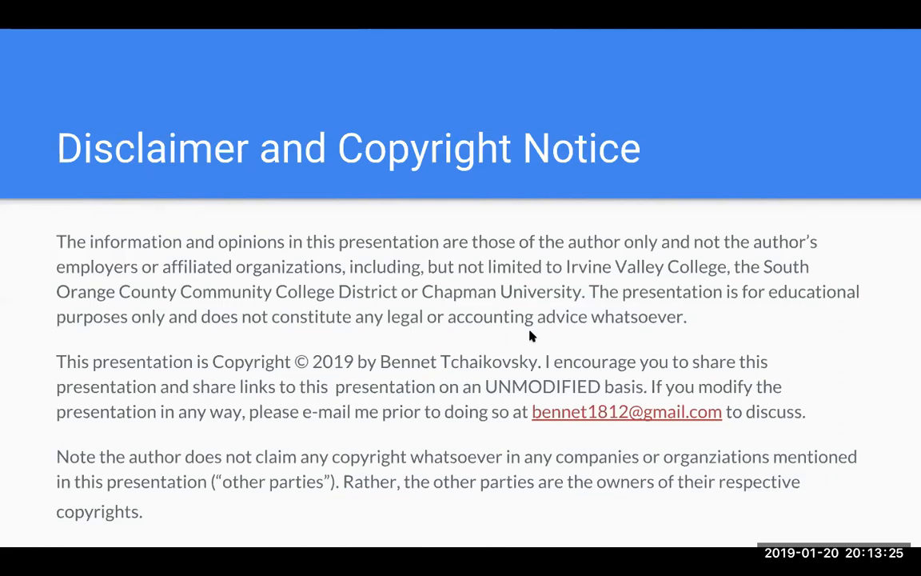
mouse_move(535, 339)
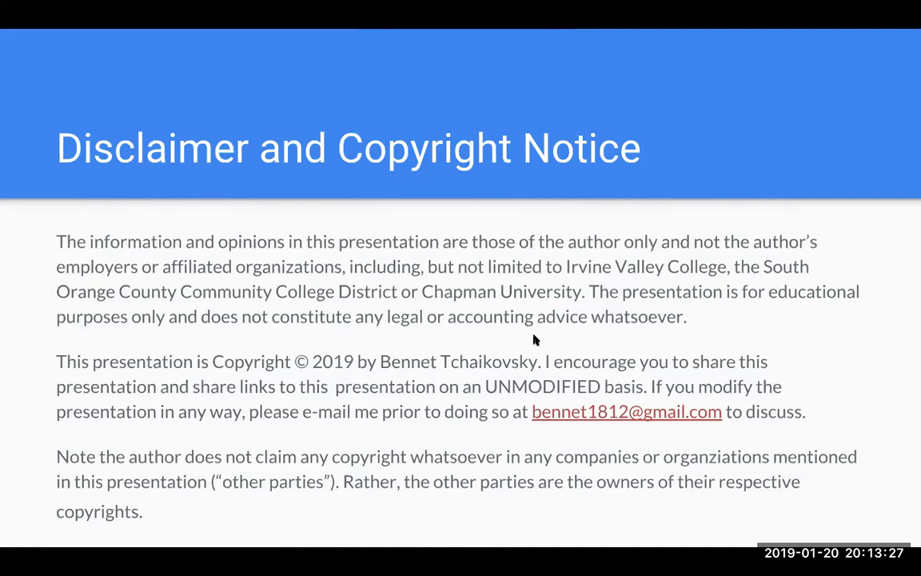
mouse_move(526, 375)
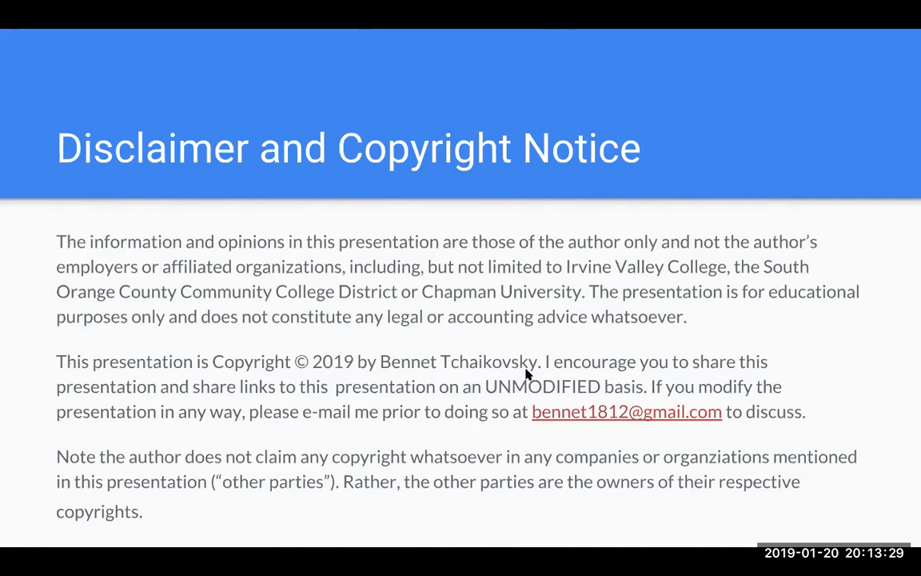
mouse_move(448, 370)
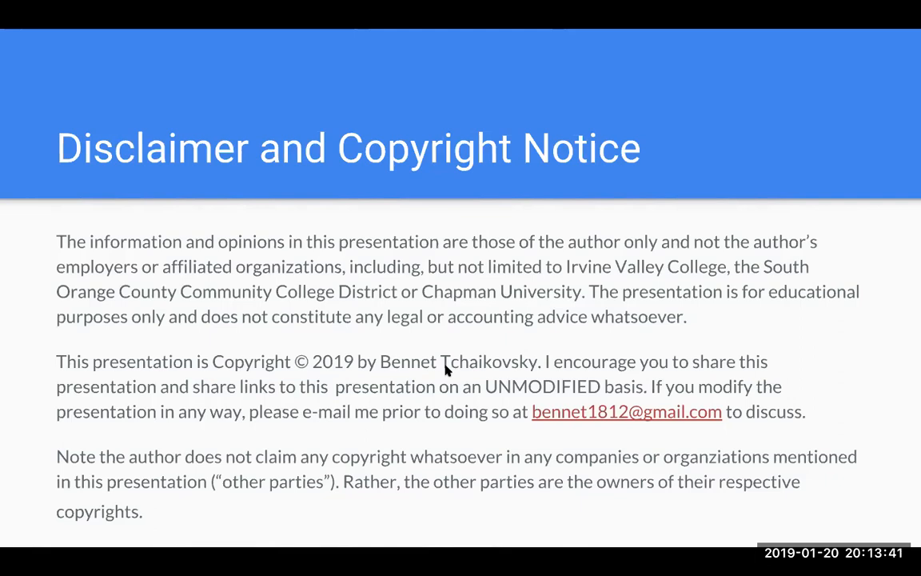
mouse_move(440, 370)
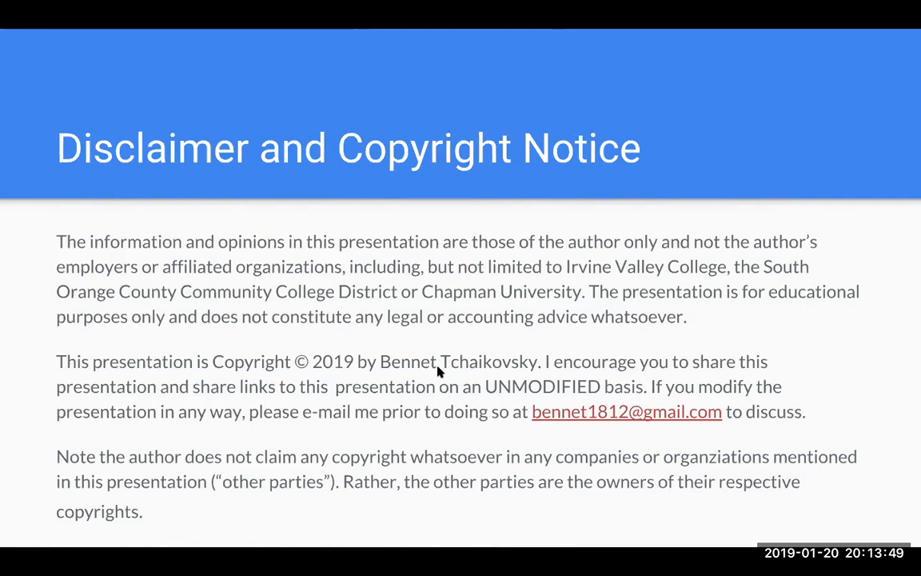
mouse_move(454, 367)
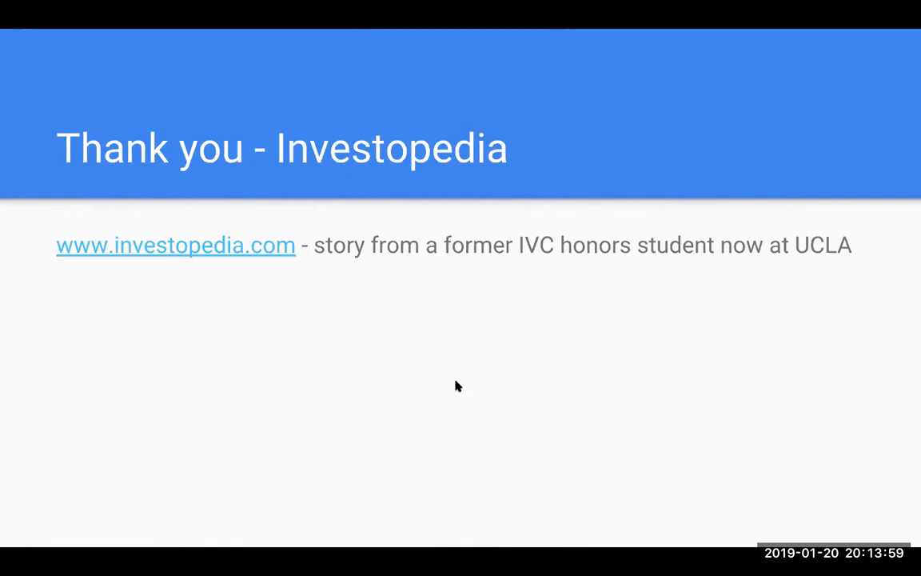
mouse_move(454, 388)
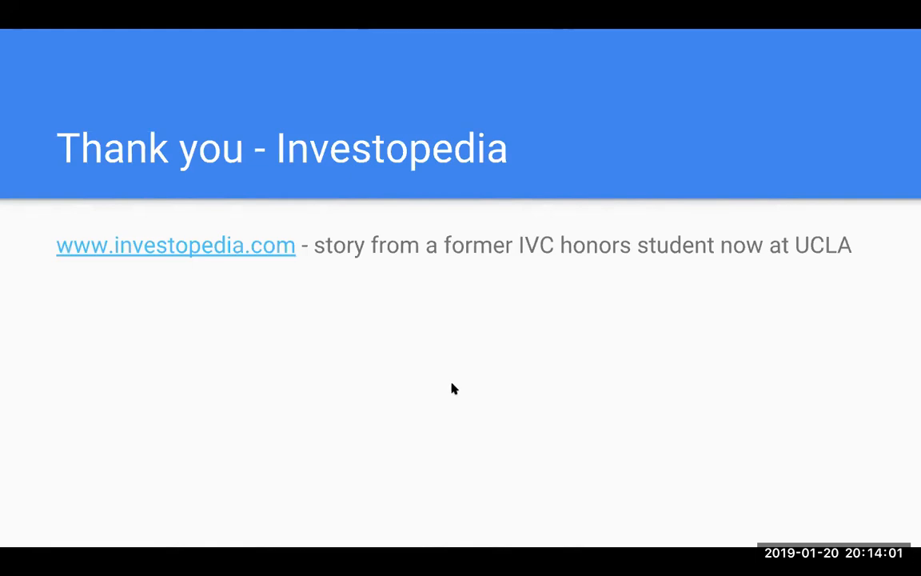
mouse_move(448, 383)
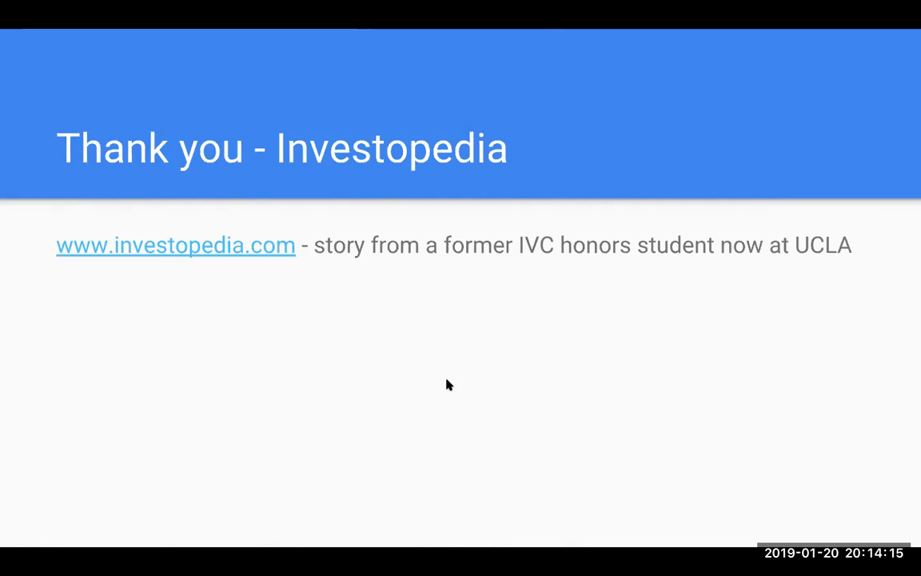
mouse_move(460, 399)
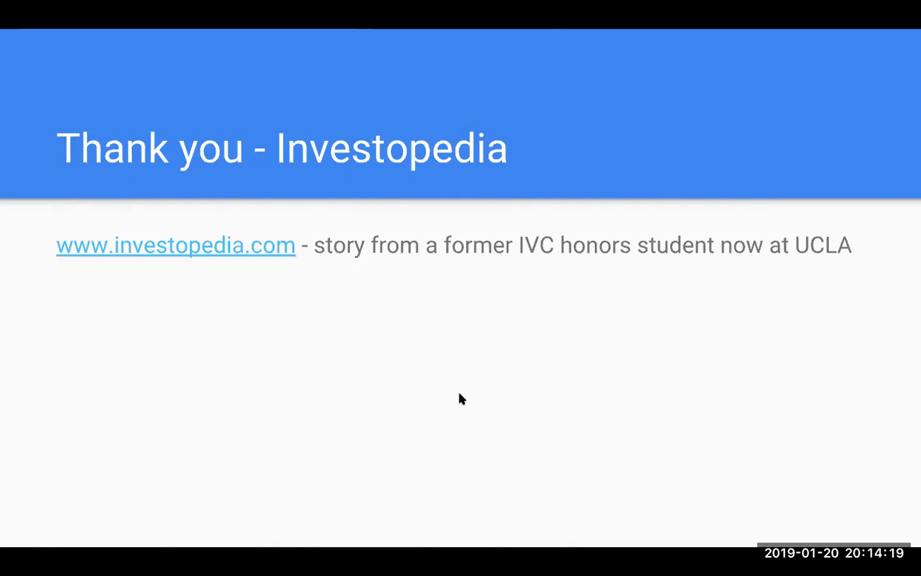
mouse_move(453, 399)
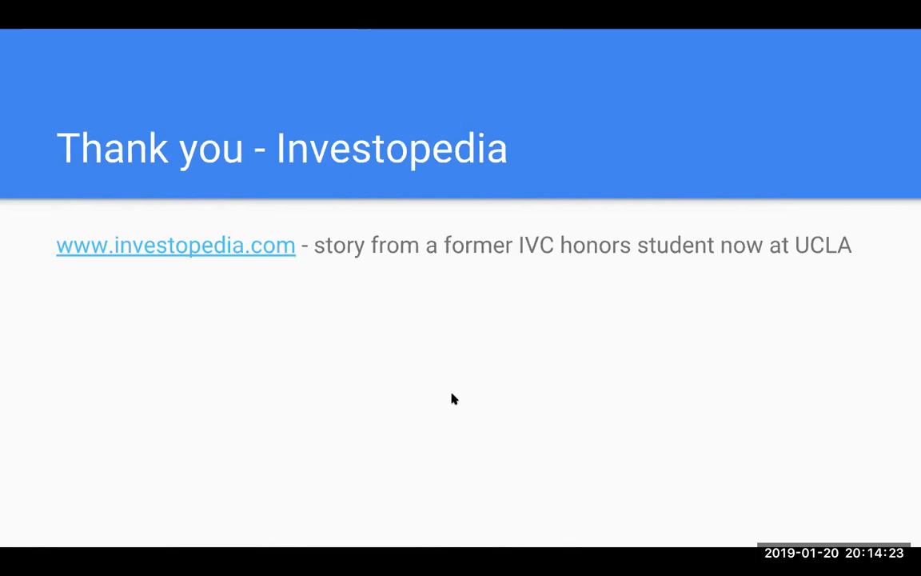
mouse_move(446, 398)
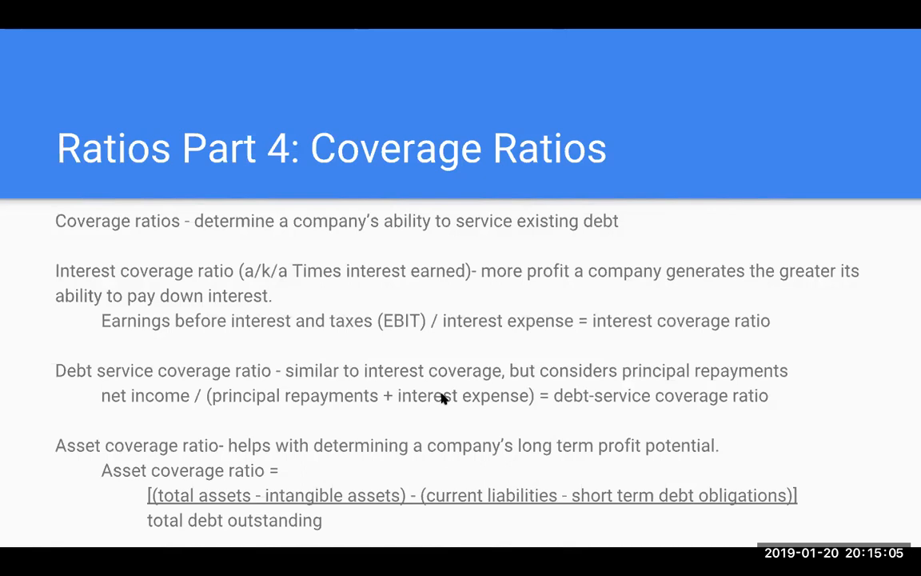
mouse_move(382, 316)
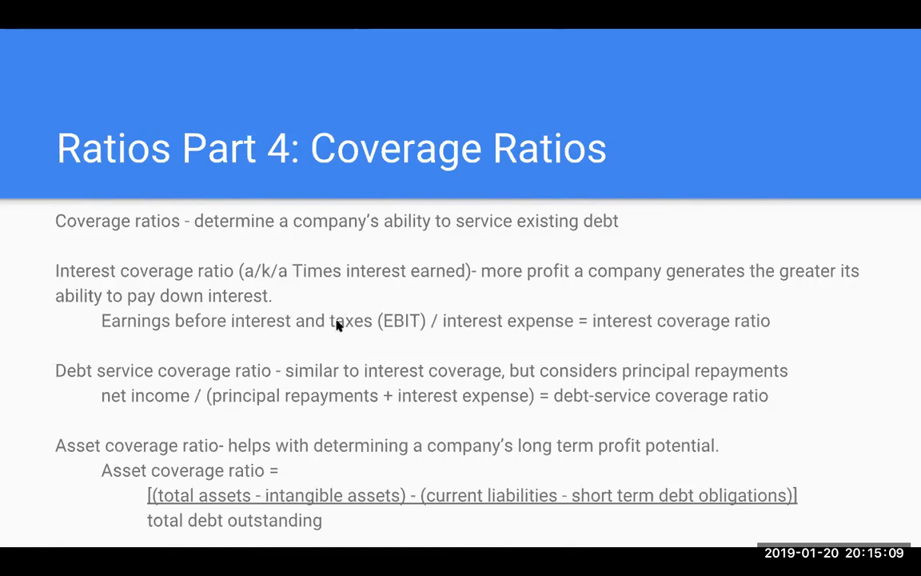
mouse_move(247, 337)
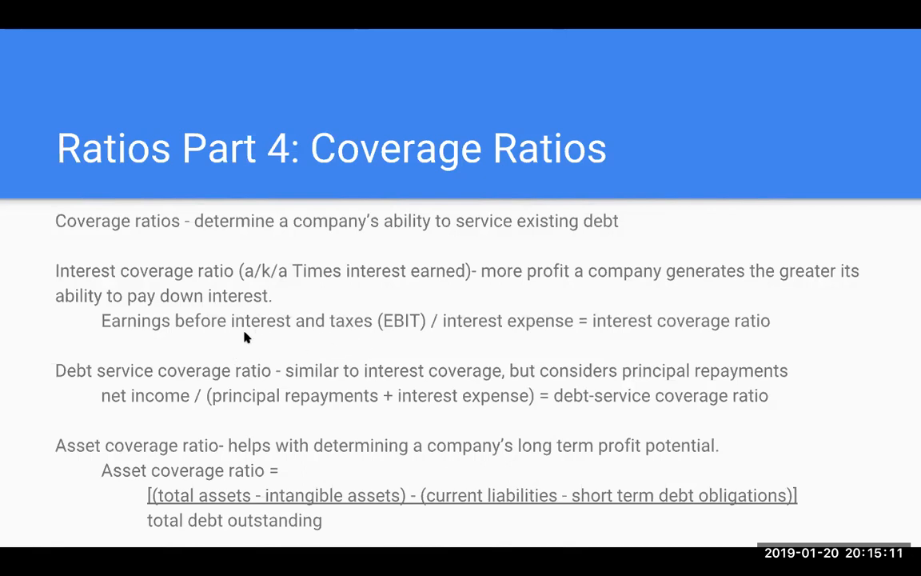
mouse_move(331, 387)
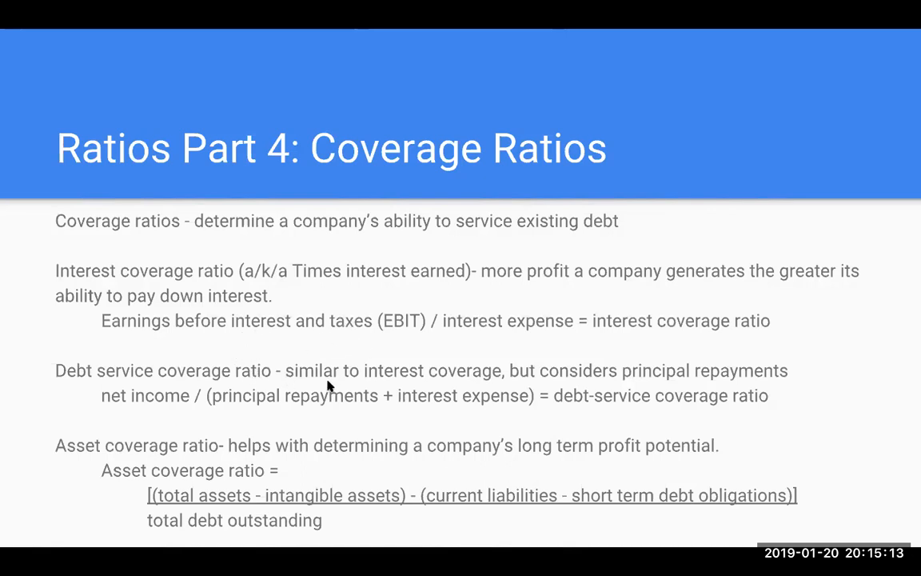
mouse_move(332, 365)
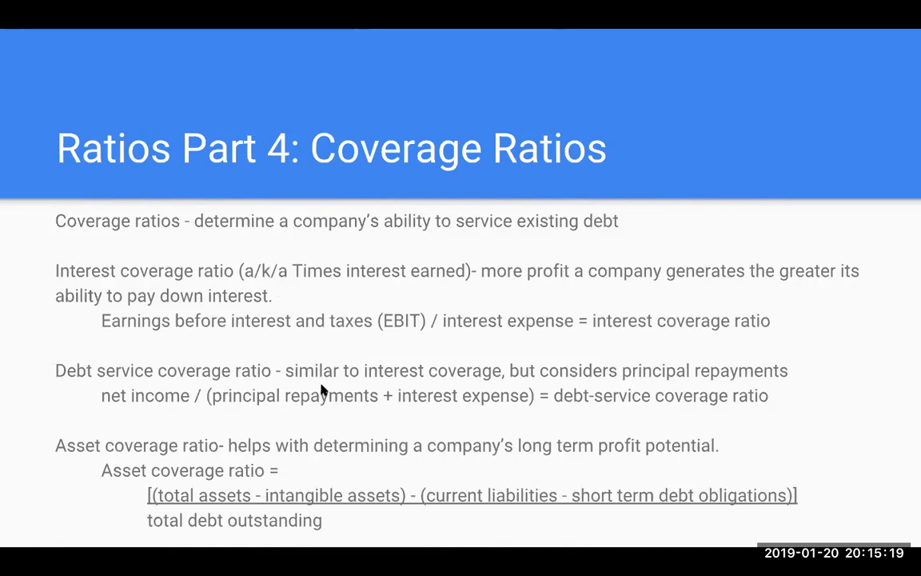
mouse_move(304, 389)
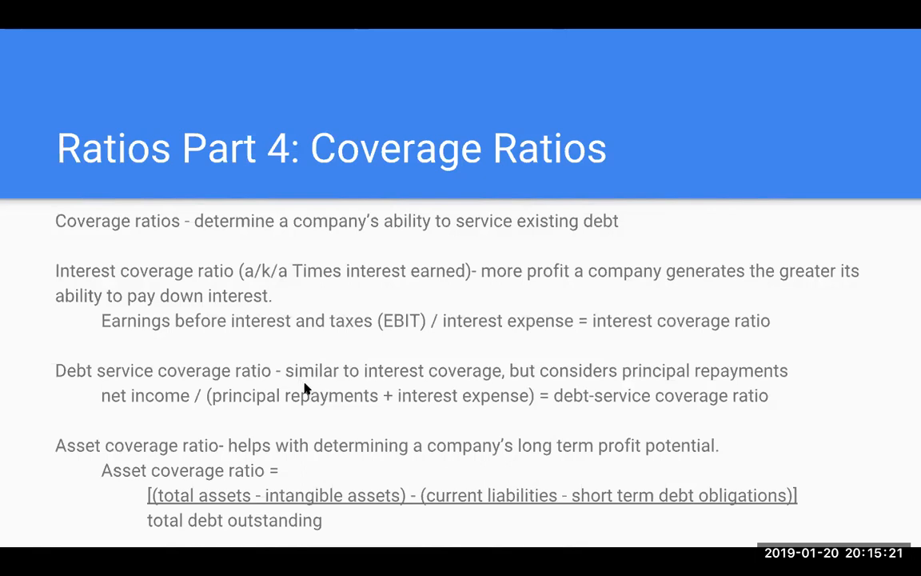
mouse_move(299, 384)
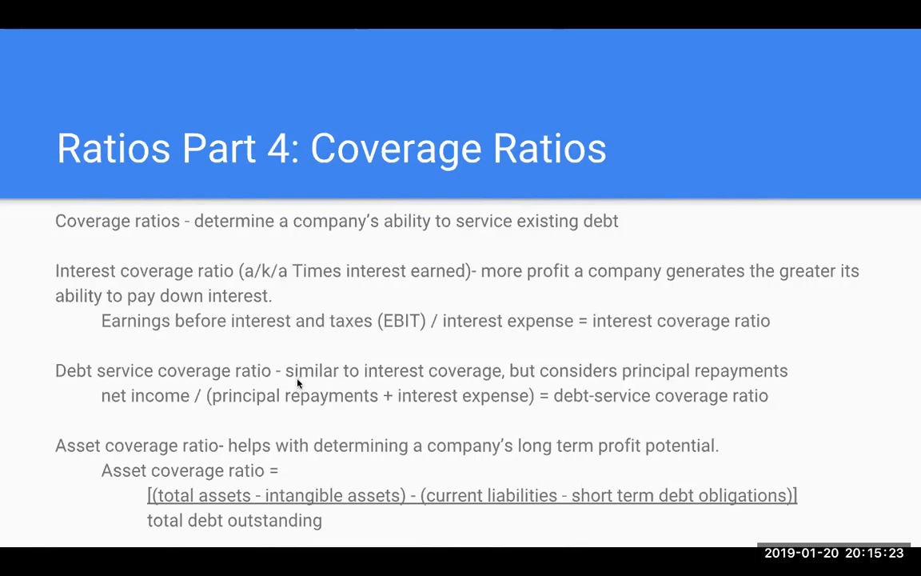
mouse_move(182, 400)
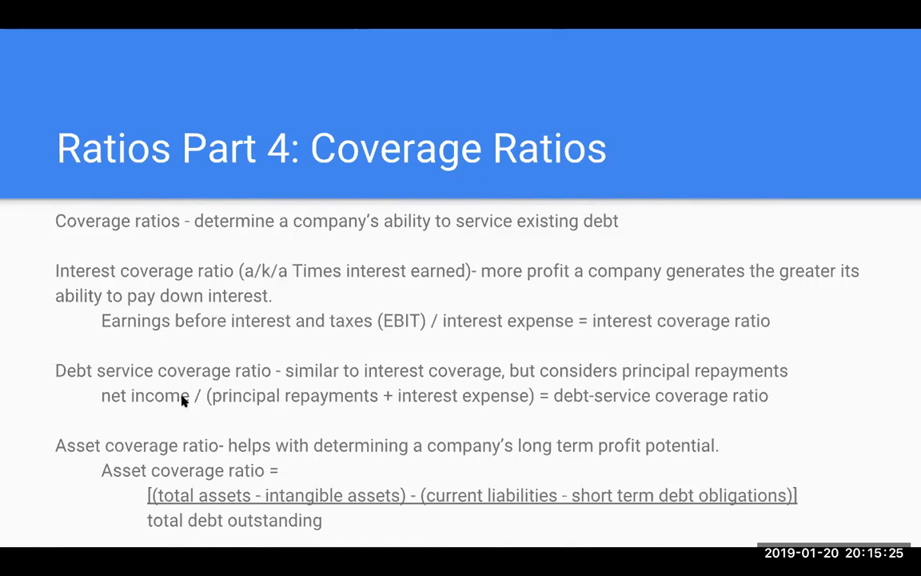
mouse_move(454, 400)
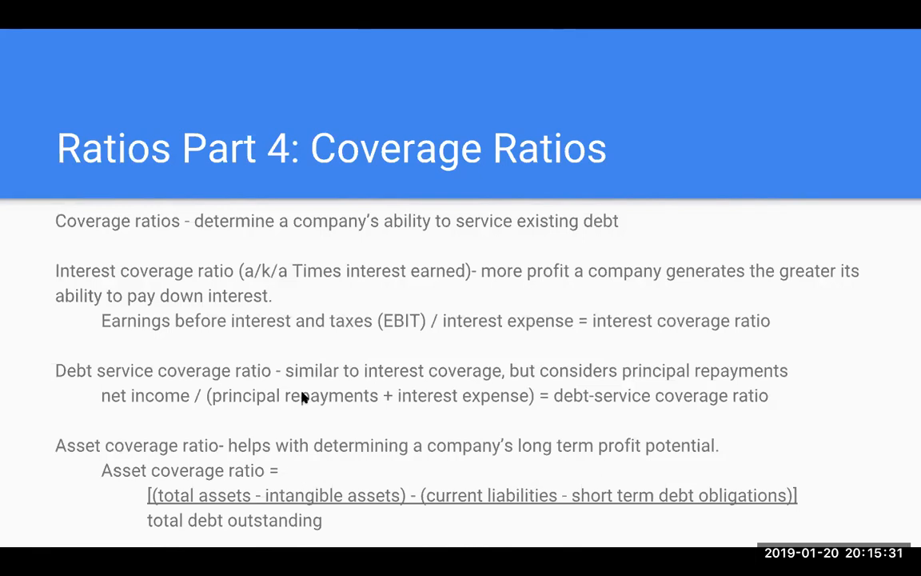
mouse_move(310, 412)
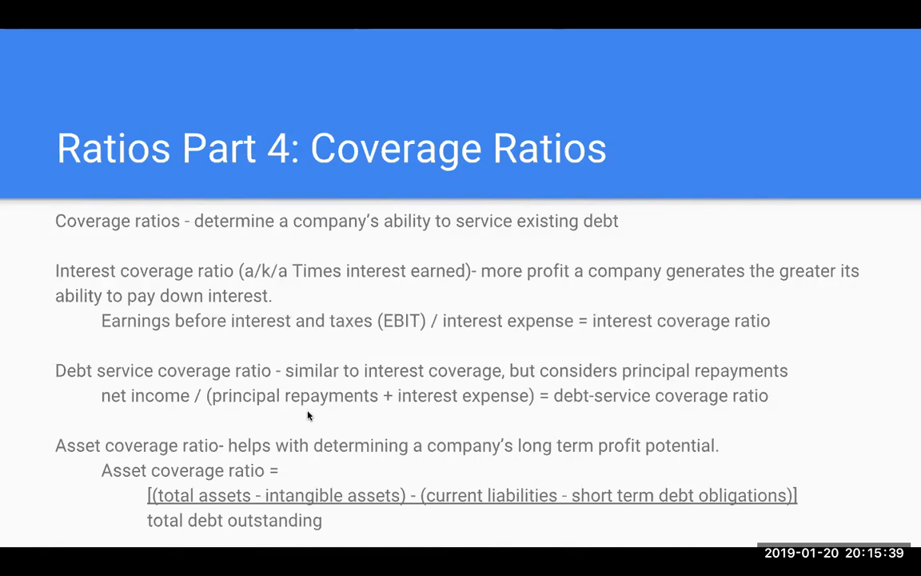
mouse_move(301, 416)
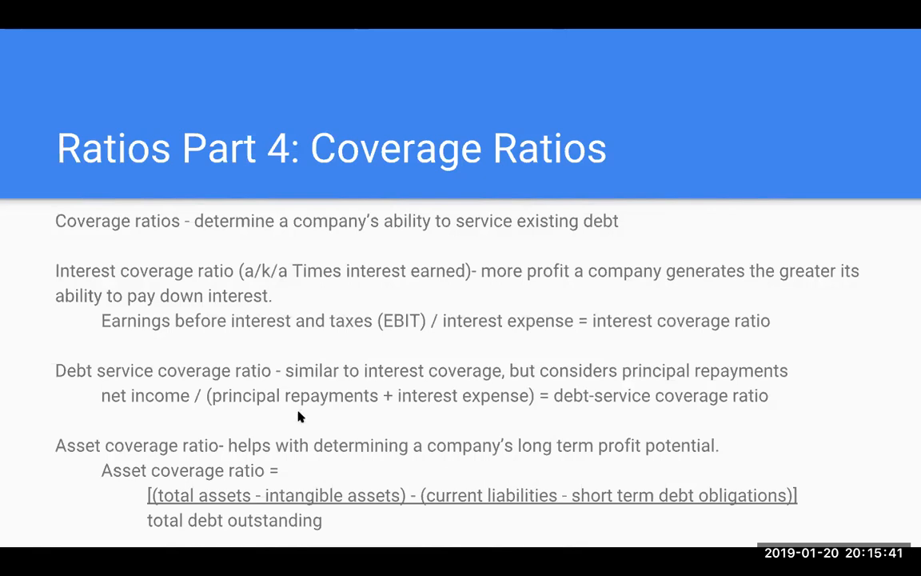
mouse_move(291, 516)
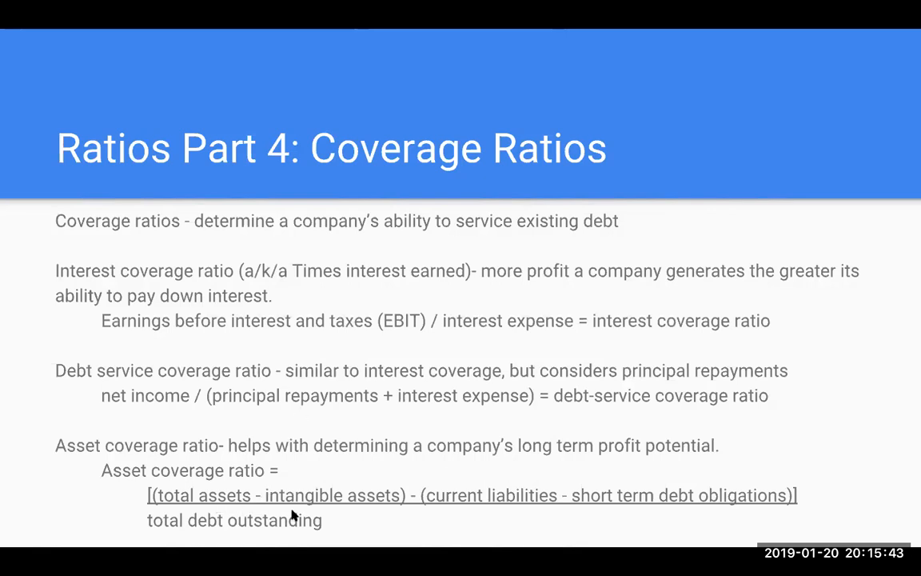
mouse_move(299, 509)
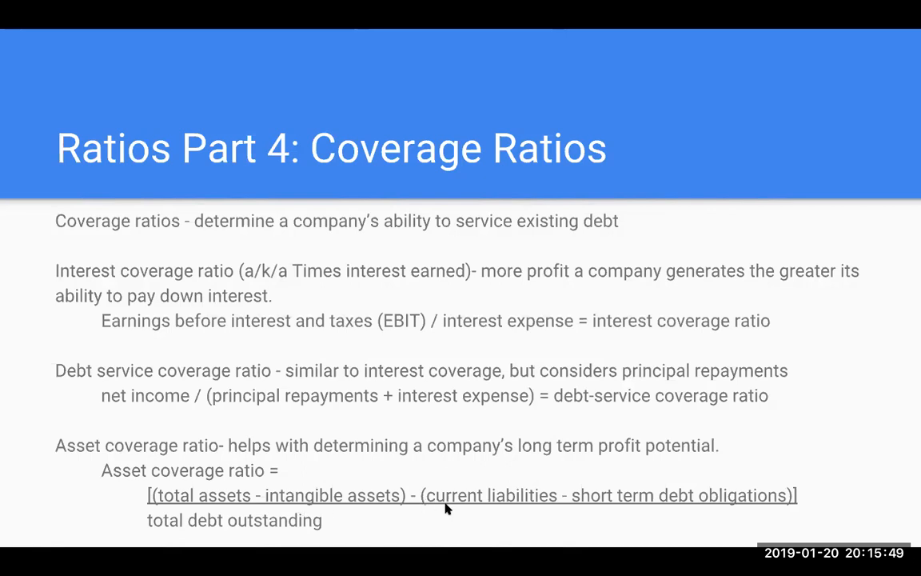
mouse_move(381, 470)
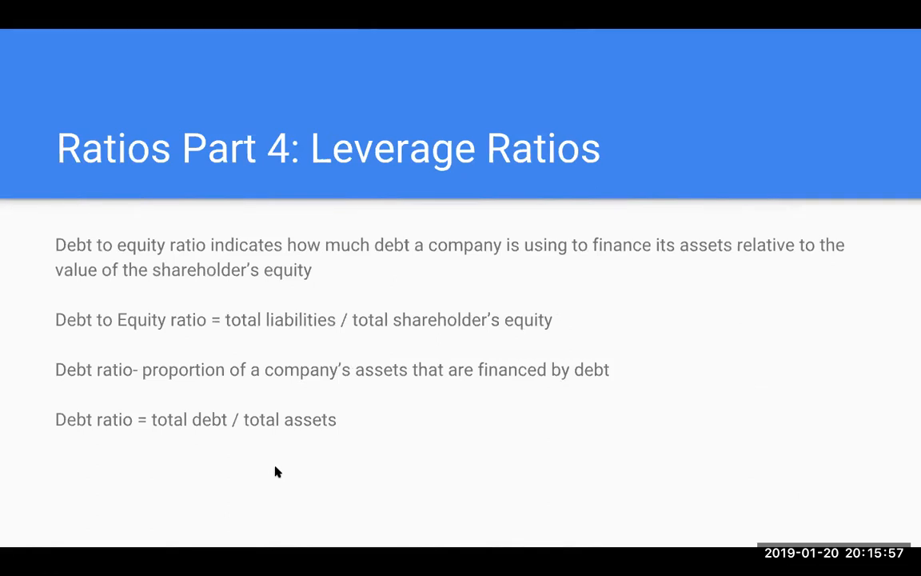
Step: Advance to the 'Ratios Part 4: Leverage Ratios' slide covering debt-to-equity and debt ratio
left_click(300, 16)
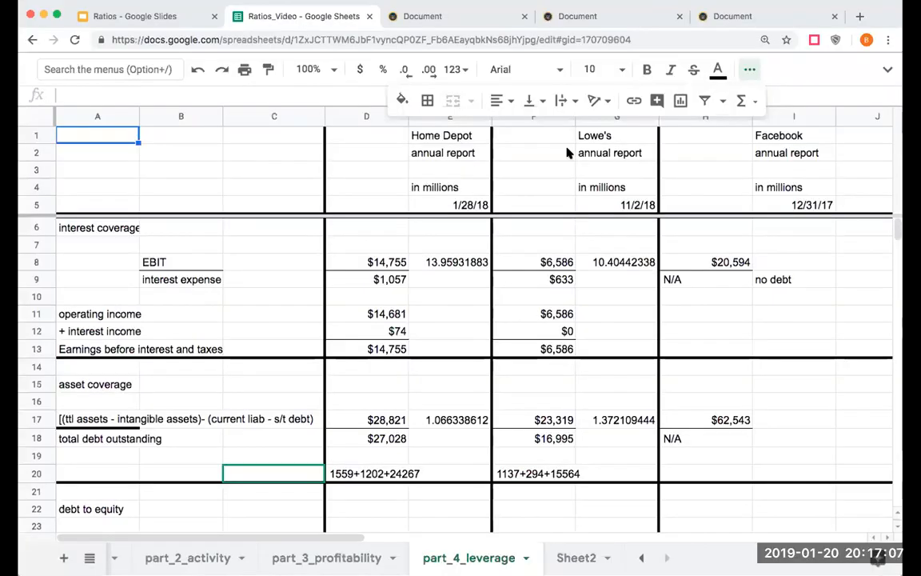
mouse_move(248, 268)
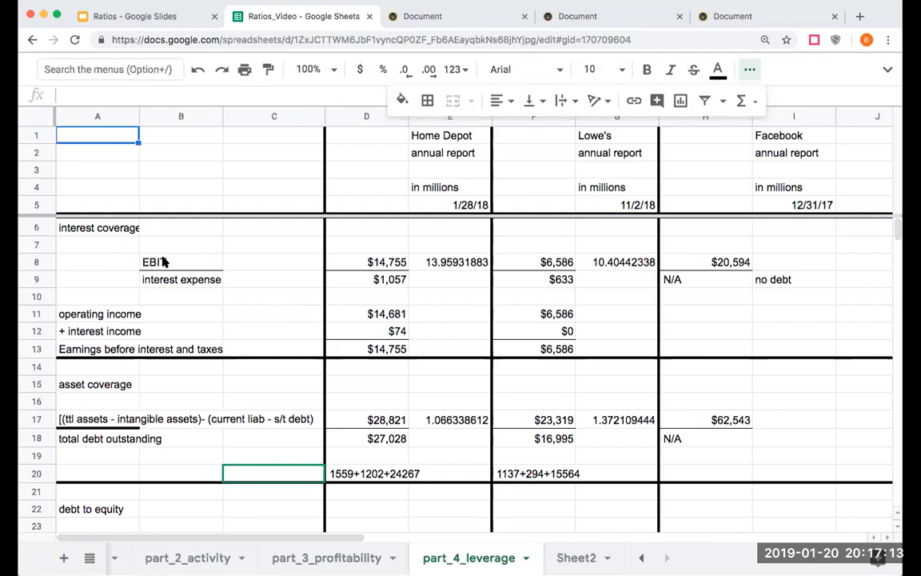
mouse_move(170, 268)
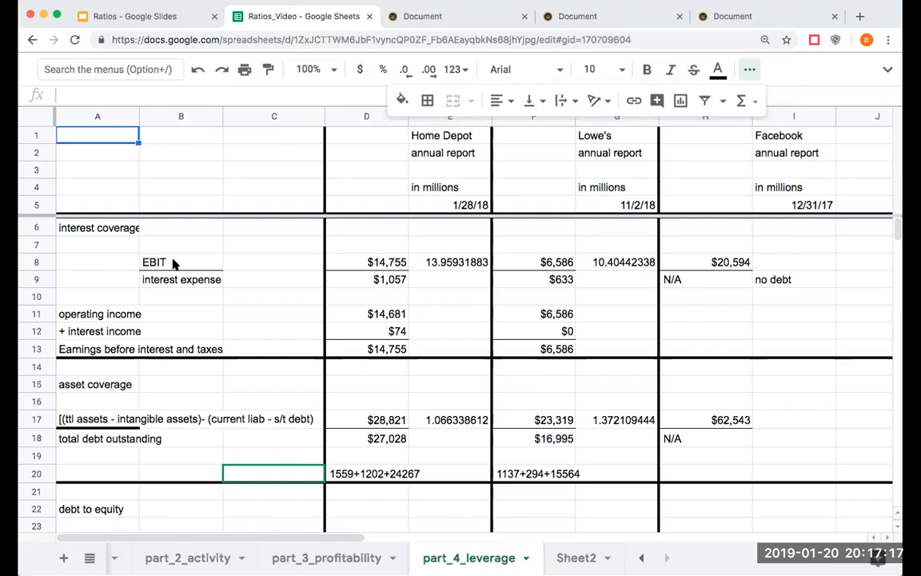
mouse_move(176, 279)
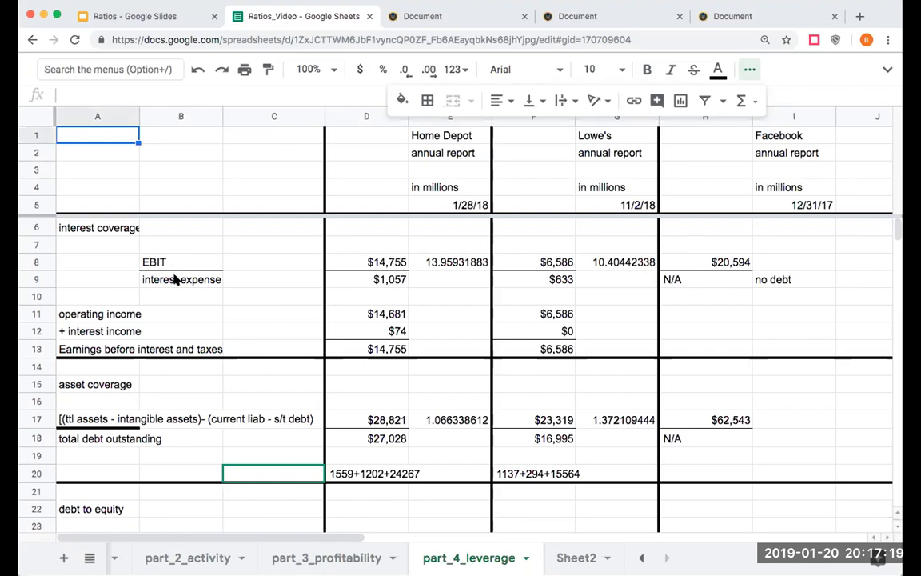
mouse_move(163, 294)
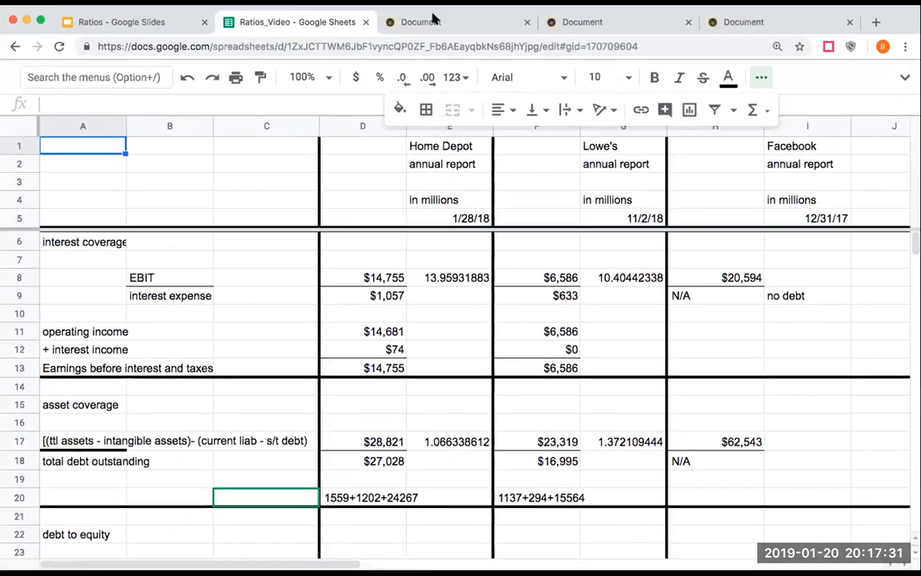
Step: View Home Depot's 10-K earnings statement: operating income 14,681, interest expense 1,057
left_click(420, 22)
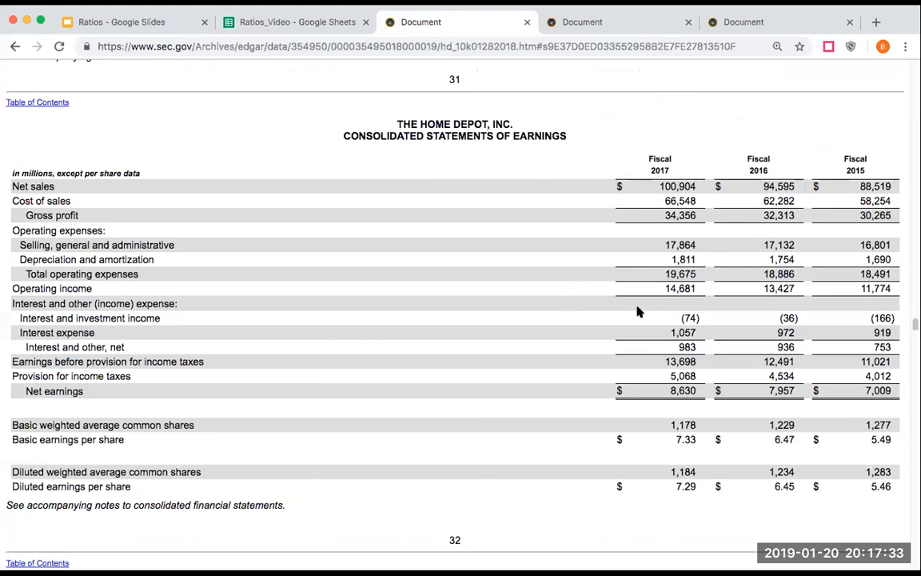
mouse_move(304, 359)
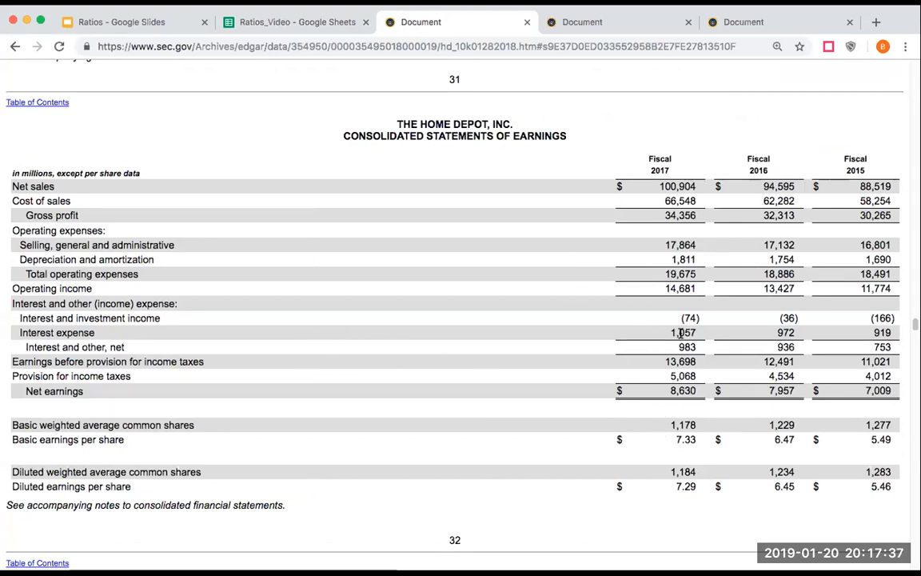
mouse_move(615, 327)
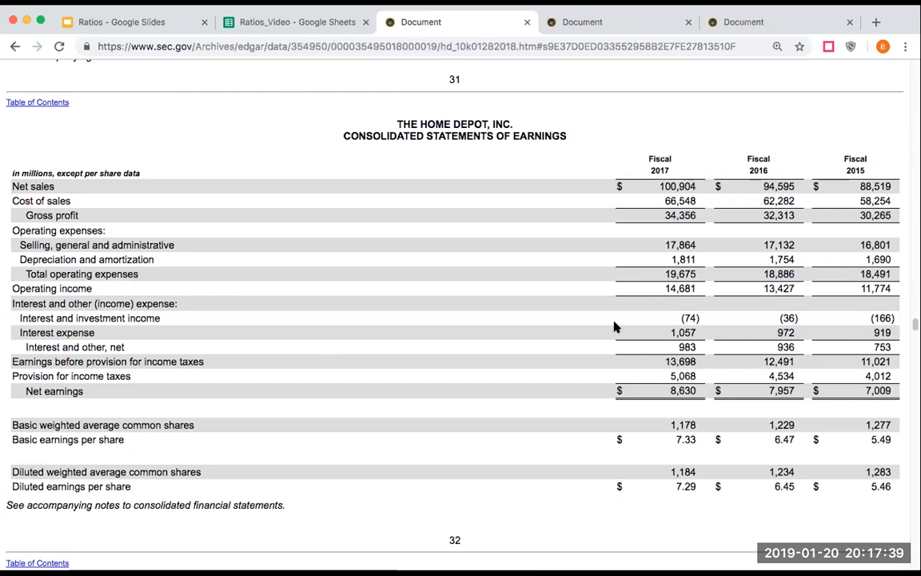
mouse_move(670, 287)
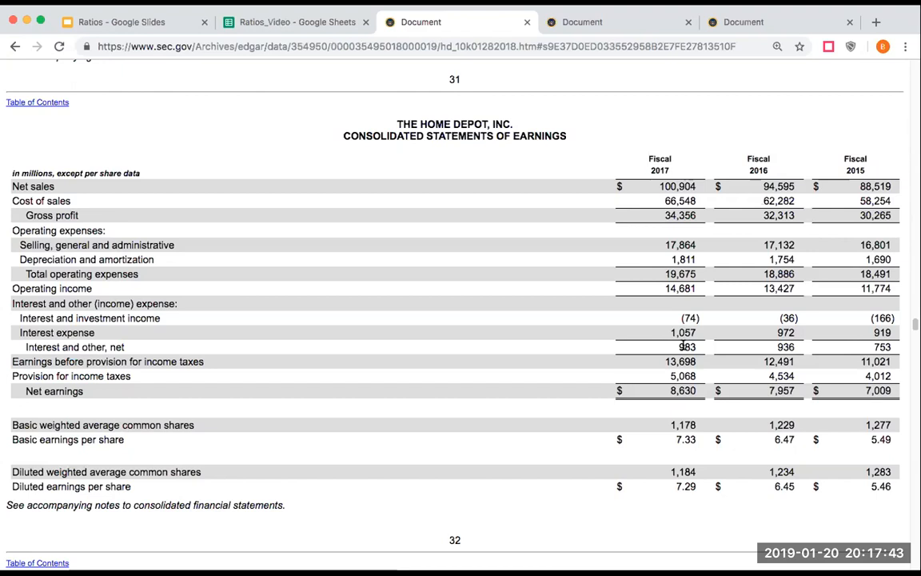
mouse_move(687, 313)
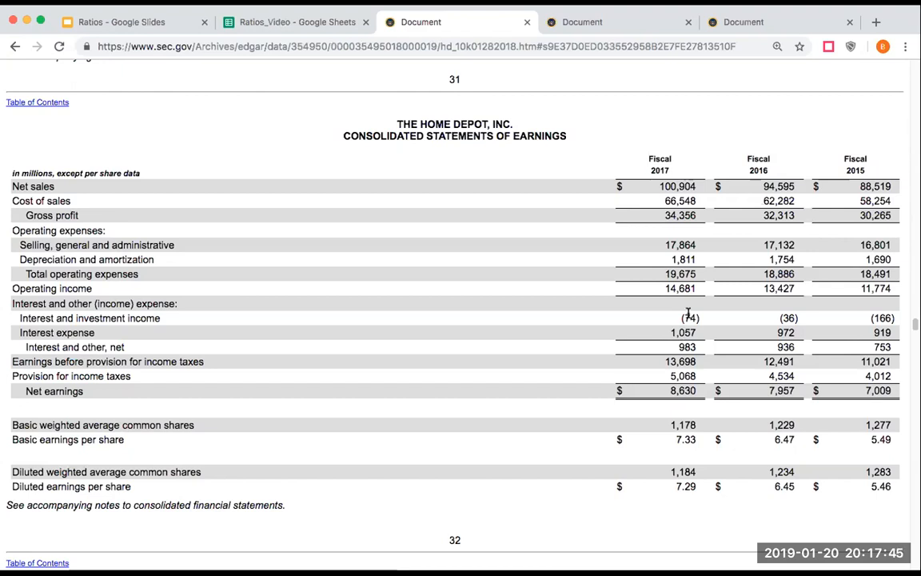
mouse_move(686, 312)
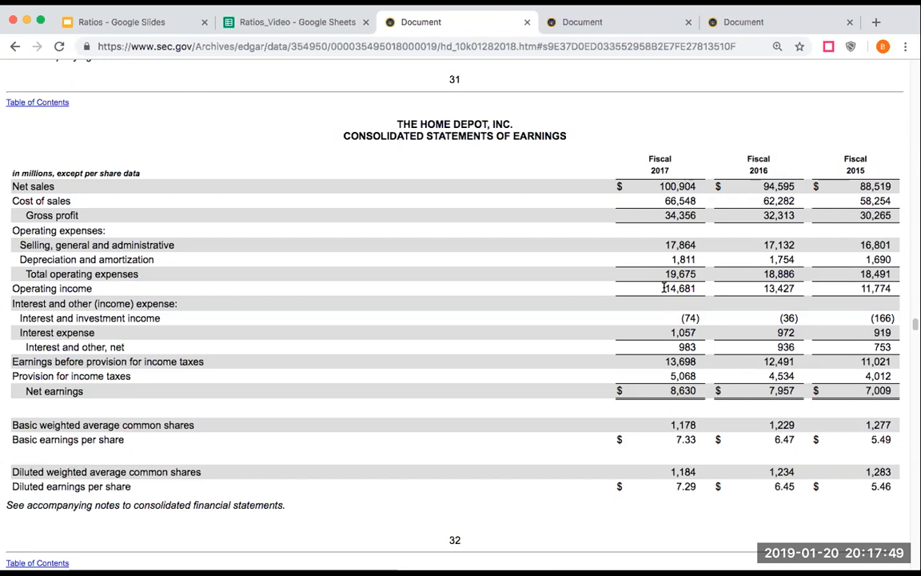
mouse_move(662, 313)
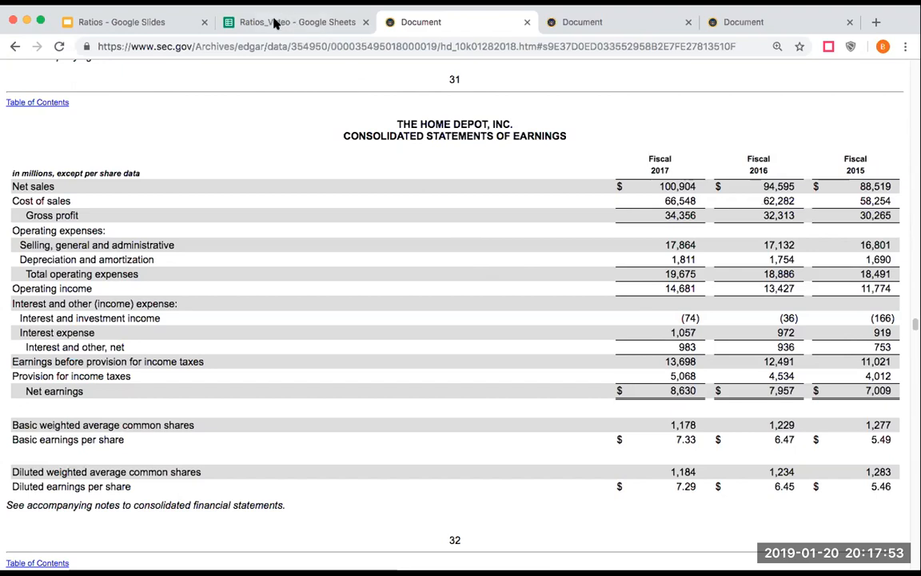
Step: Inspect Home Depot's EBIT, interest expense and coverage formulas (D13, D8, D9, E8), then Lowe's operating income
left_click(296, 22)
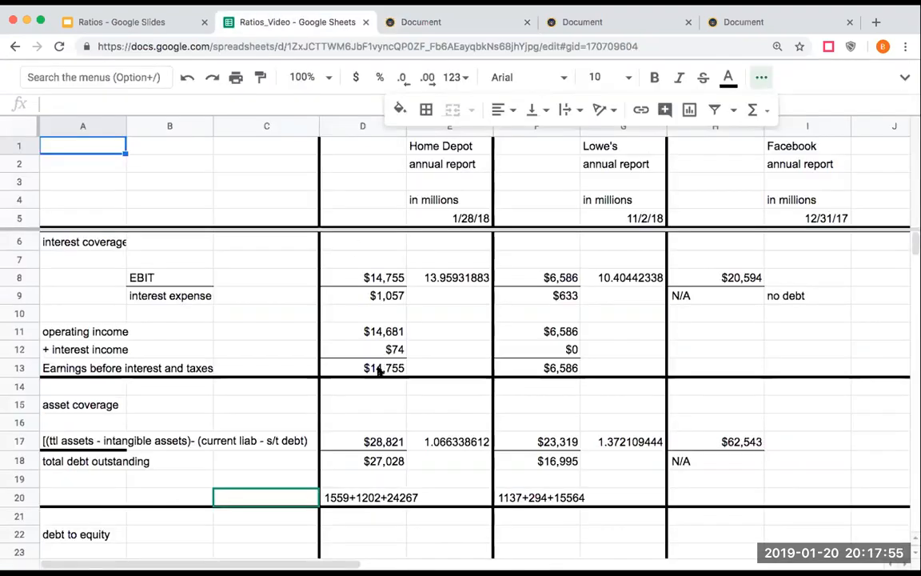
left_click(362, 368)
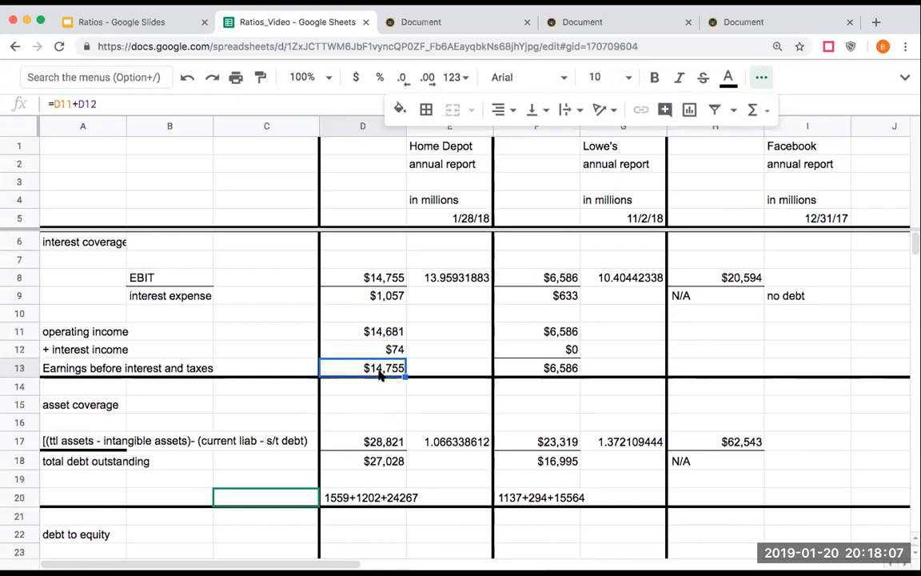
mouse_move(392, 313)
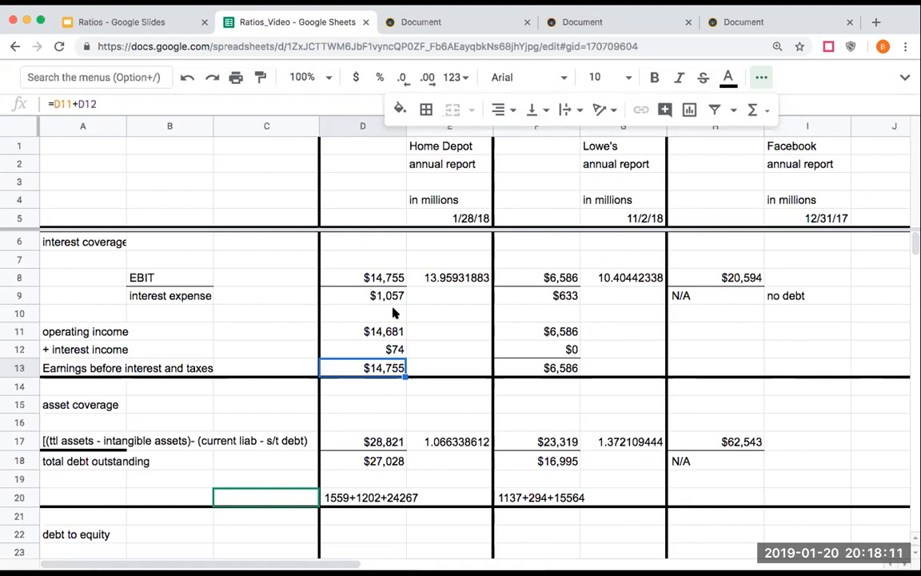
left_click(363, 278)
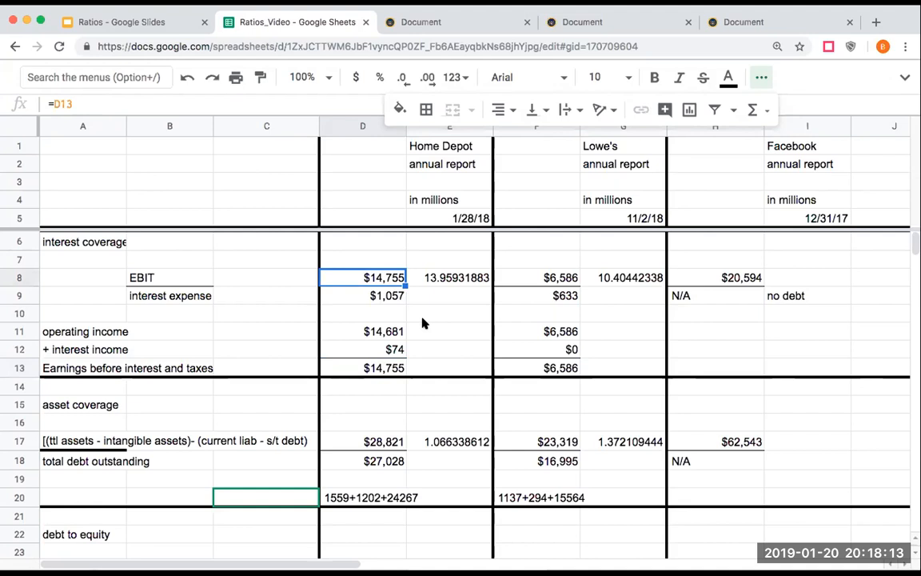
mouse_move(404, 311)
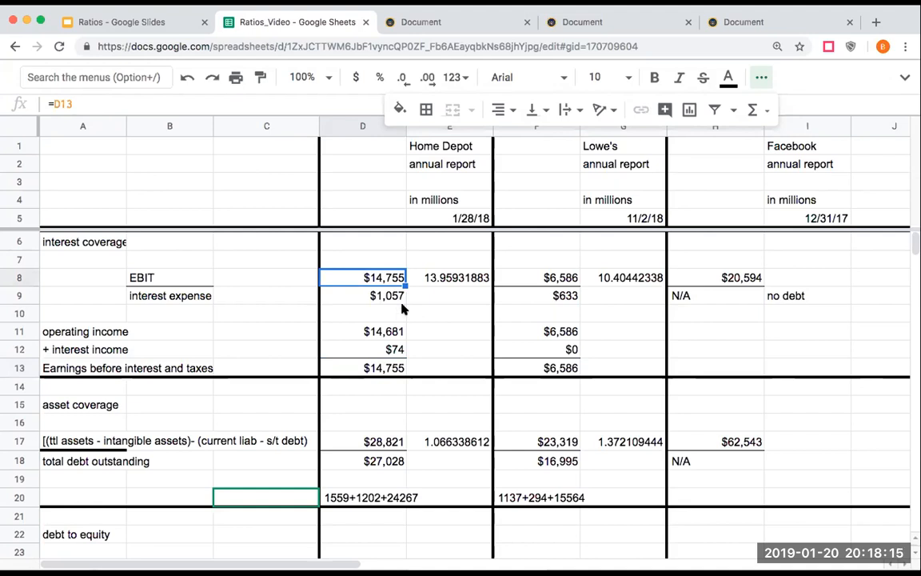
mouse_move(392, 301)
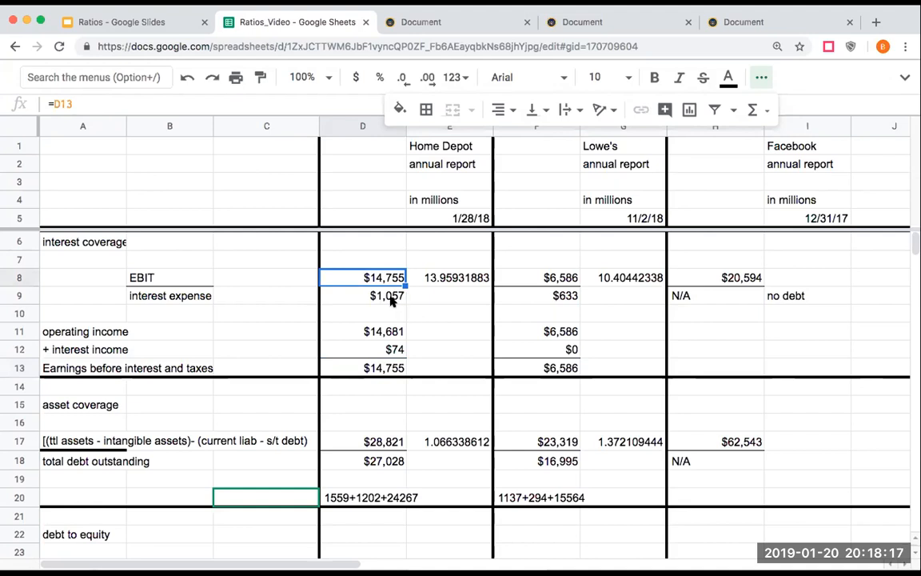
left_click(384, 295)
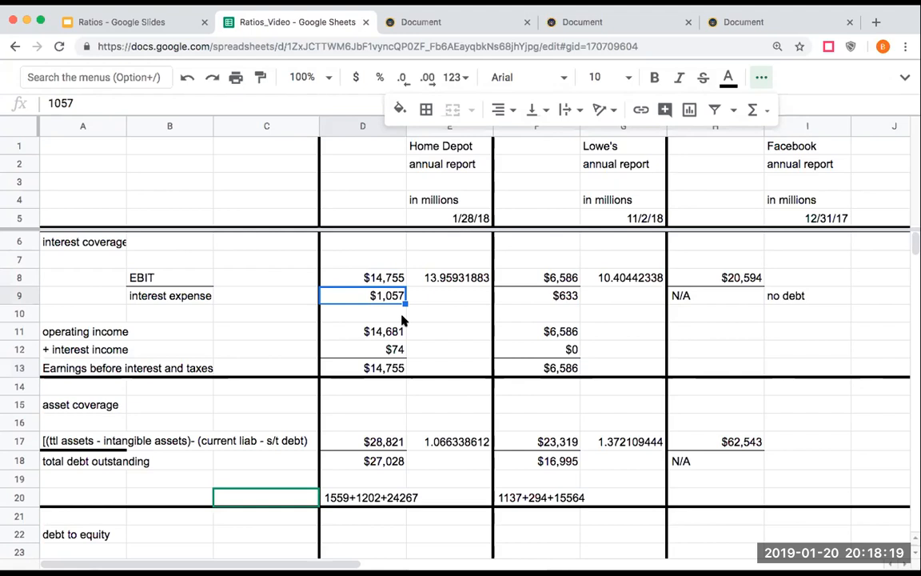
mouse_move(438, 288)
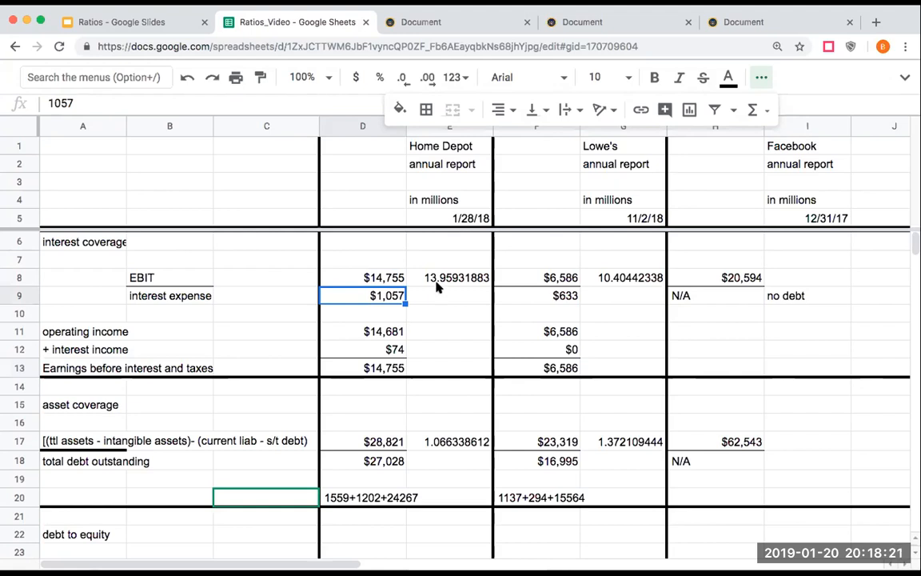
left_click(450, 278)
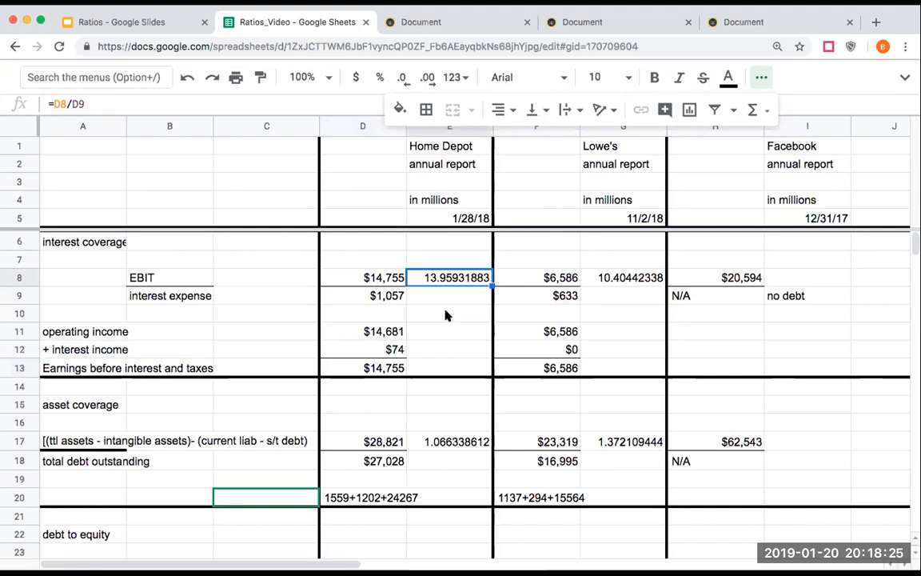
mouse_move(609, 284)
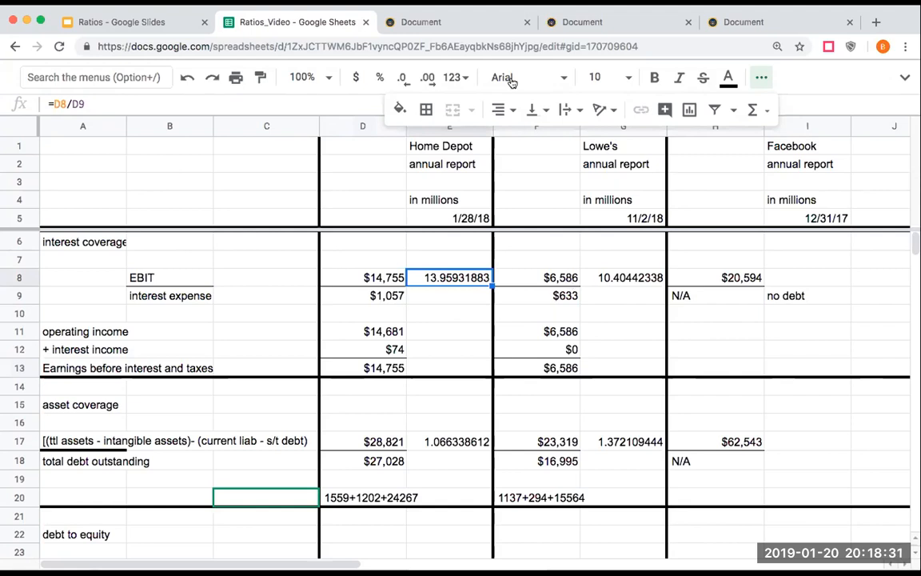
left_click(536, 331)
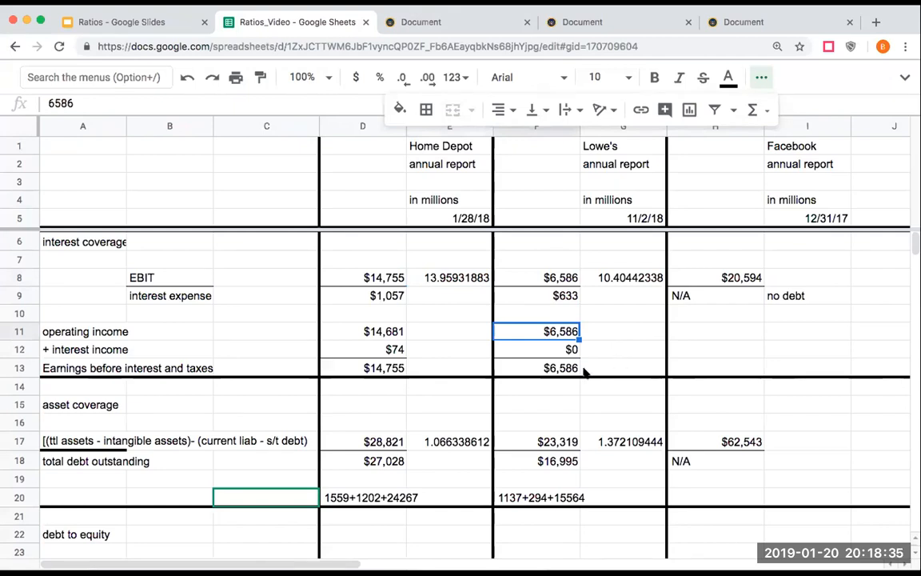
left_click(536, 368)
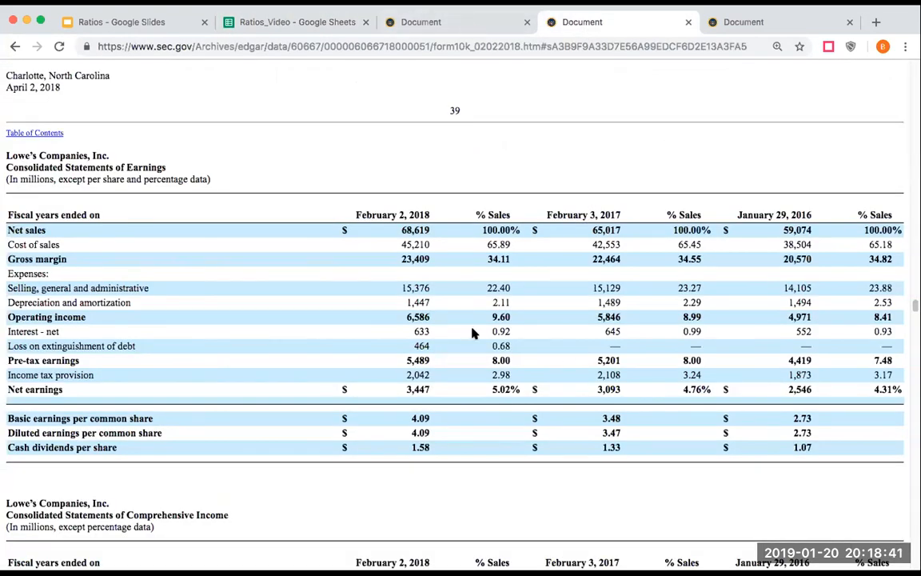
mouse_move(428, 322)
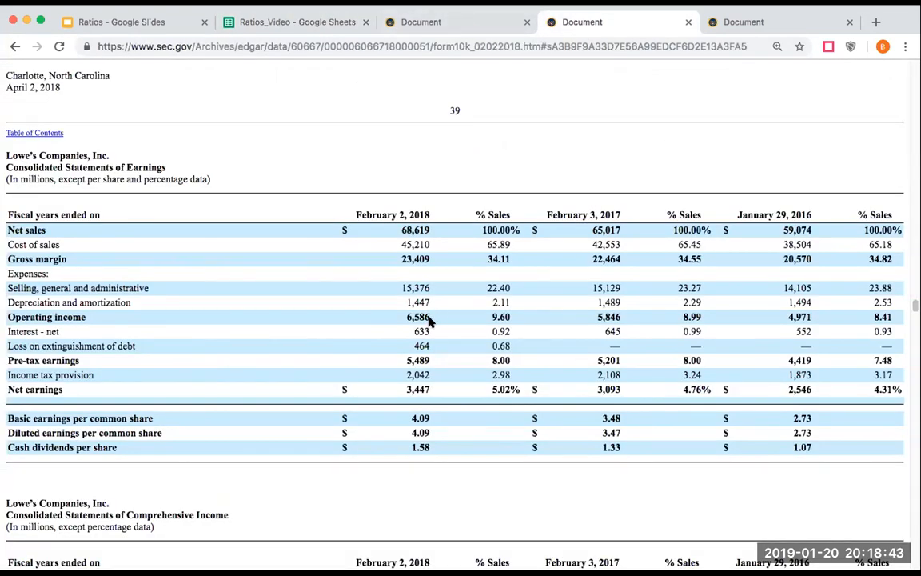
mouse_move(432, 330)
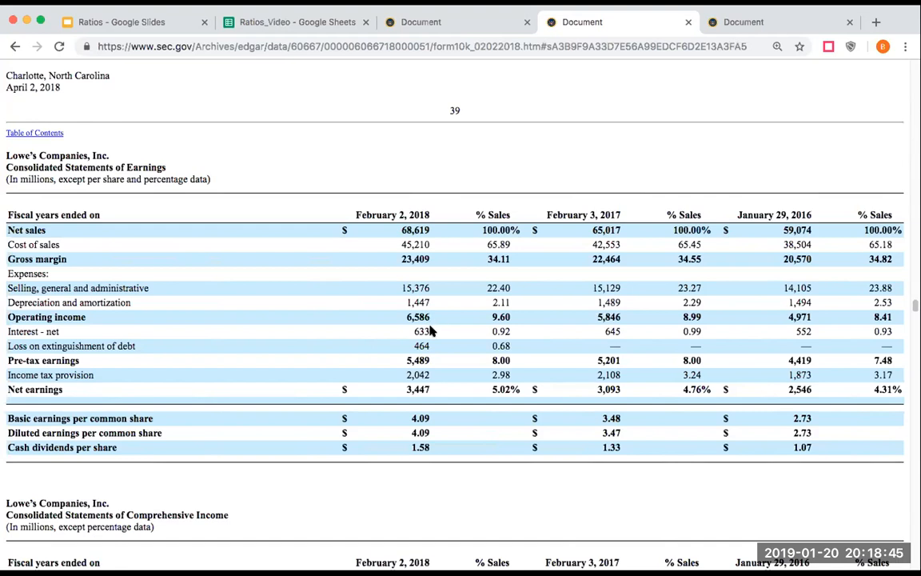
mouse_move(434, 374)
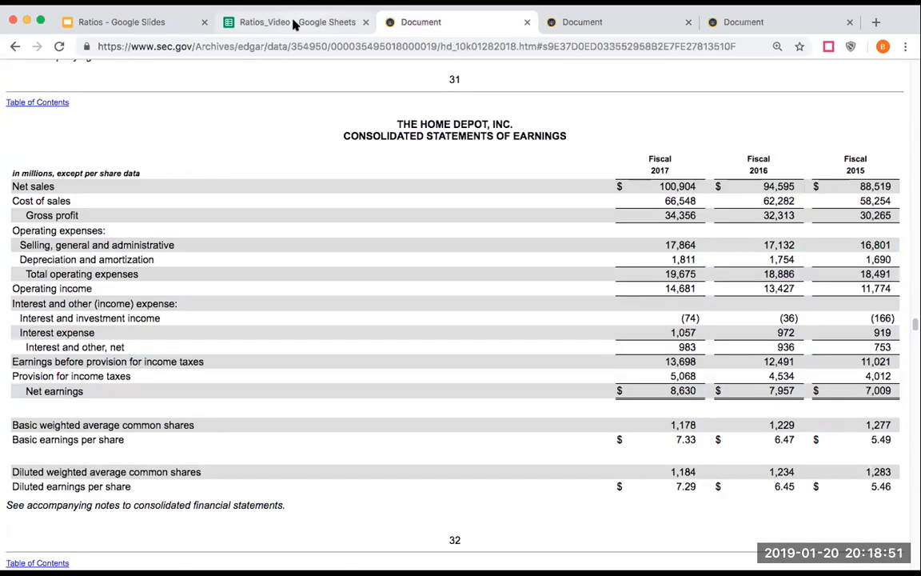
Step: Compare Lowe's EBIT 6,586, interest expense 633 and coverage 10.40 against its 10-K statement
left_click(297, 22)
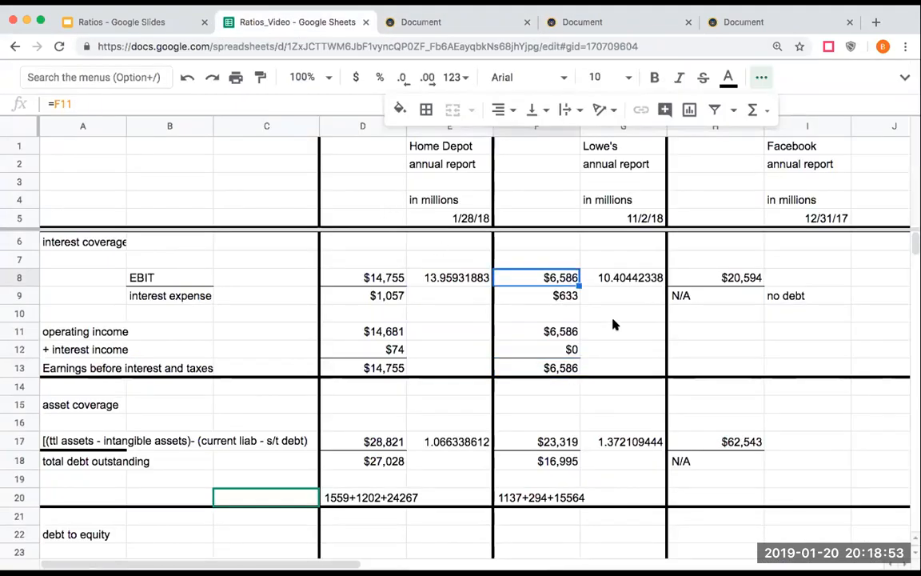
left_click(536, 295)
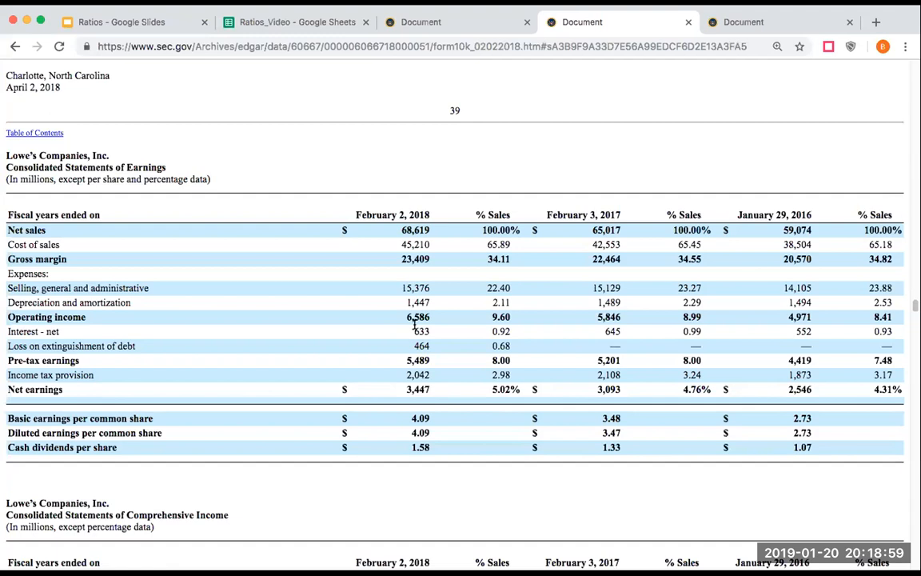
left_click(297, 22)
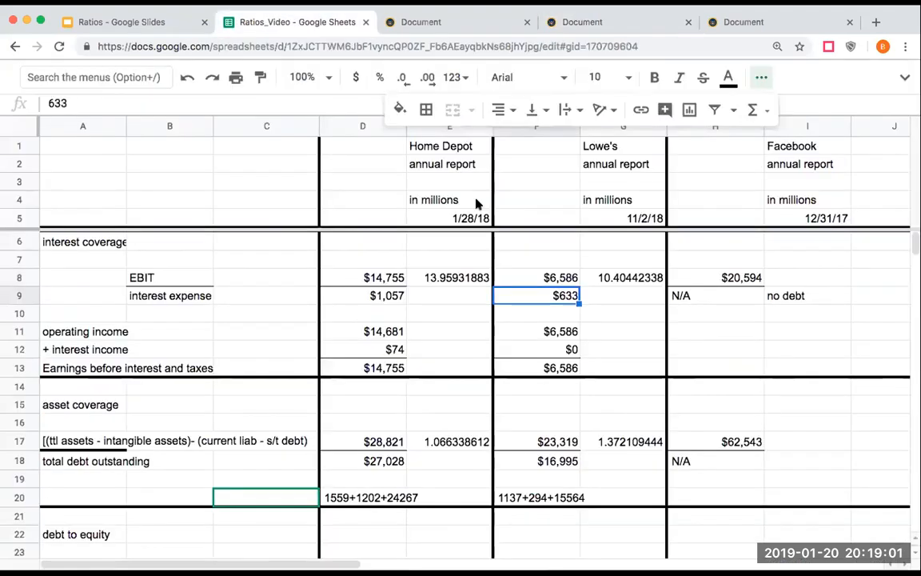
left_click(623, 277)
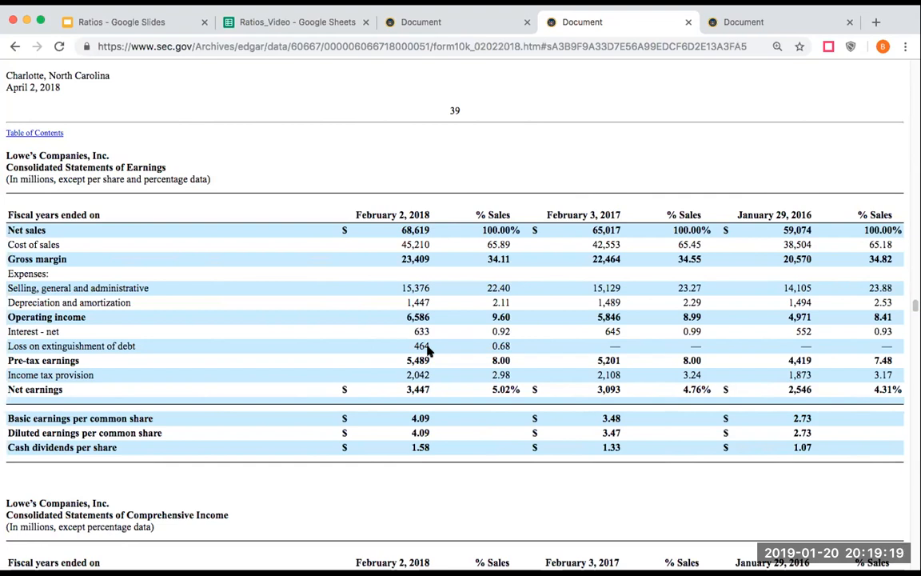
mouse_move(426, 350)
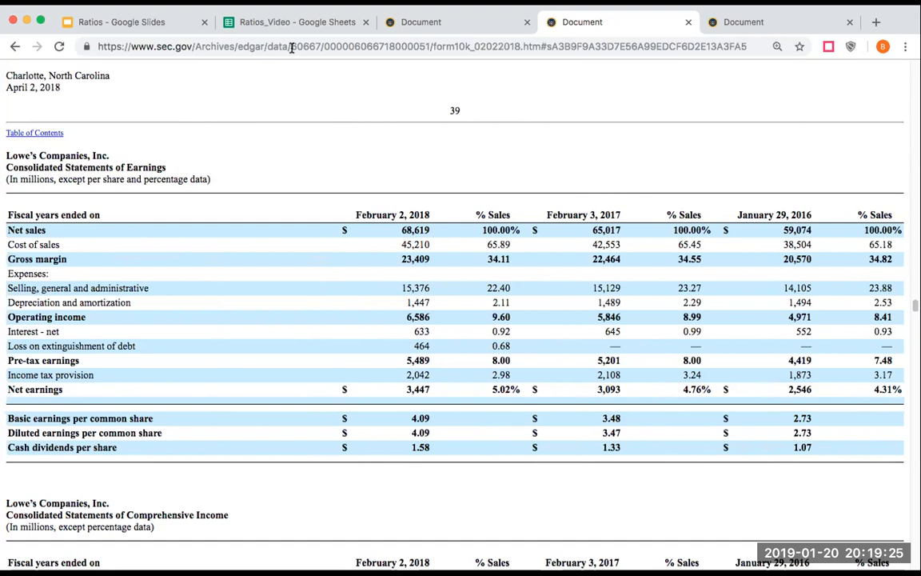
mouse_move(296, 21)
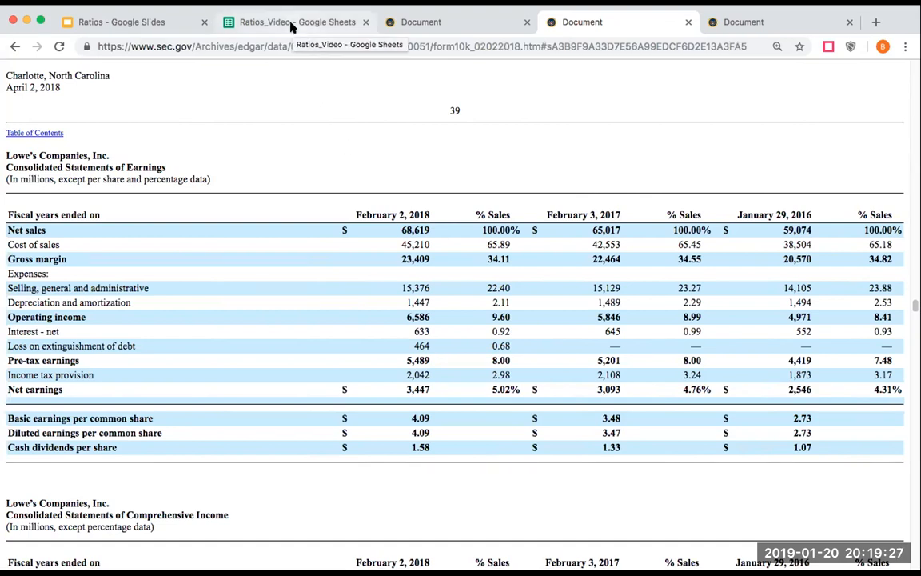
left_click(296, 22)
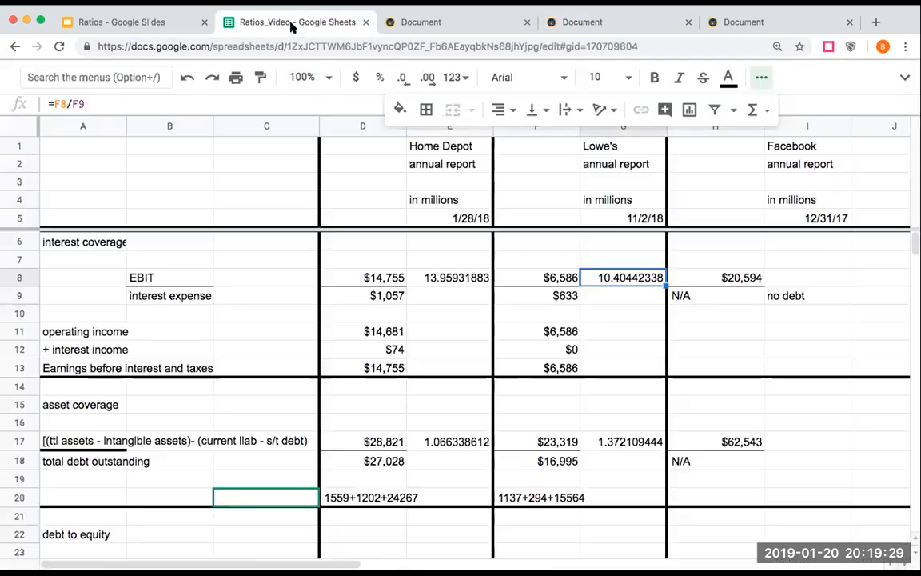
mouse_move(636, 340)
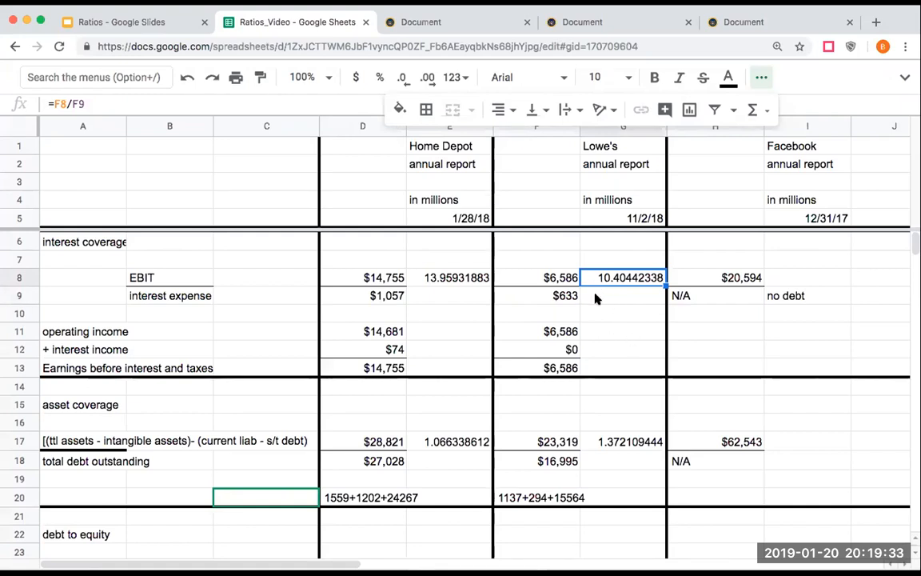
mouse_move(615, 291)
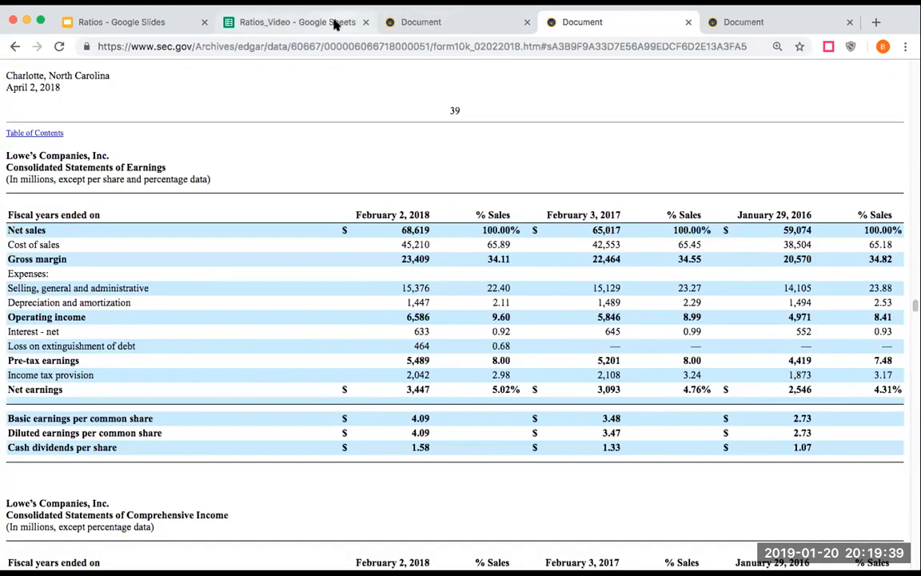
left_click(296, 21)
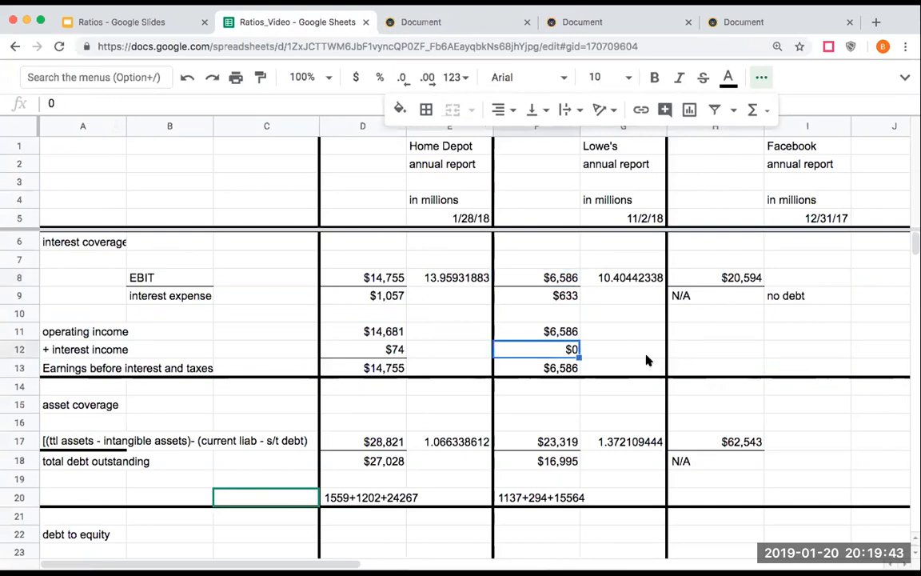
type("-464")
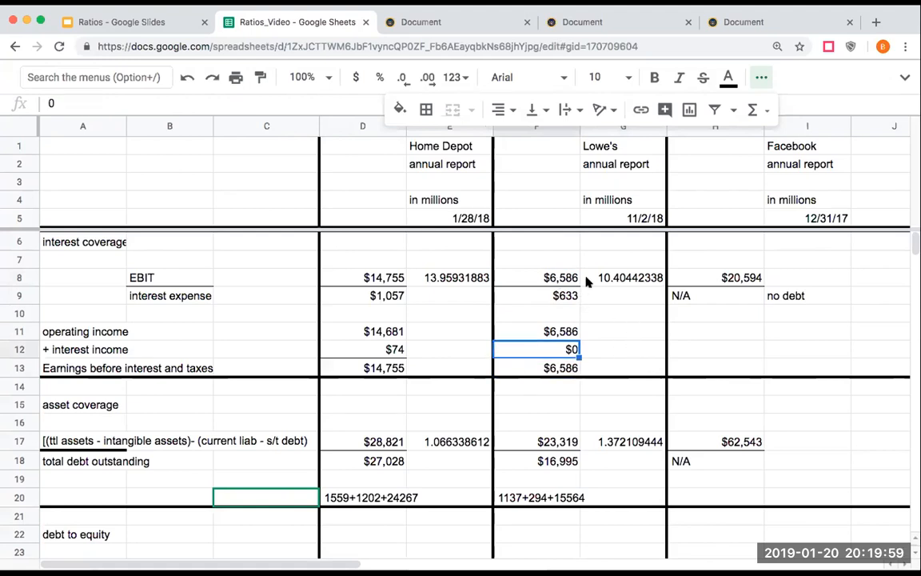
left_click(623, 277)
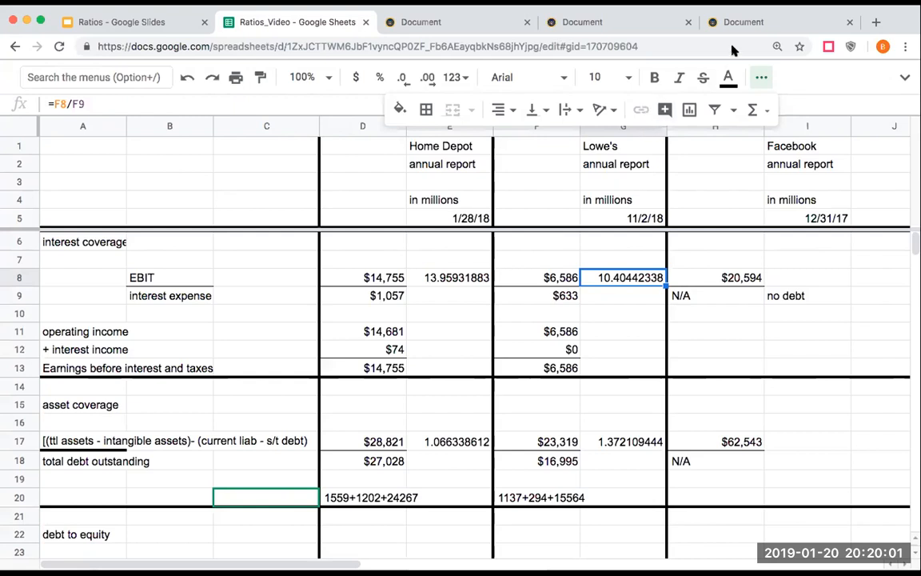
left_click(742, 22)
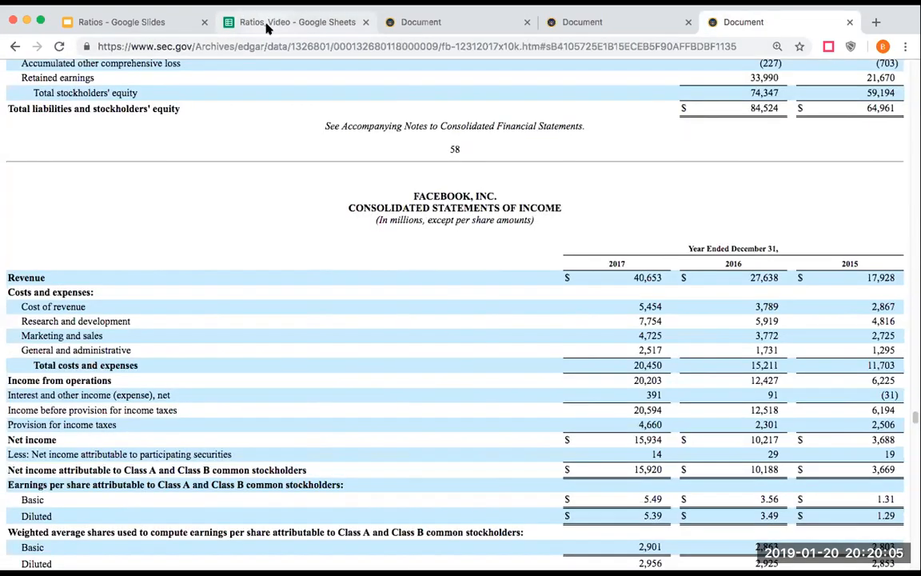
left_click(296, 21)
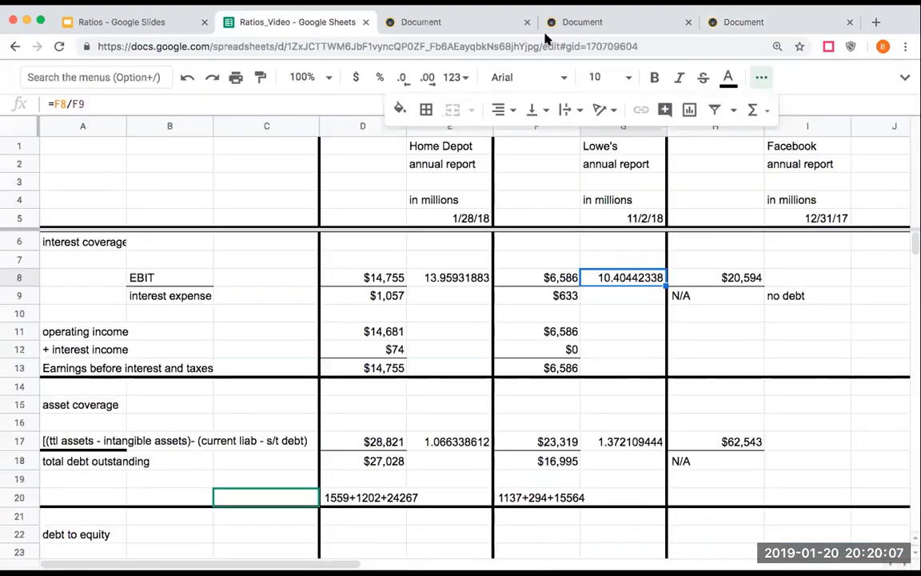
left_click(743, 21)
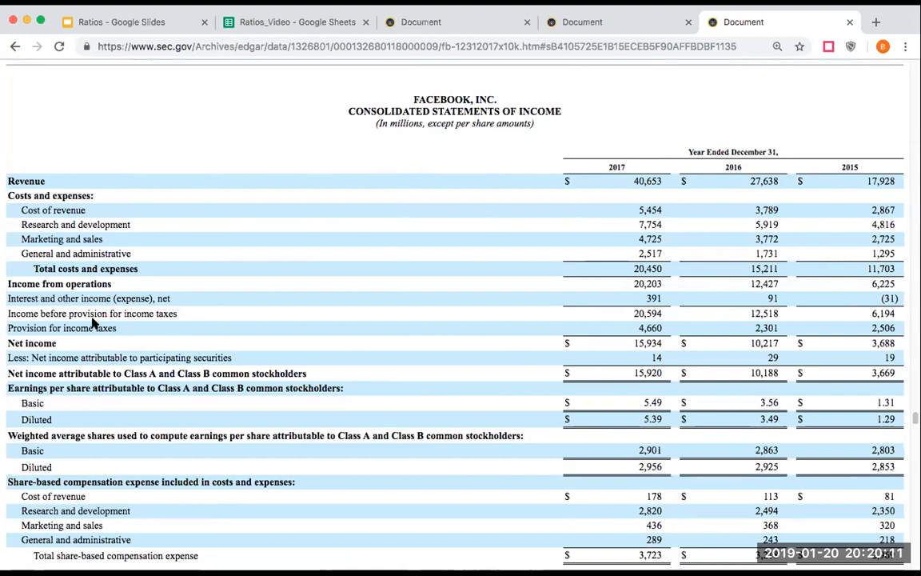
mouse_move(645, 323)
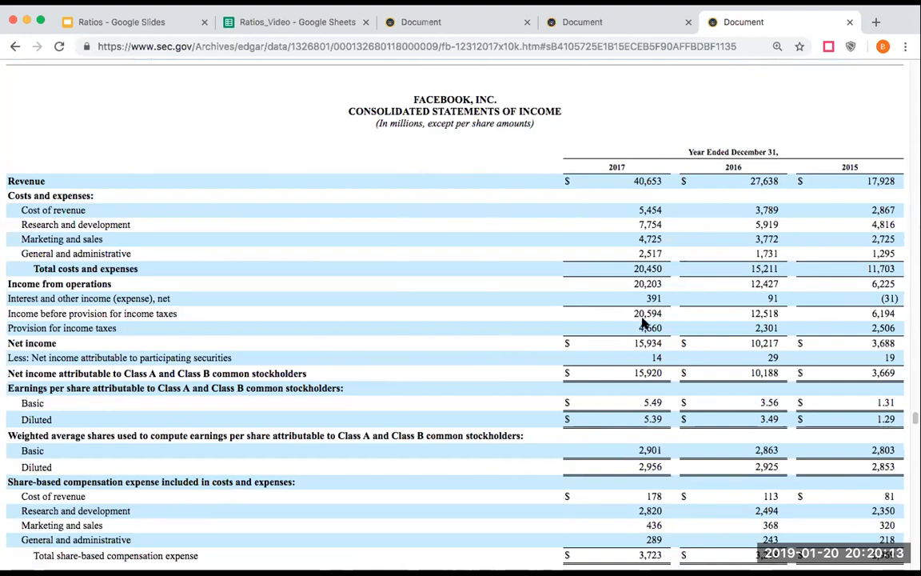
mouse_move(645, 298)
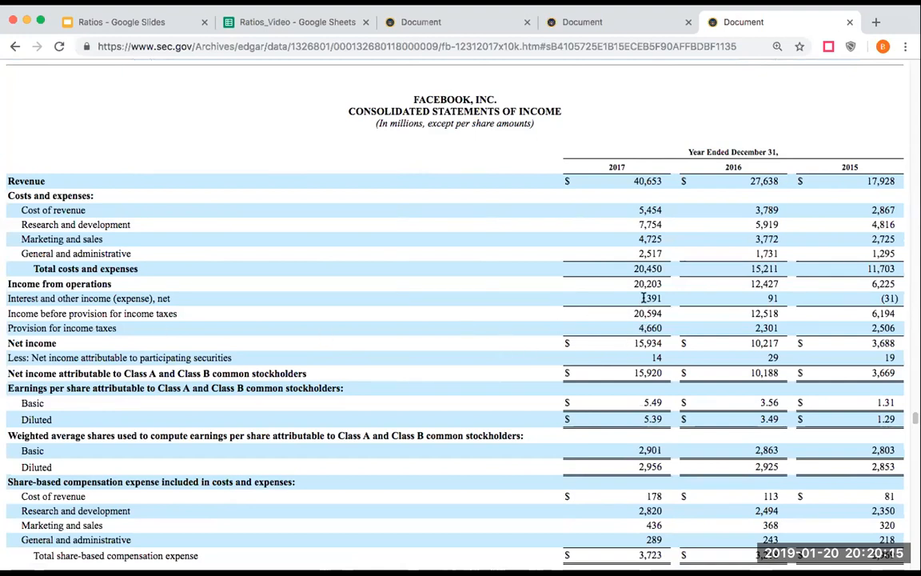
mouse_move(662, 300)
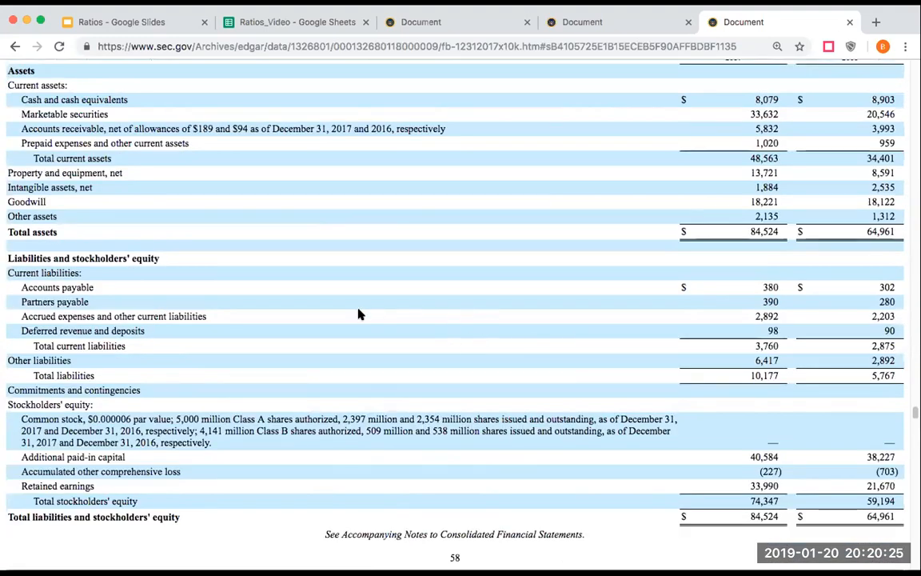
mouse_move(627, 345)
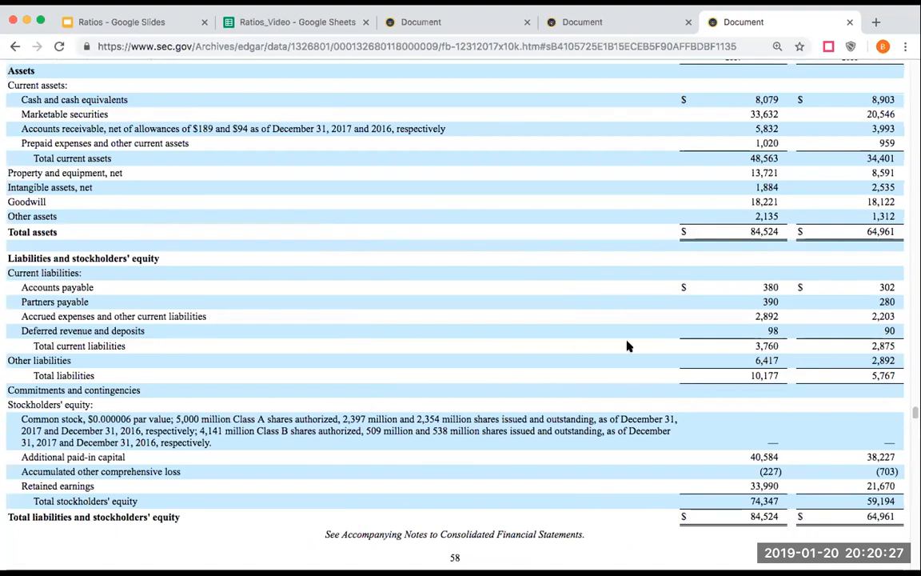
mouse_move(754, 386)
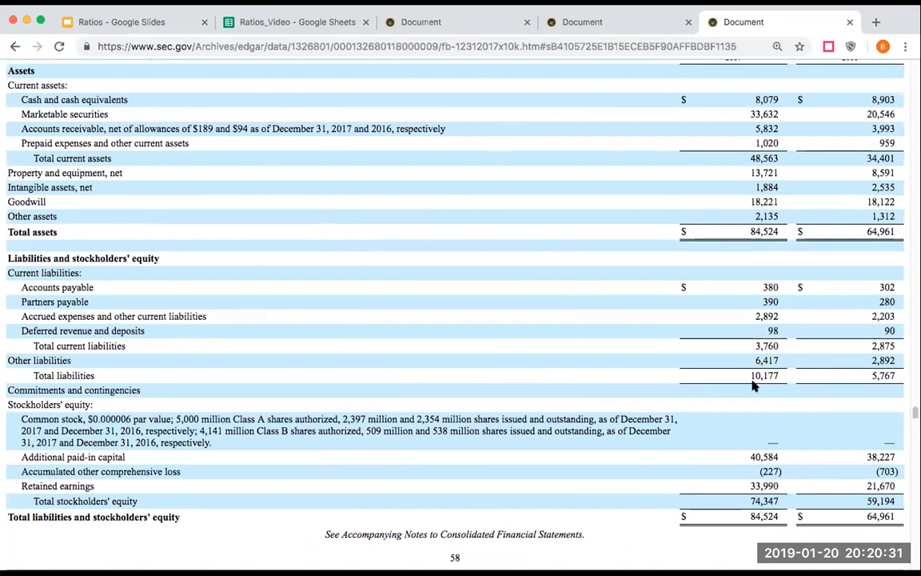
mouse_move(587, 346)
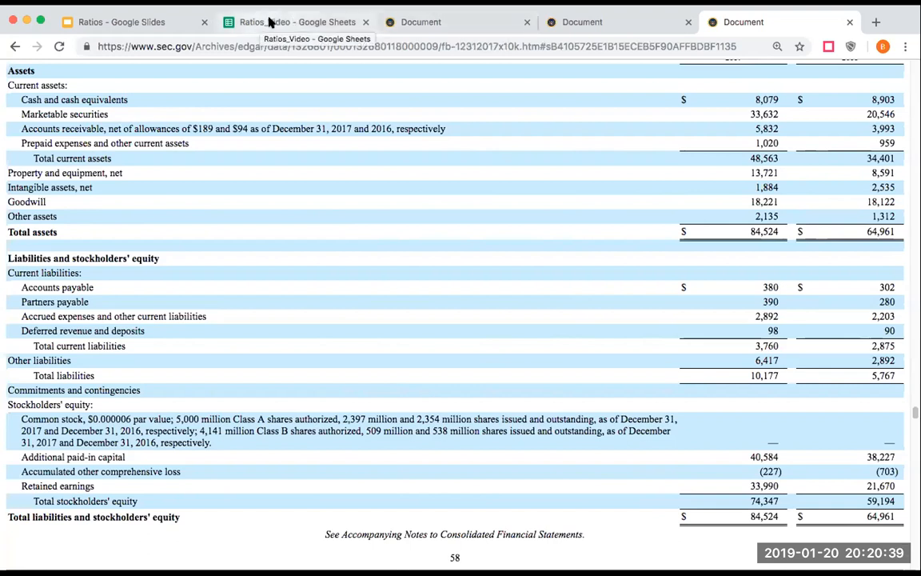
left_click(296, 22)
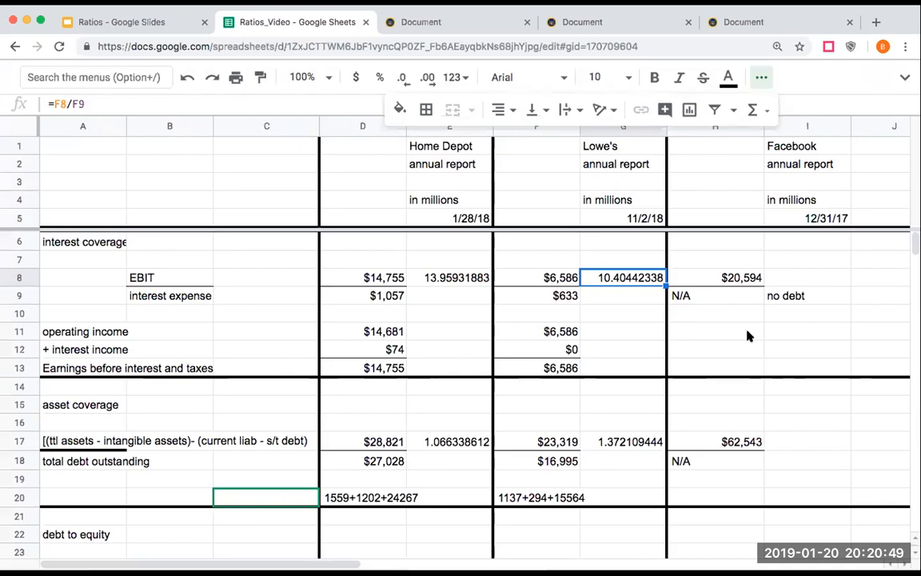
mouse_move(726, 335)
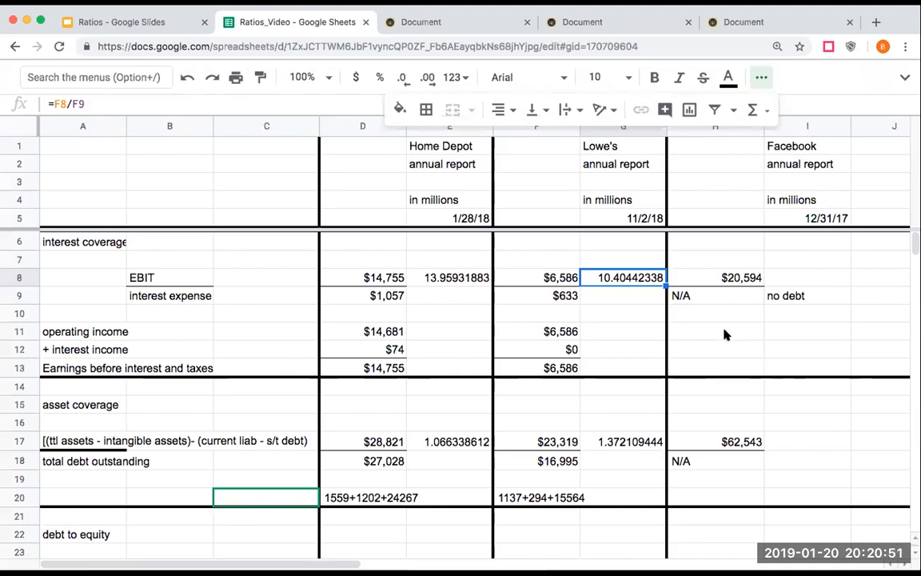
mouse_move(726, 295)
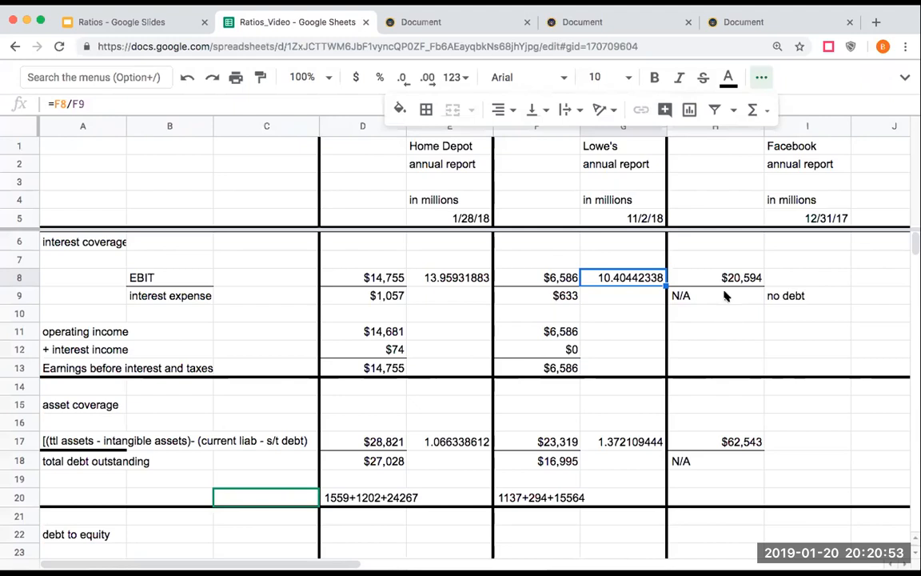
mouse_move(729, 297)
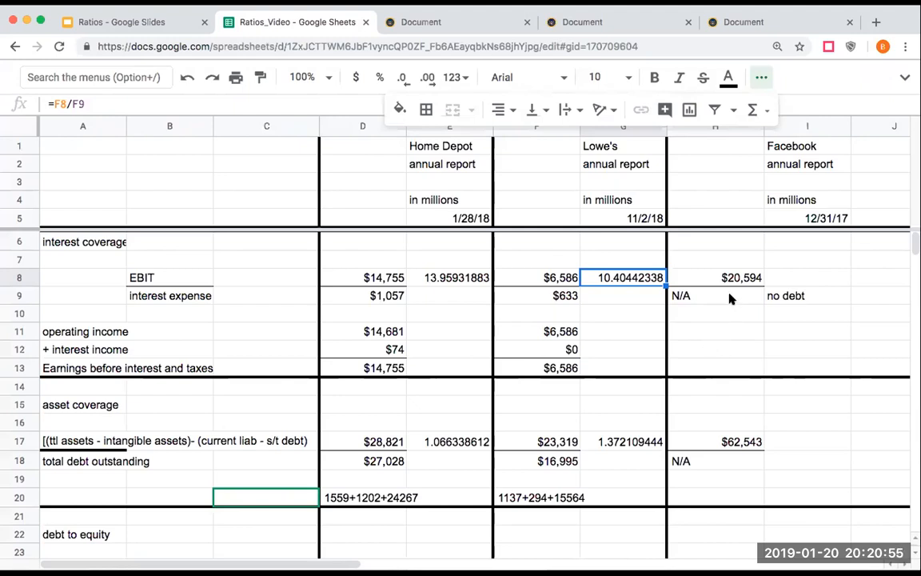
mouse_move(717, 316)
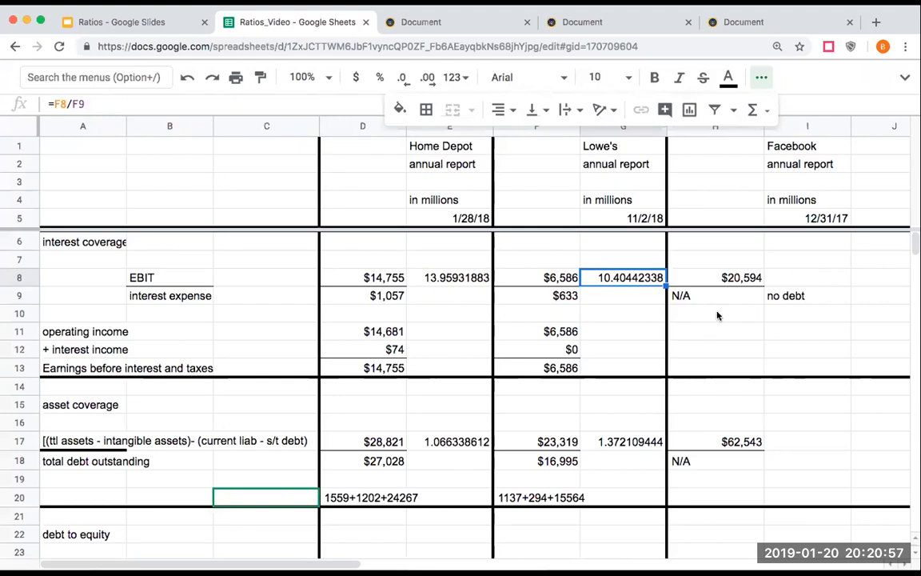
scroll("down", 3)
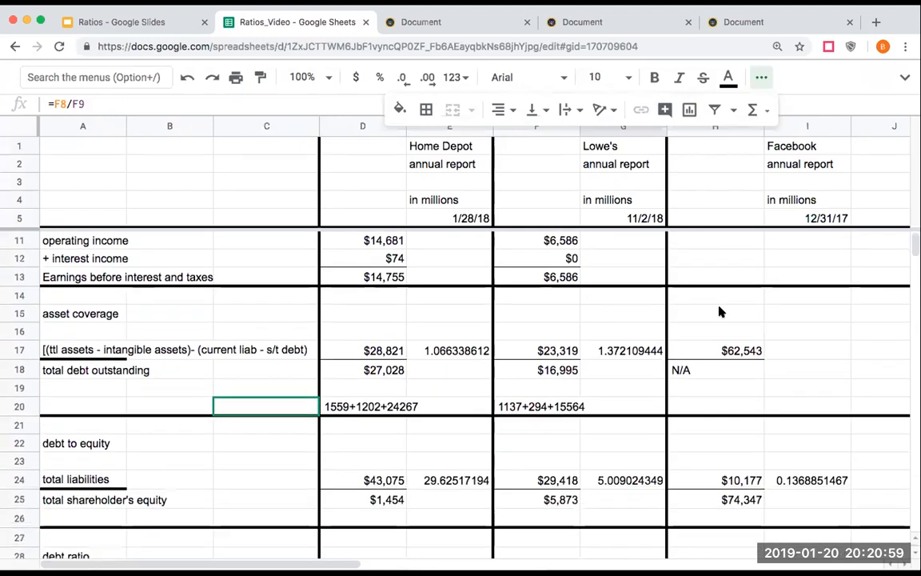
scroll("down", 3)
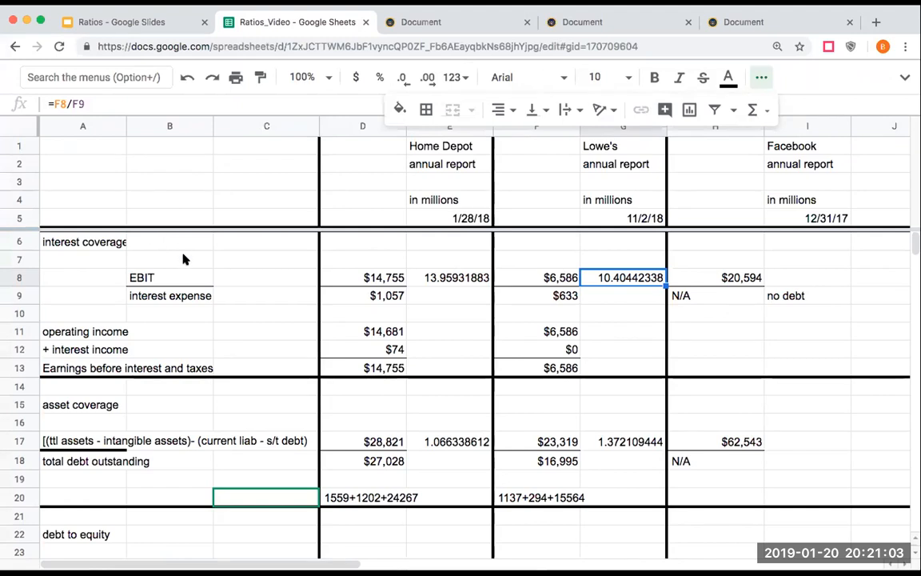
scroll("down", 3)
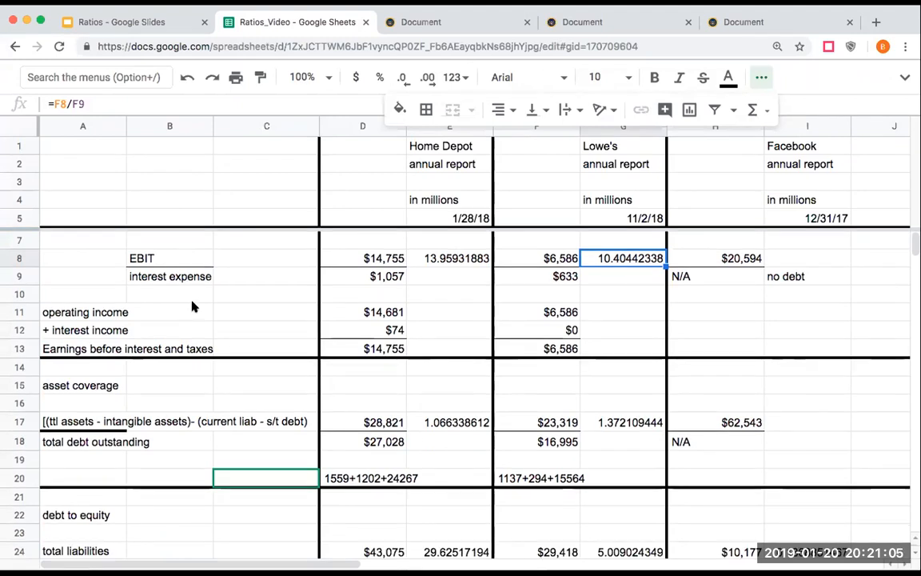
scroll("down", 3)
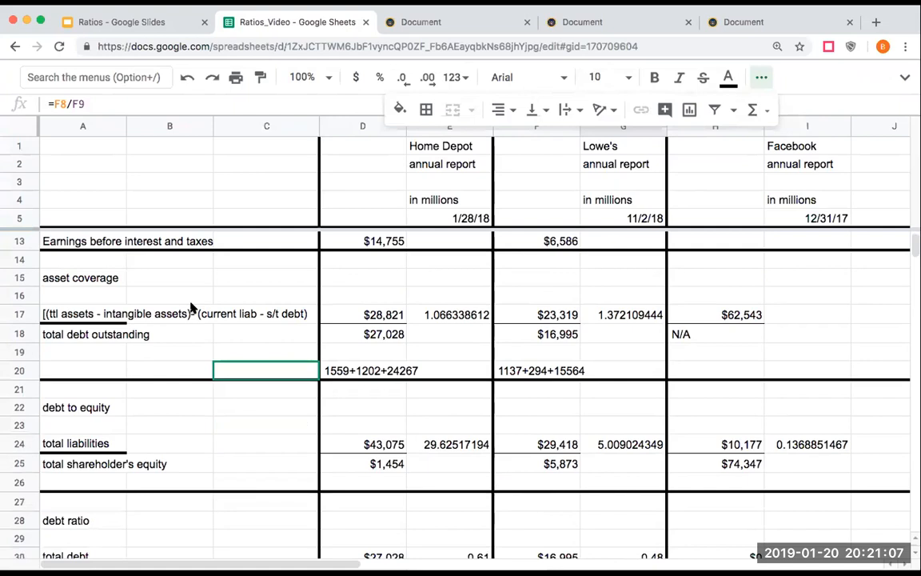
left_click(169, 313)
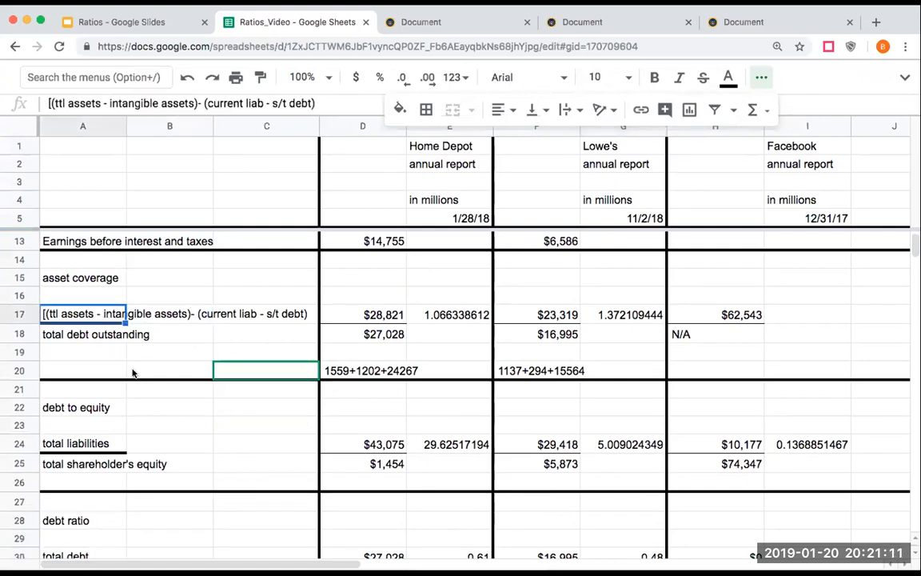
mouse_move(389, 310)
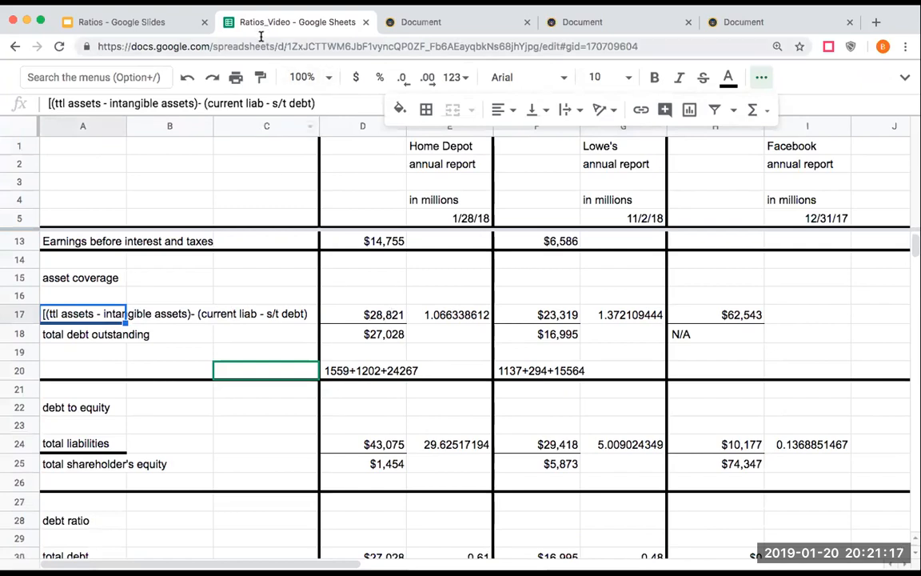
Step: Check the asset coverage formula on Coverage Ratios slide 20, then return to the worksheet
left_click(122, 22)
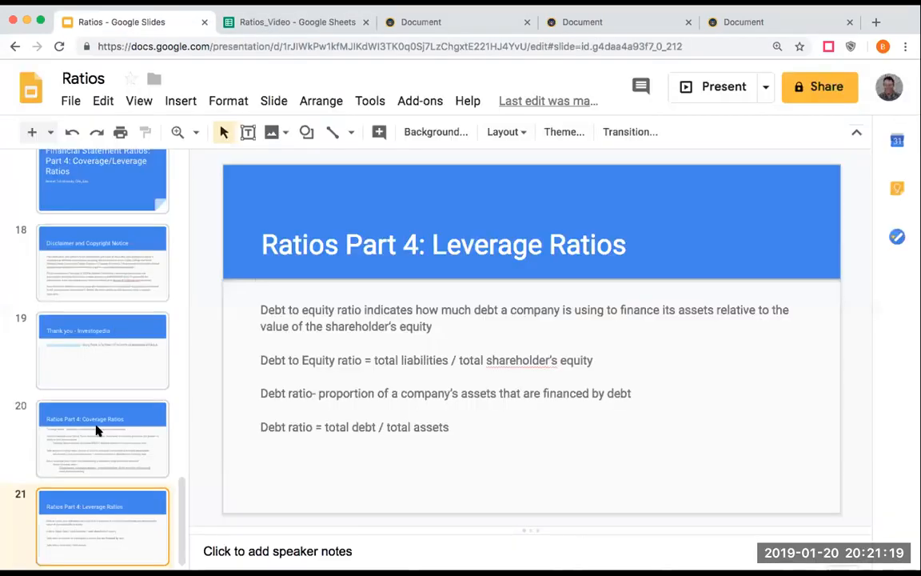
left_click(102, 437)
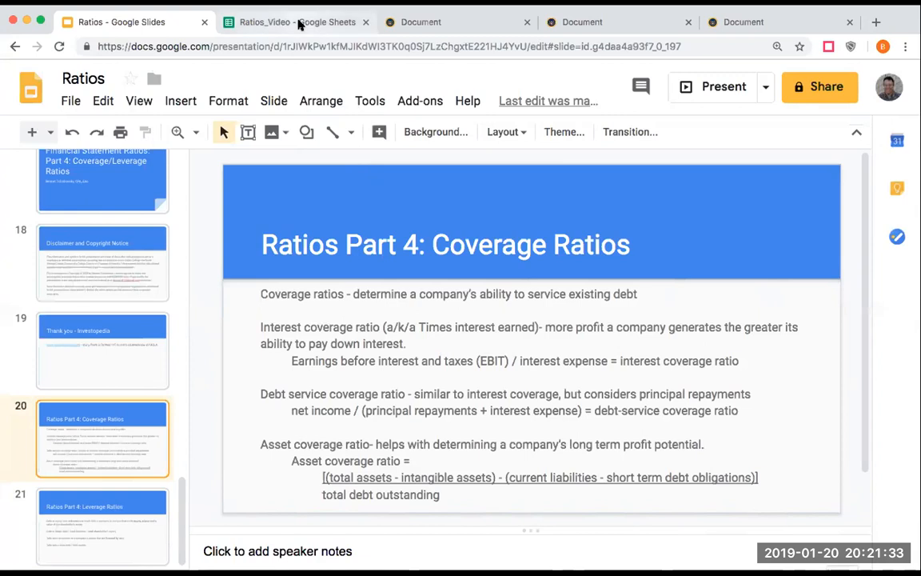
left_click(295, 22)
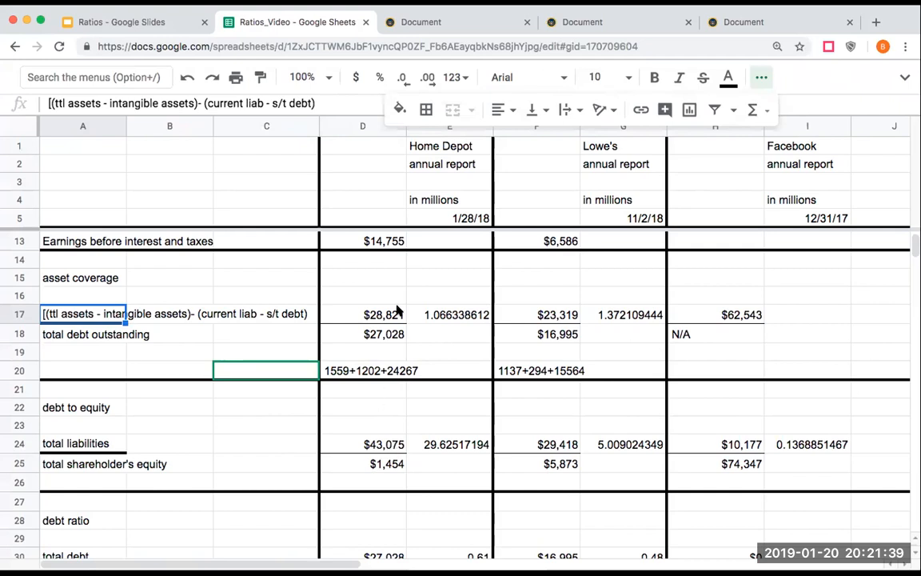
left_click(362, 314)
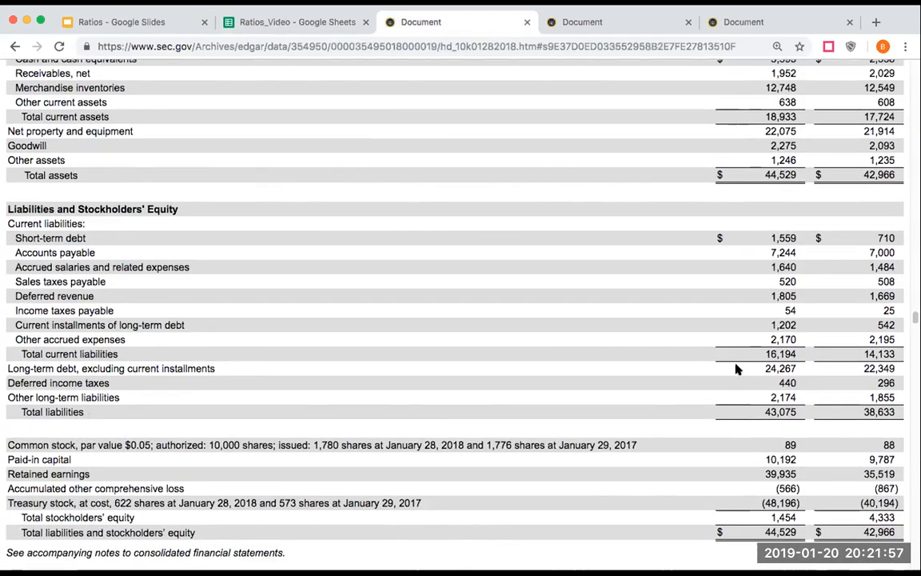
mouse_move(91, 384)
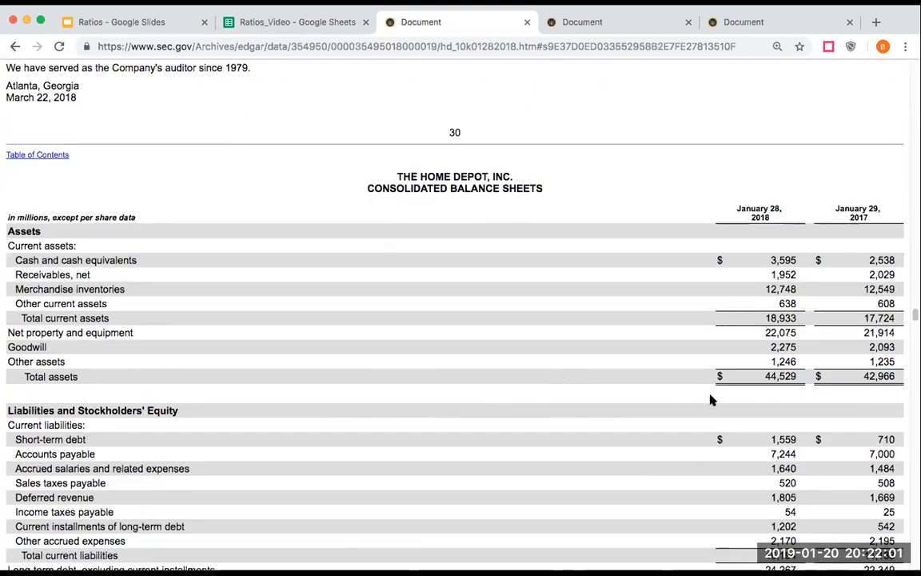
mouse_move(741, 362)
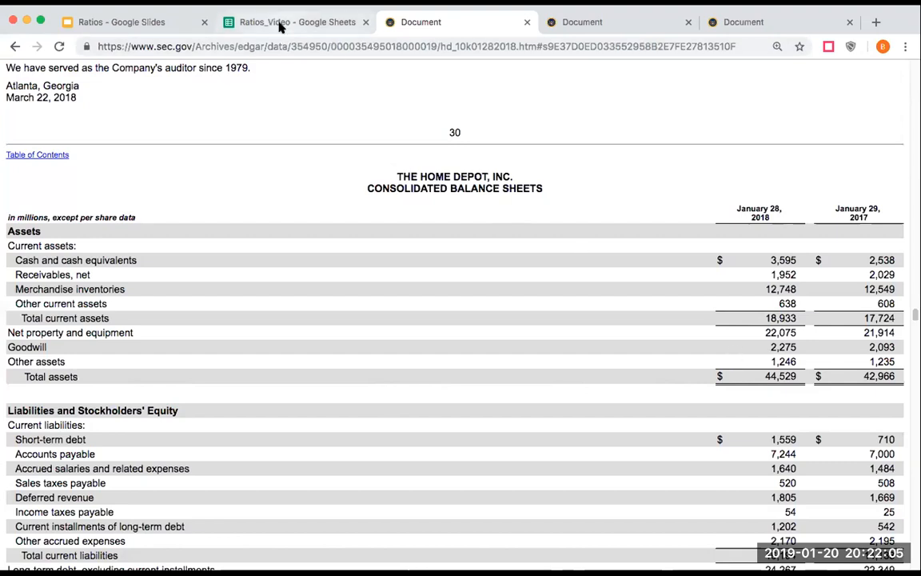
mouse_move(295, 22)
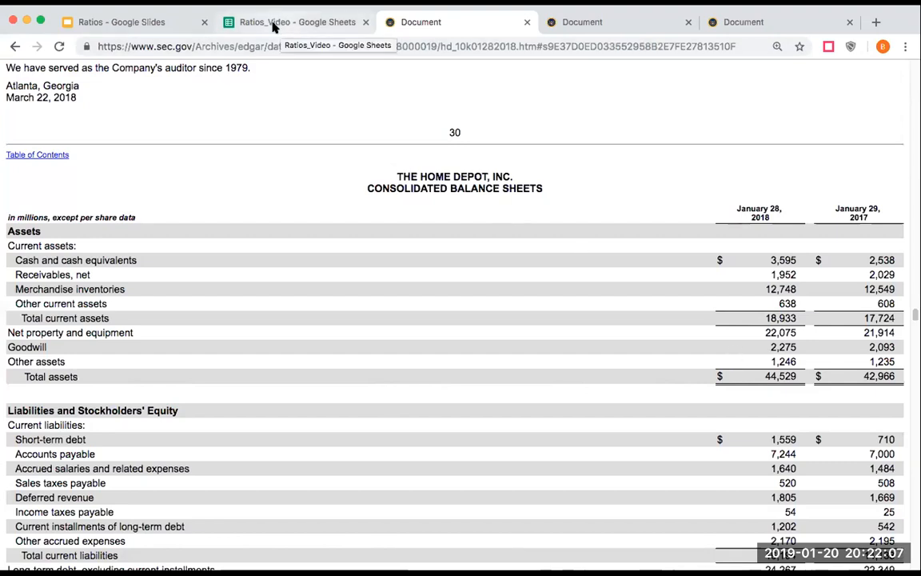
left_click(295, 21)
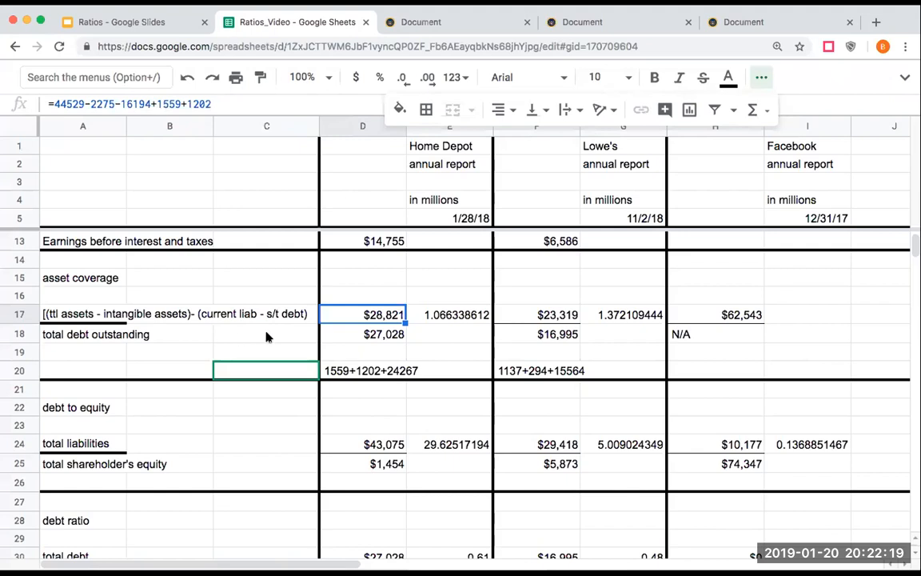
mouse_move(264, 325)
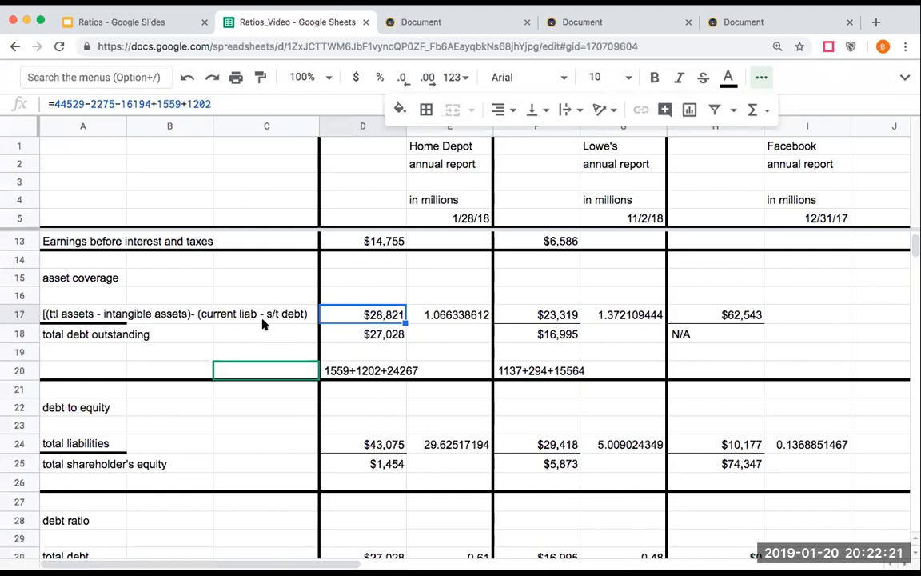
mouse_move(270, 320)
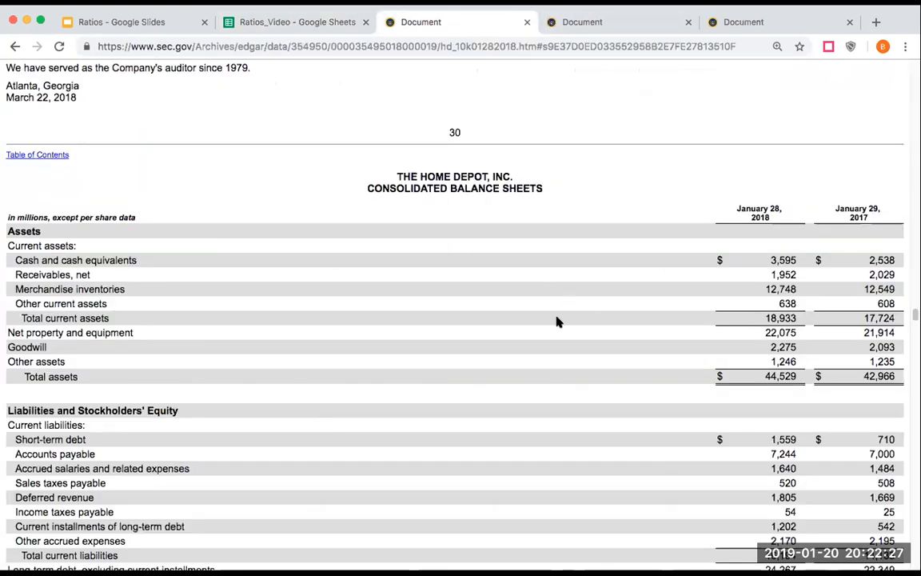
mouse_move(156, 273)
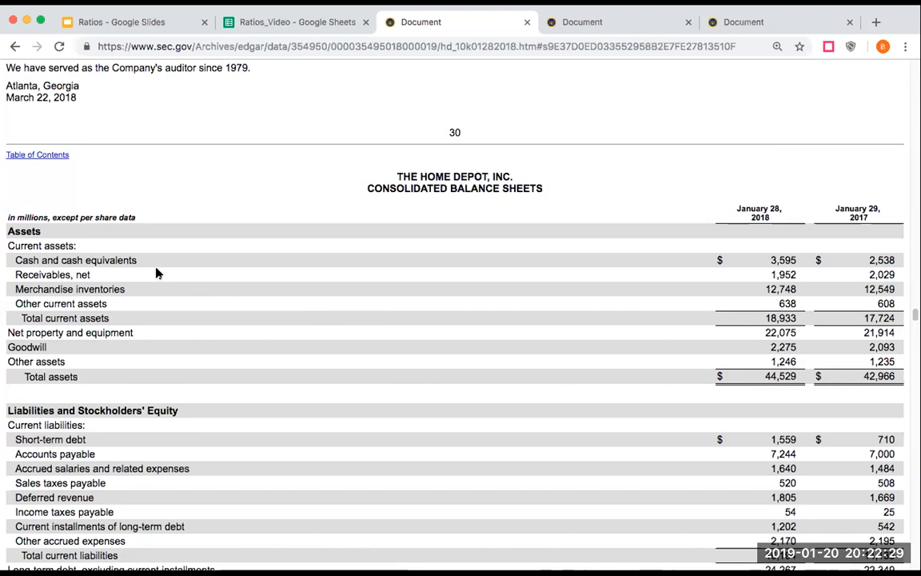
mouse_move(144, 266)
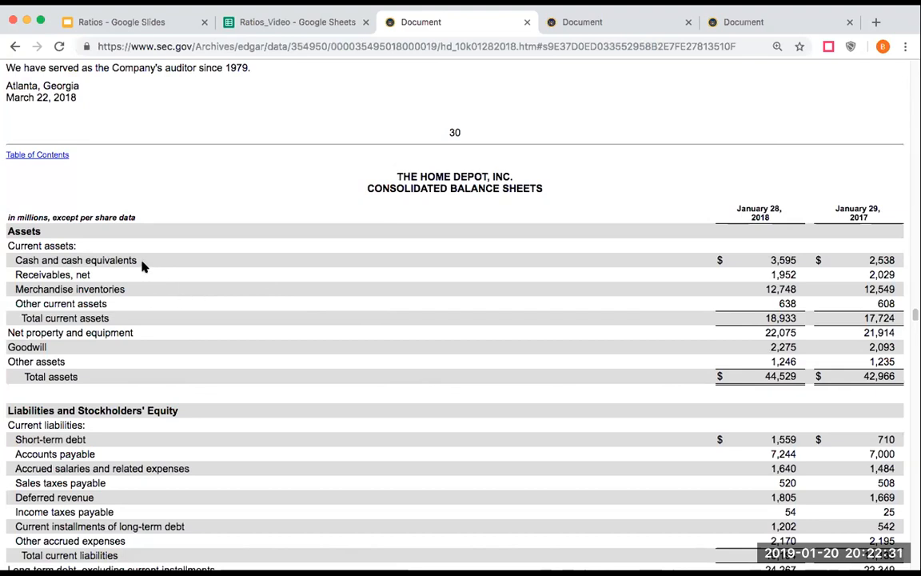
scroll("down", 3)
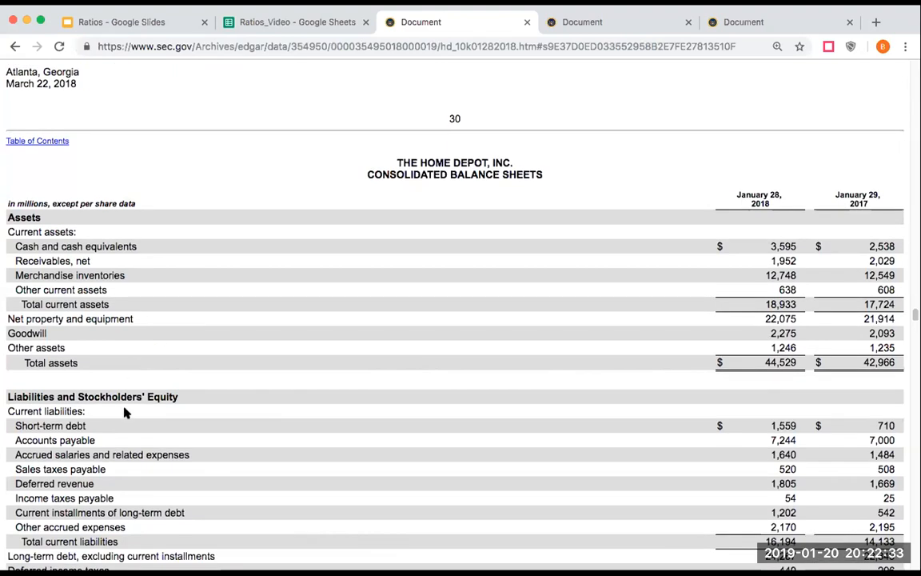
mouse_move(759, 435)
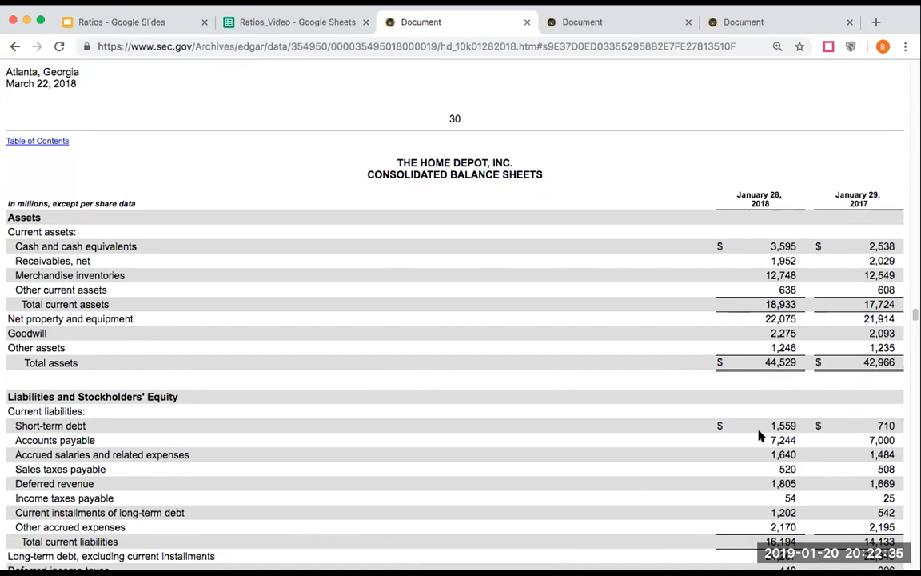
mouse_move(751, 467)
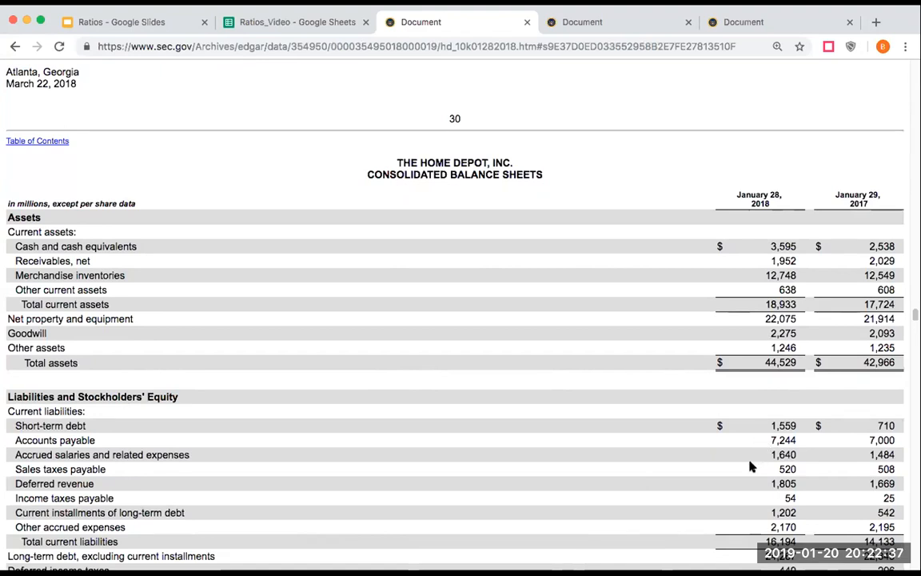
mouse_move(761, 517)
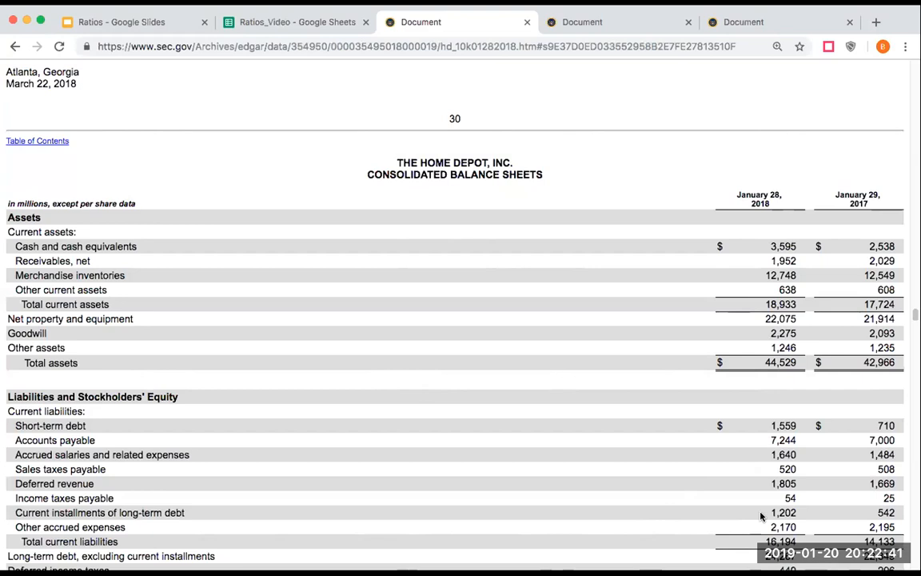
scroll("down", 3)
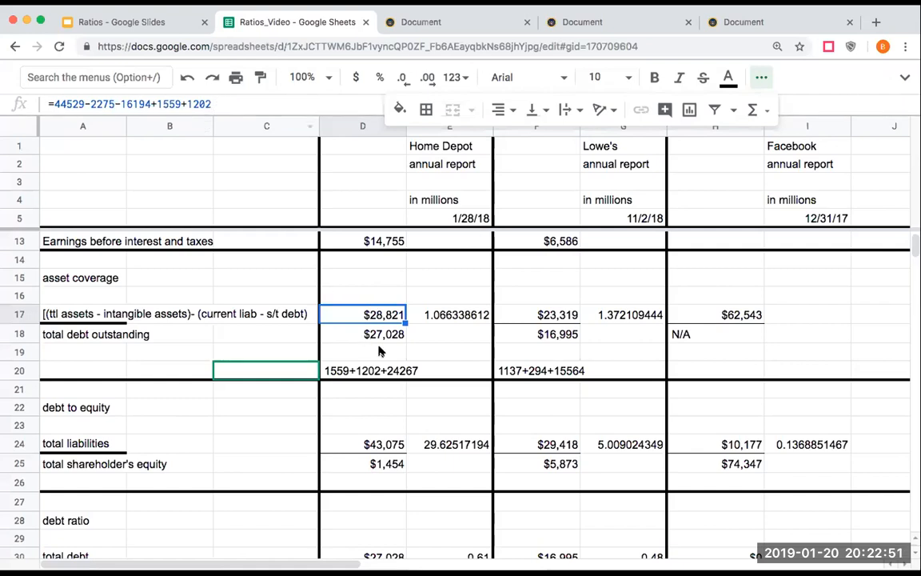
left_click(363, 333)
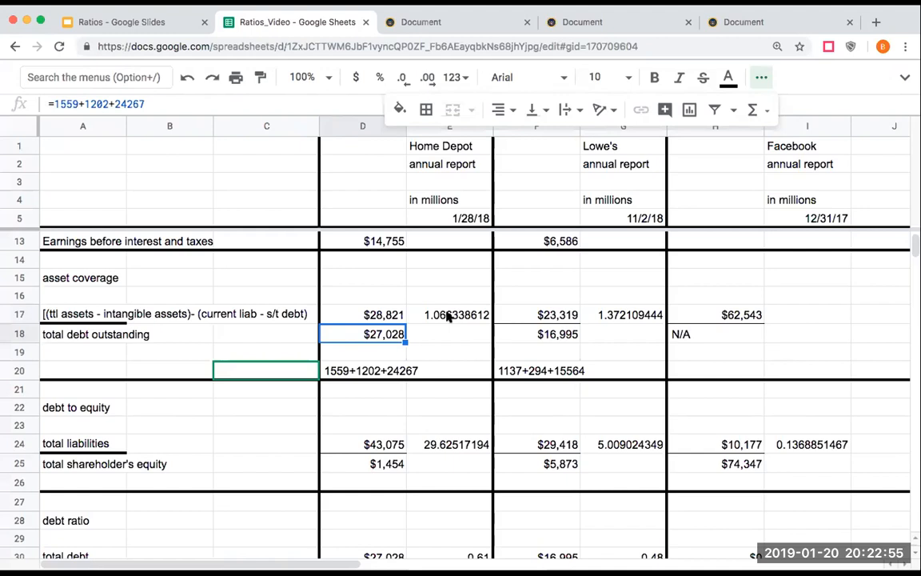
left_click(449, 314)
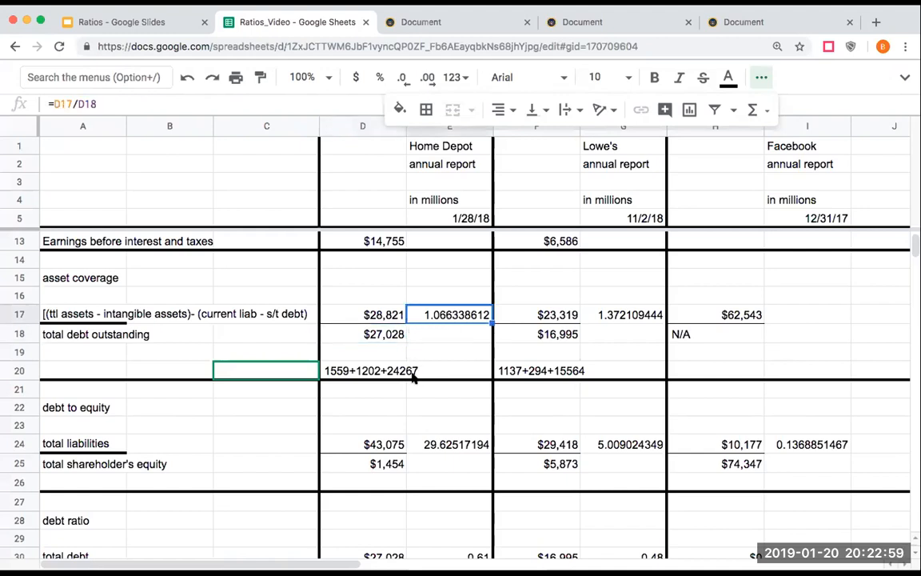
left_click(420, 22)
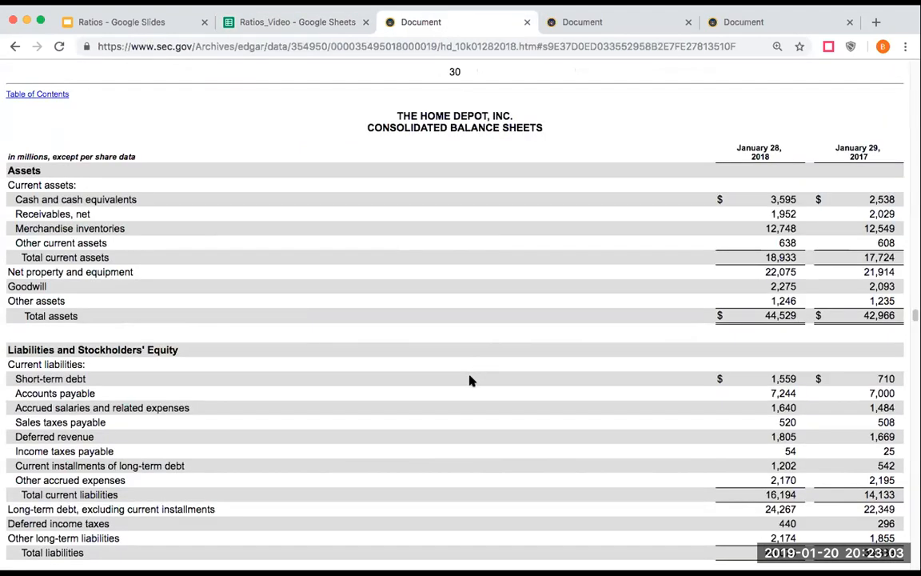
scroll("down", 3)
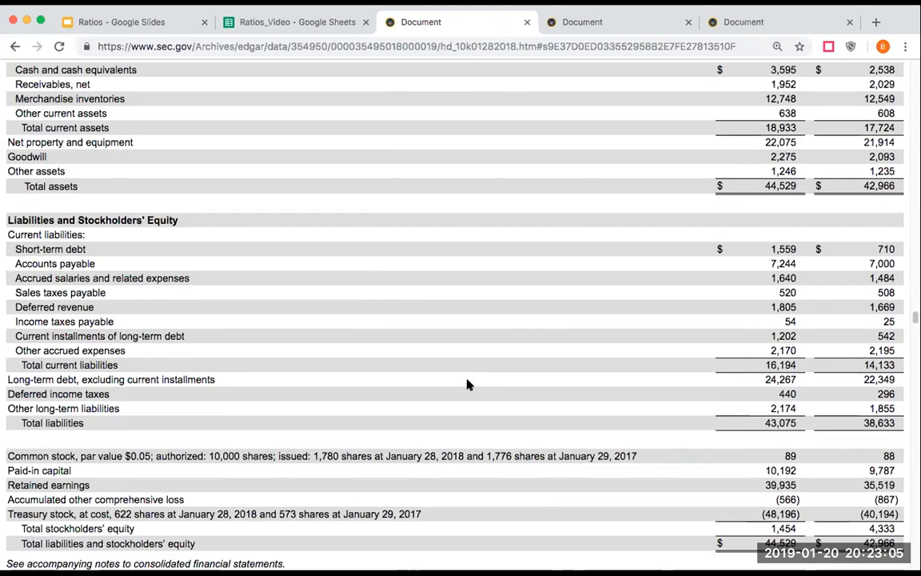
mouse_move(767, 526)
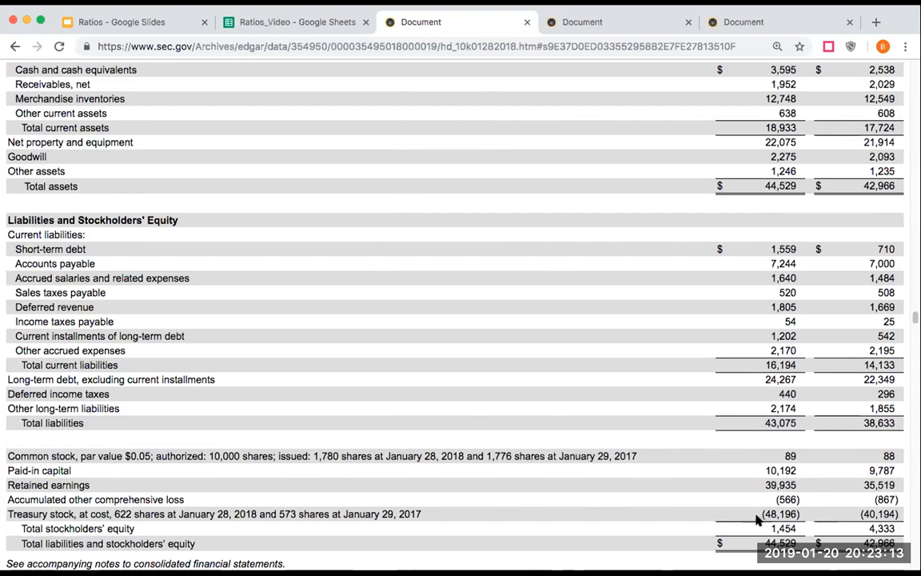
mouse_move(763, 523)
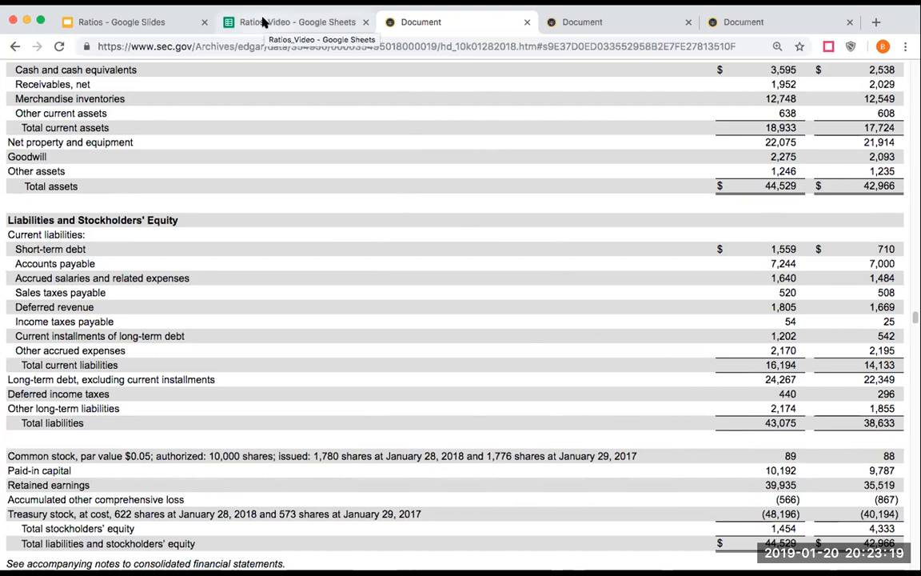
left_click(296, 21)
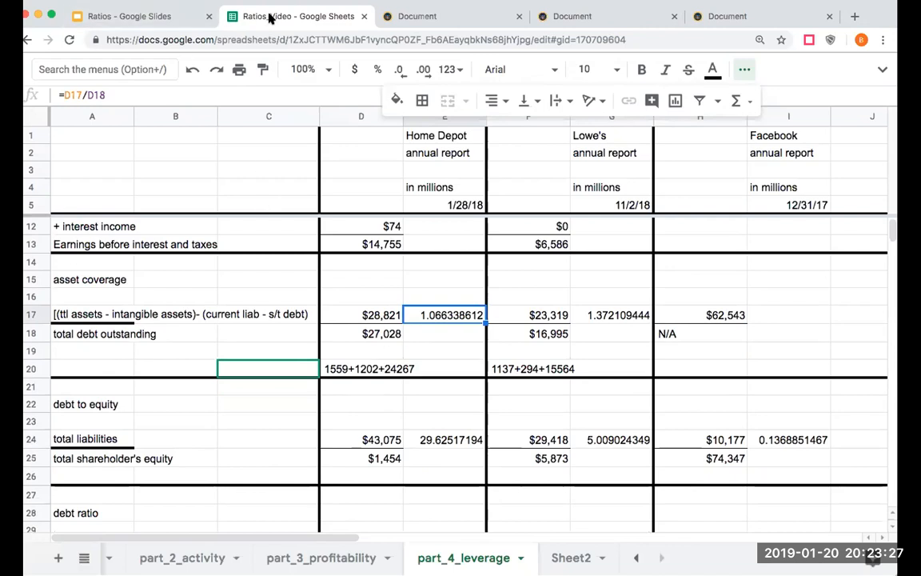
Step: Open part_3_profitability's price/earnings section and check Home Depot's share price in D37
left_click(321, 557)
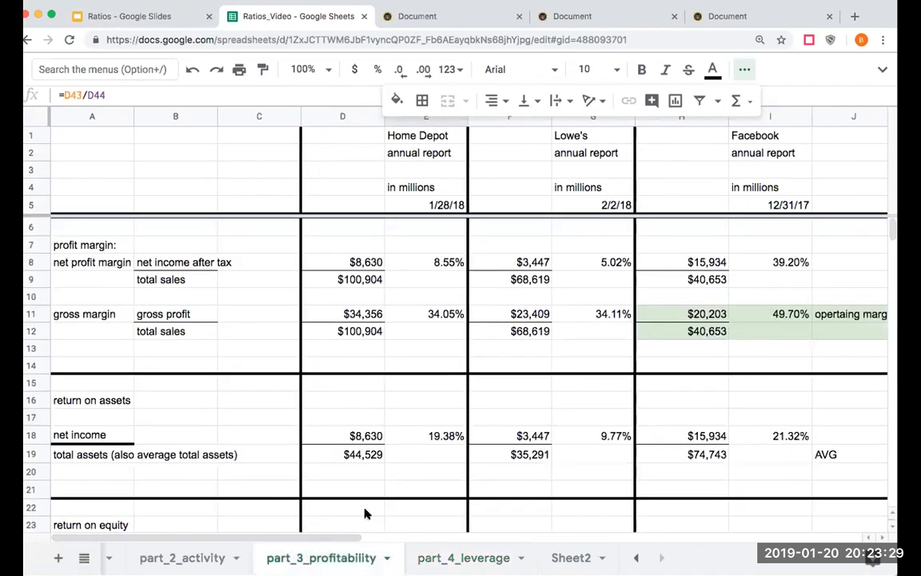
scroll("down", 3)
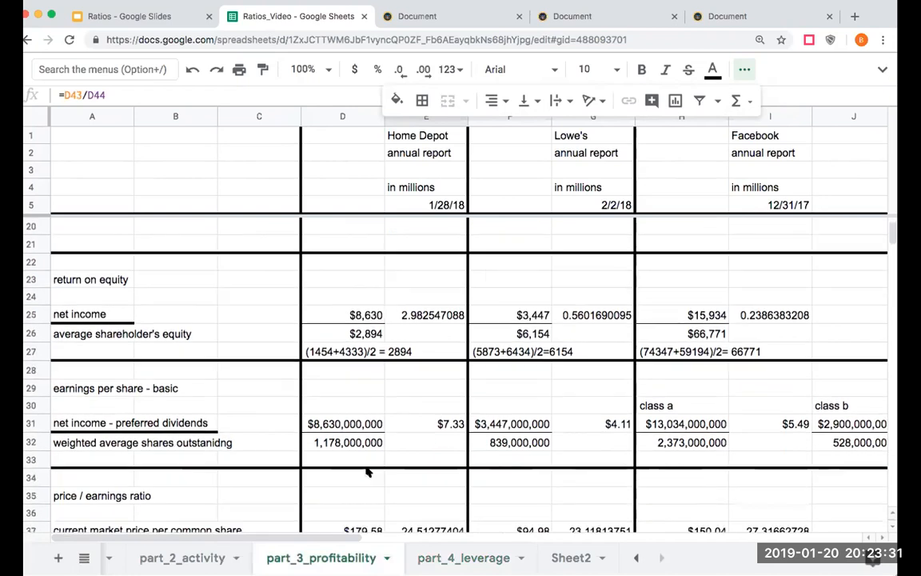
scroll("down", 3)
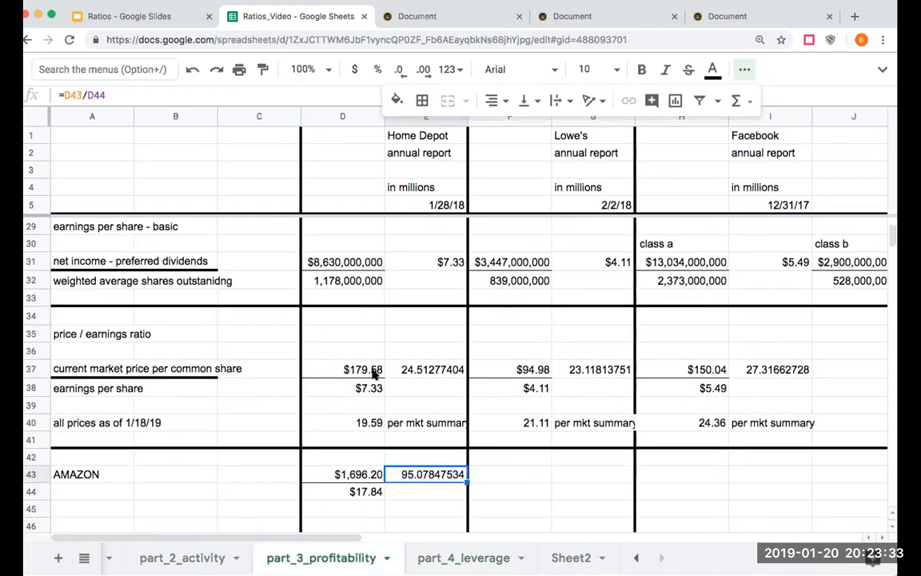
left_click(342, 369)
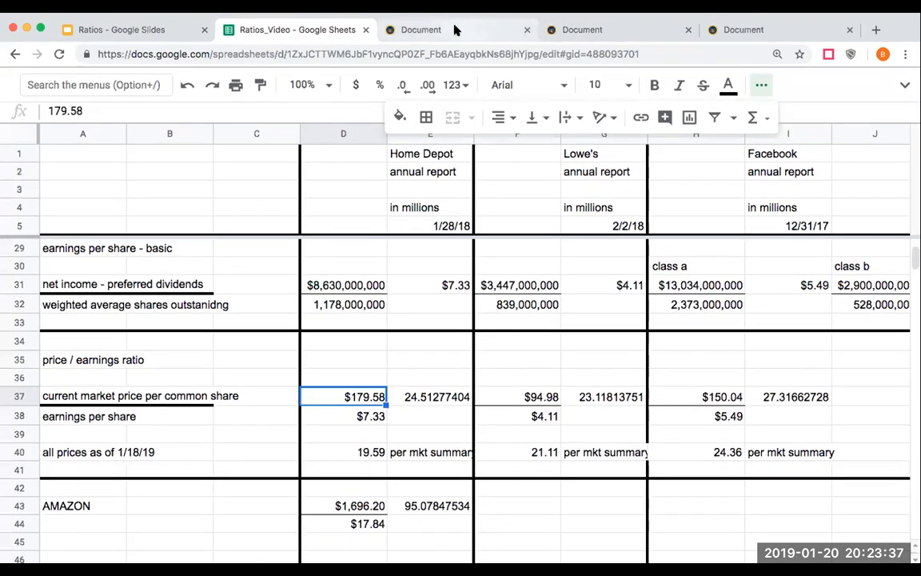
left_click(420, 30)
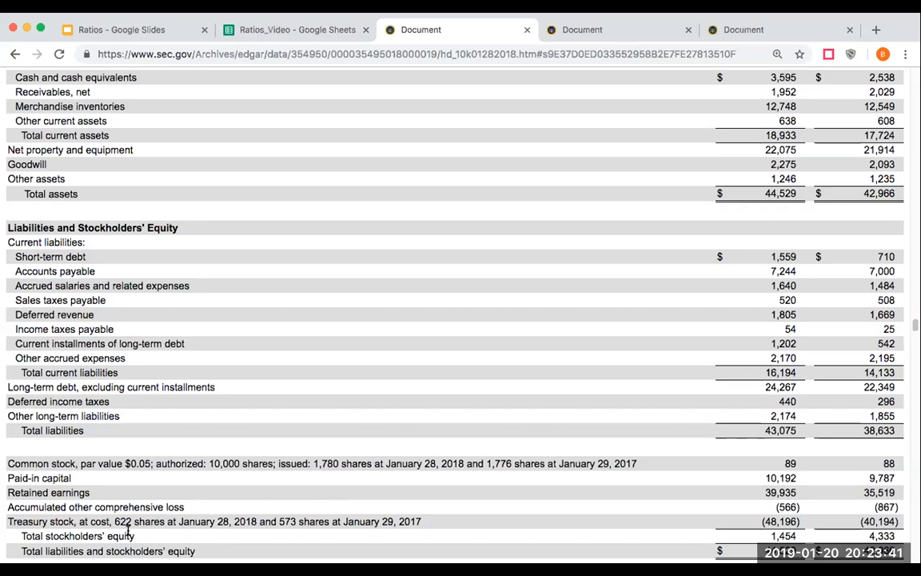
mouse_move(126, 531)
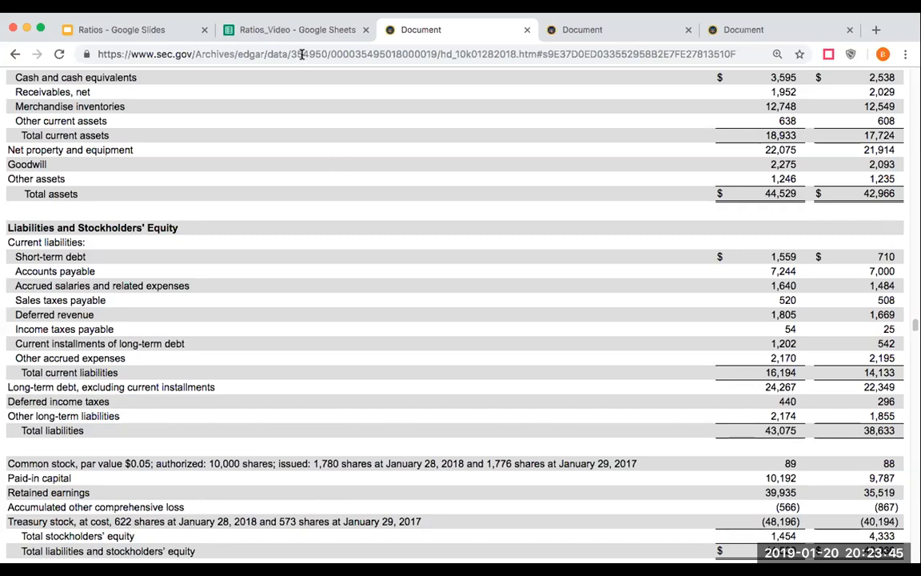
mouse_move(296, 29)
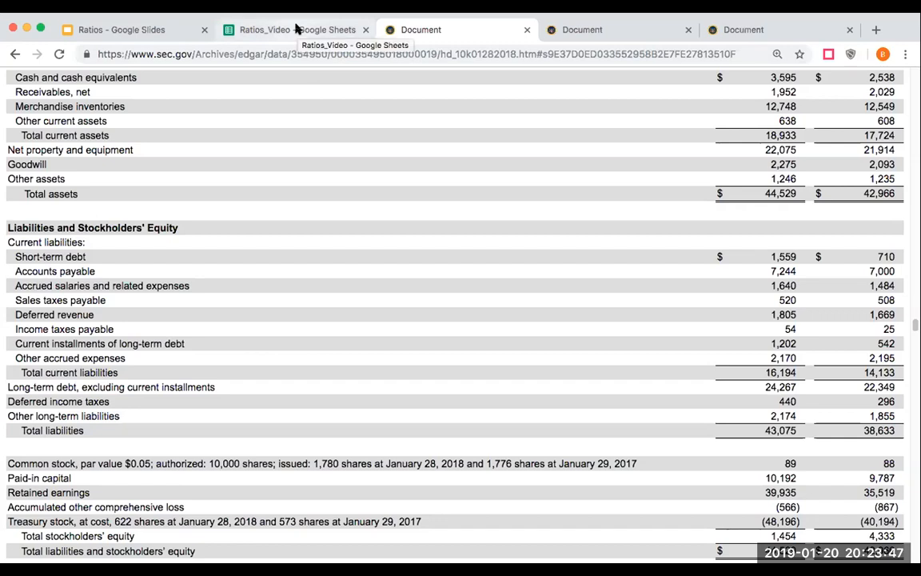
left_click(299, 29)
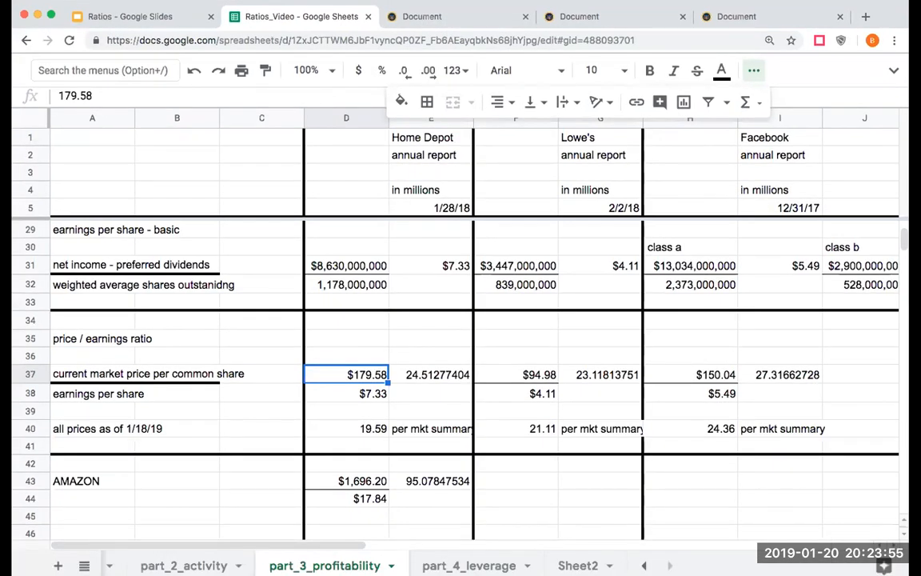
mouse_move(163, 166)
type("+D37")
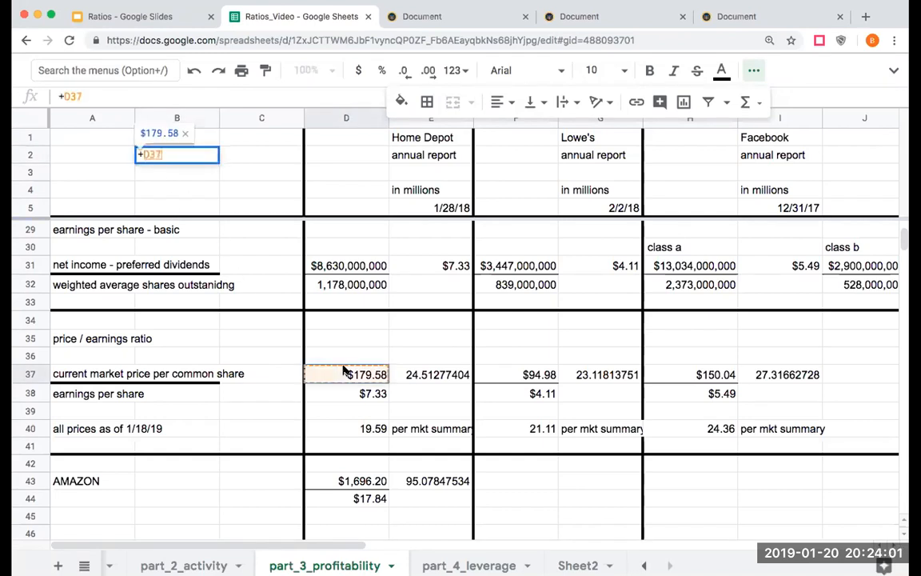
Step: Commit the Home Depot share price reference and recheck the Home Depot balance sheet
key("enter")
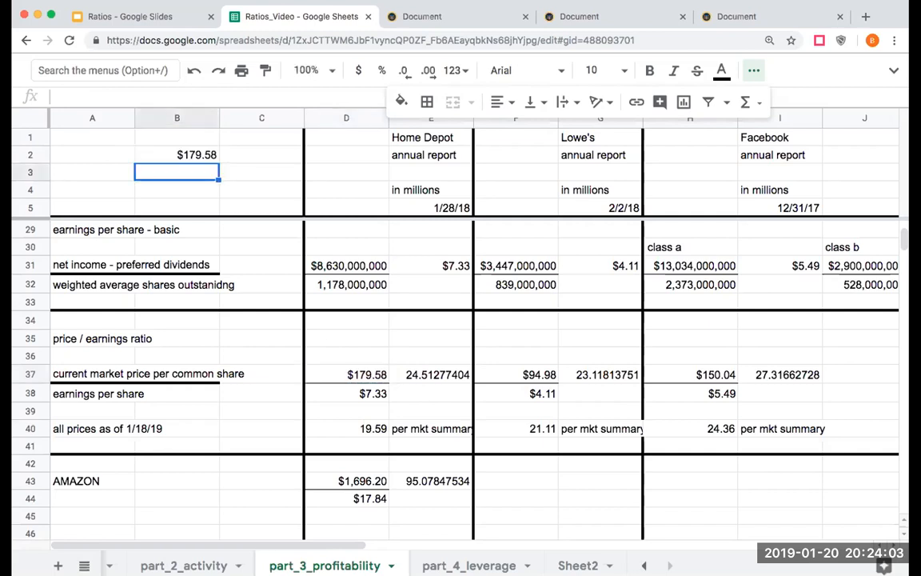
mouse_move(148, 222)
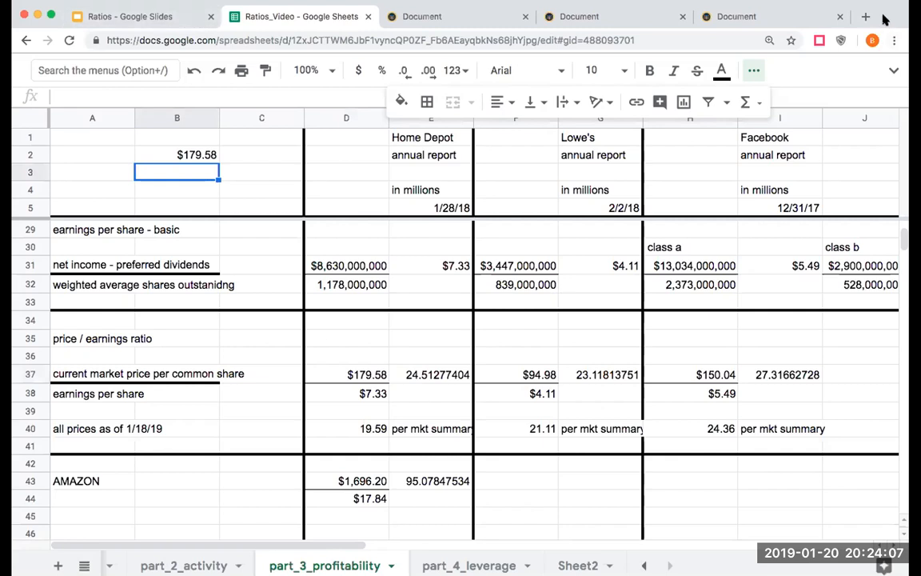
left_click(457, 16)
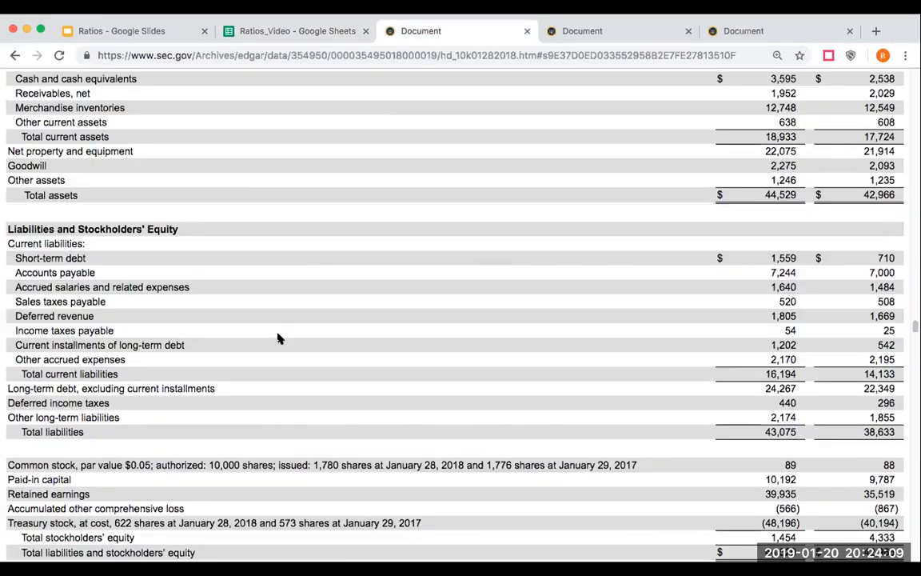
mouse_move(206, 540)
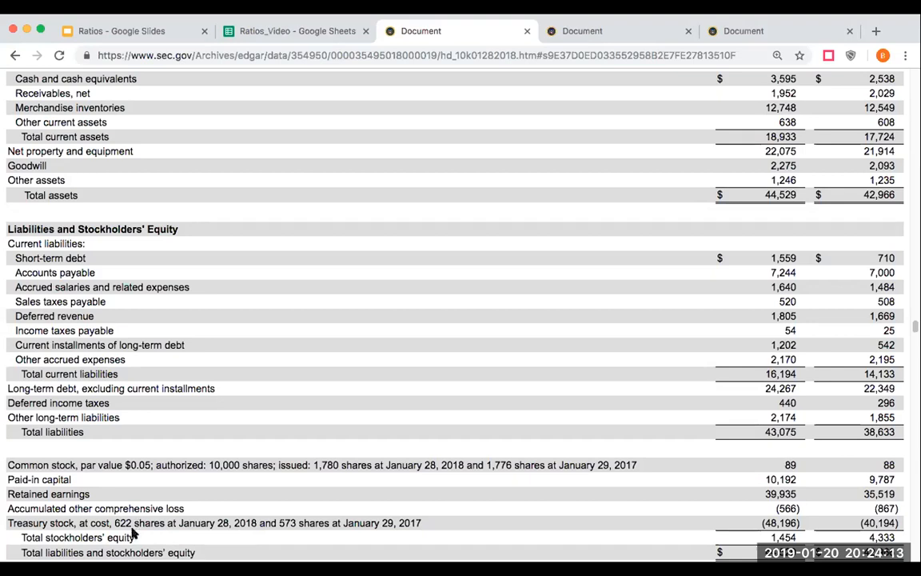
scroll("up", 3)
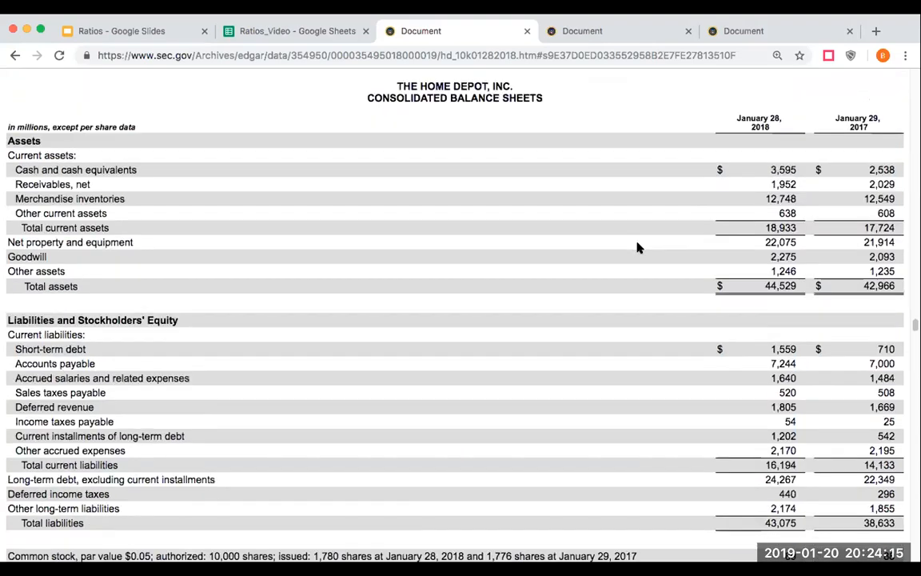
scroll("down", 3)
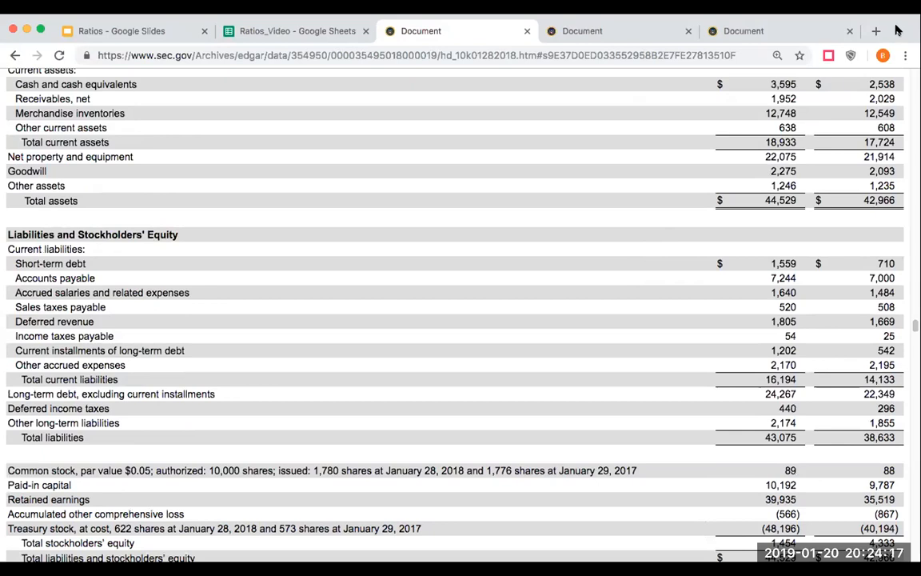
scroll("down", 3)
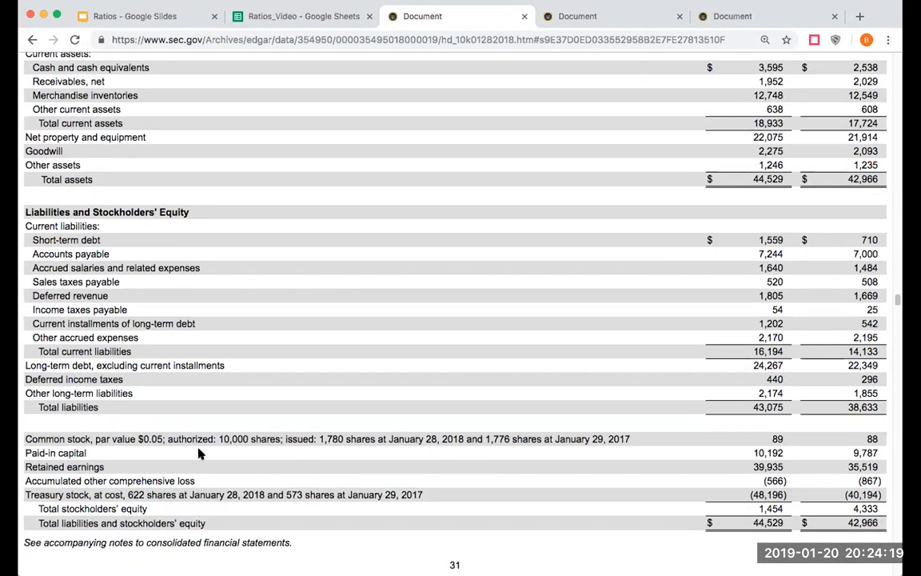
Step: Enter 622,000,000 in B1 and the product formula in B3, both with thousands separators
left_click(300, 16)
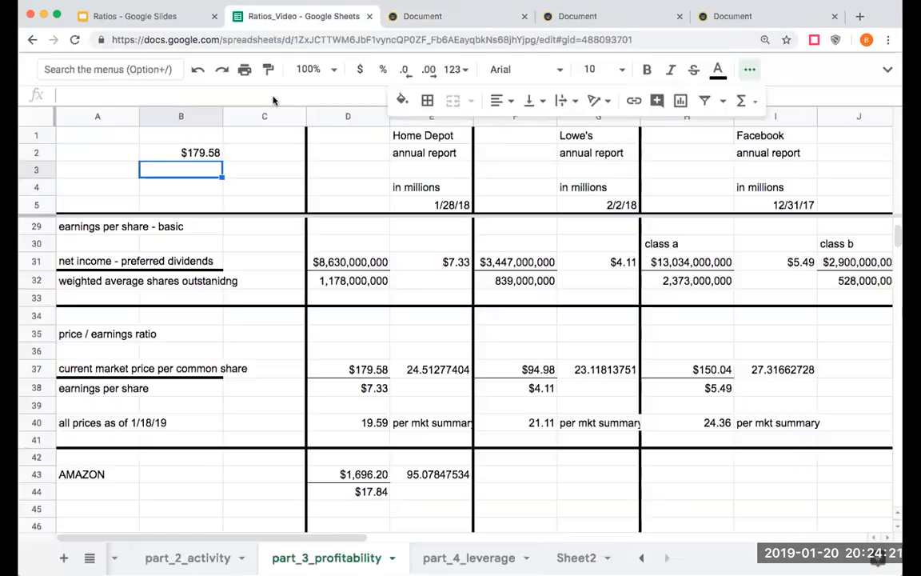
type("622")
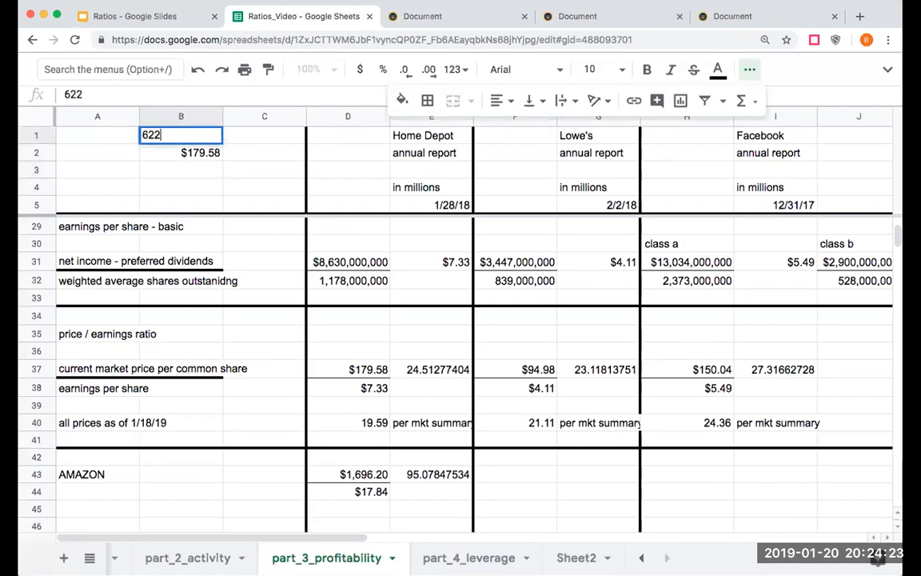
type("000000")
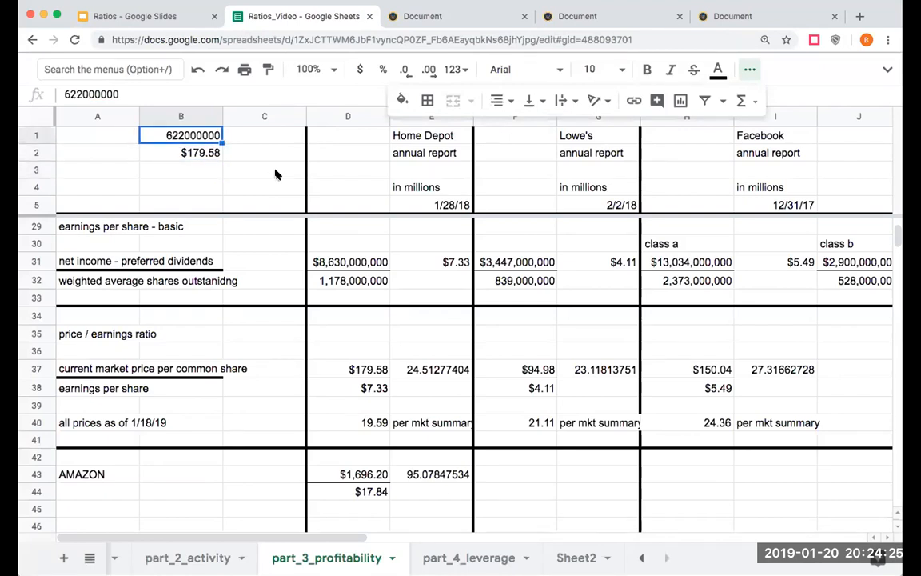
left_click(455, 68)
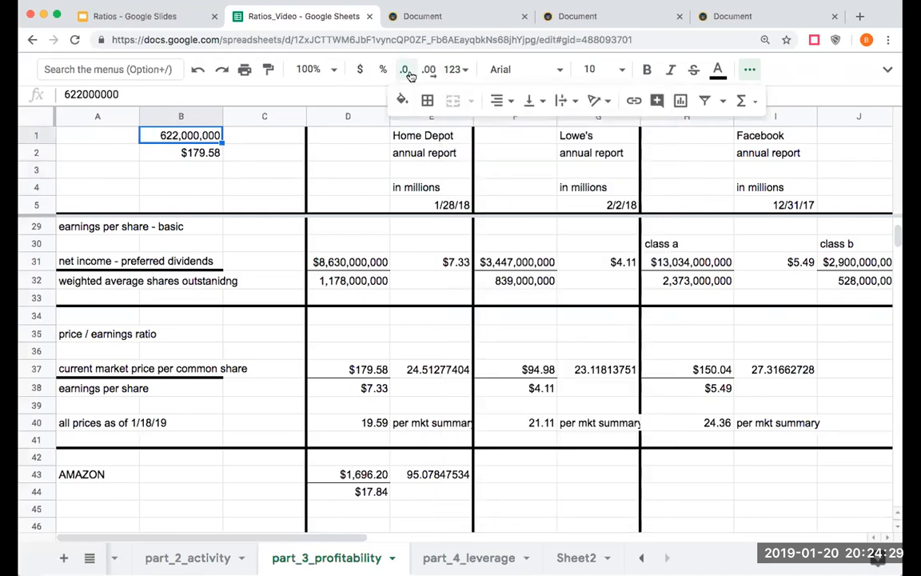
type("+B2")
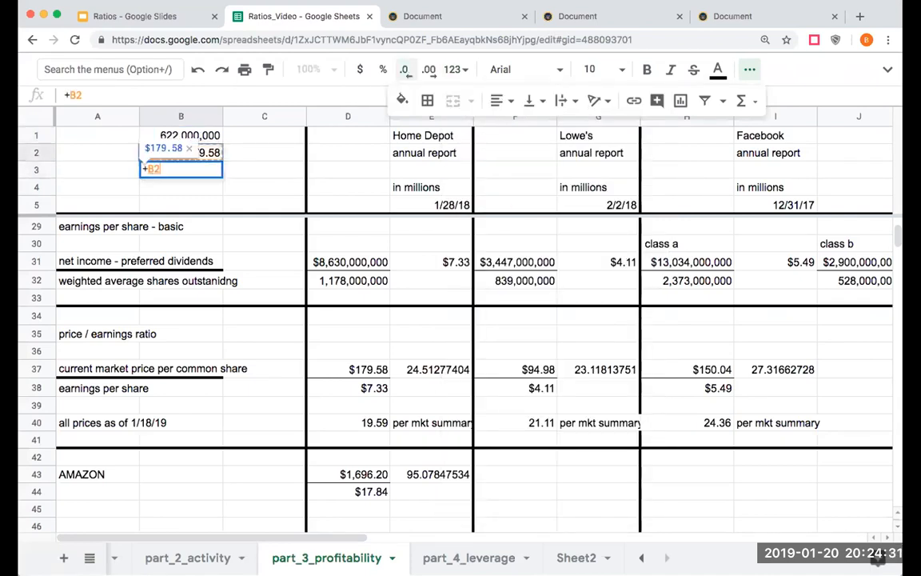
key("Enter")
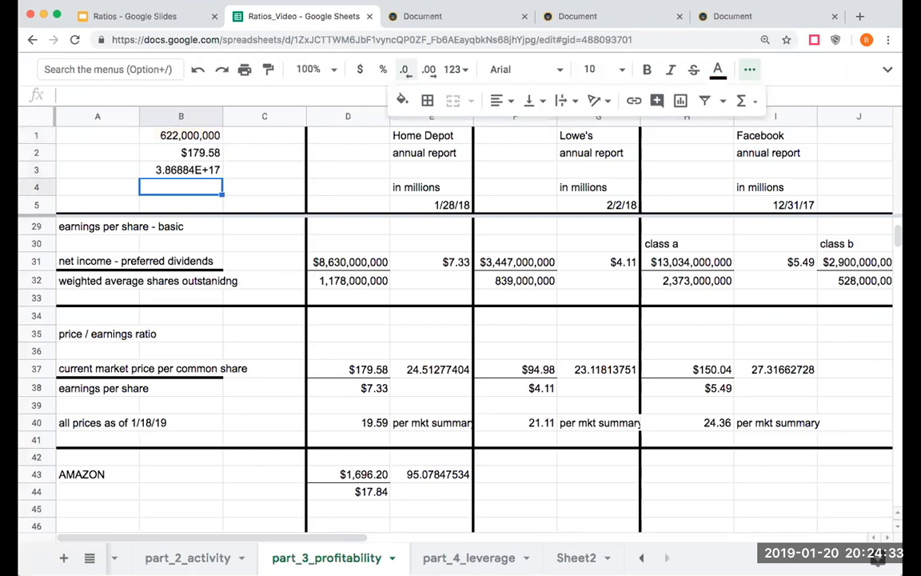
left_click(181, 170)
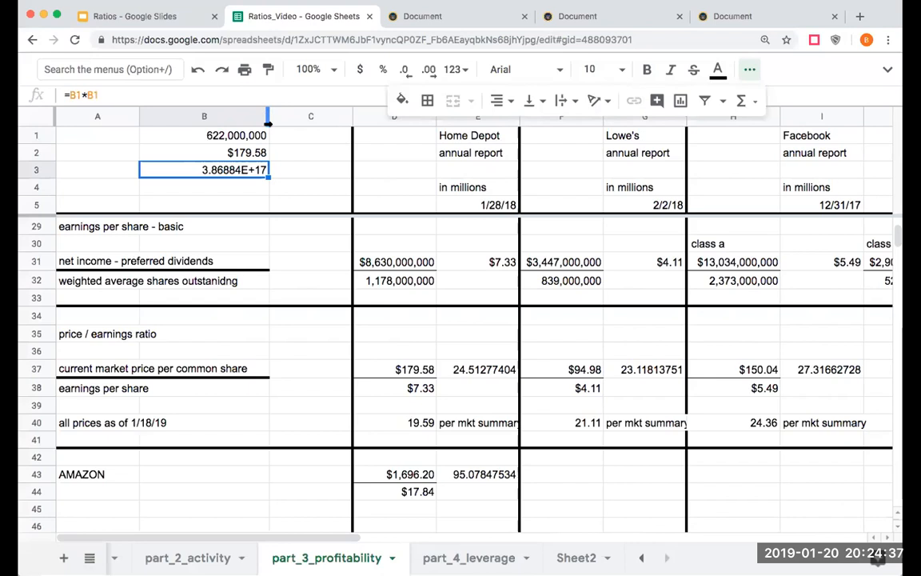
left_click(456, 69)
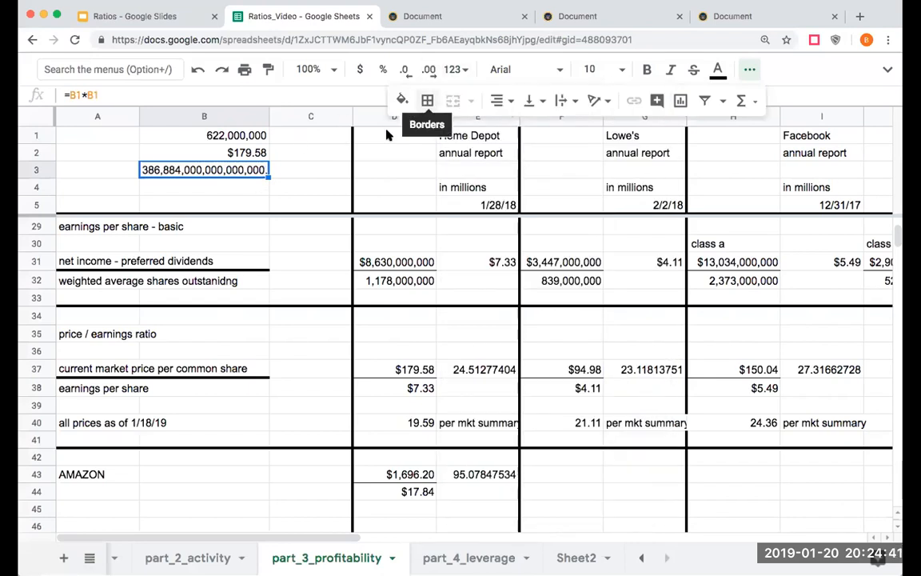
mouse_move(237, 187)
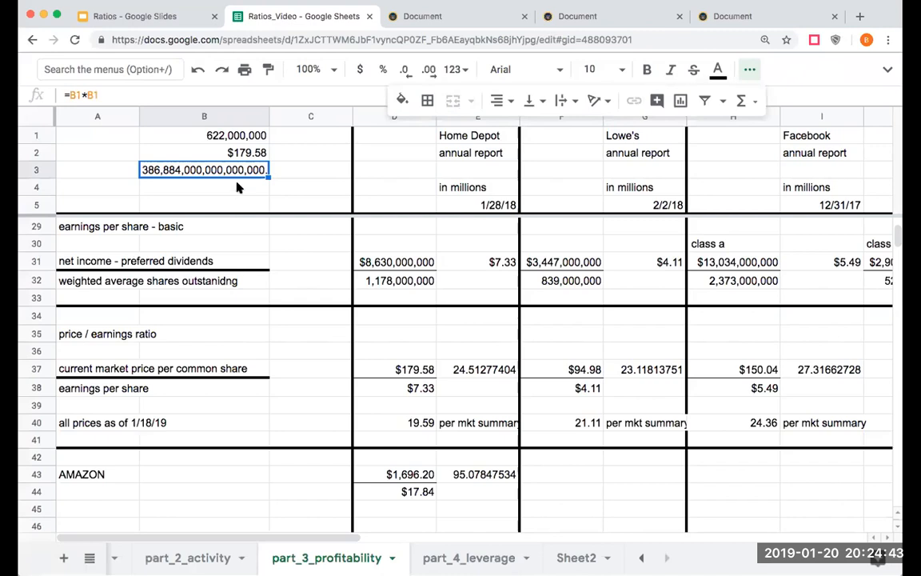
mouse_move(243, 179)
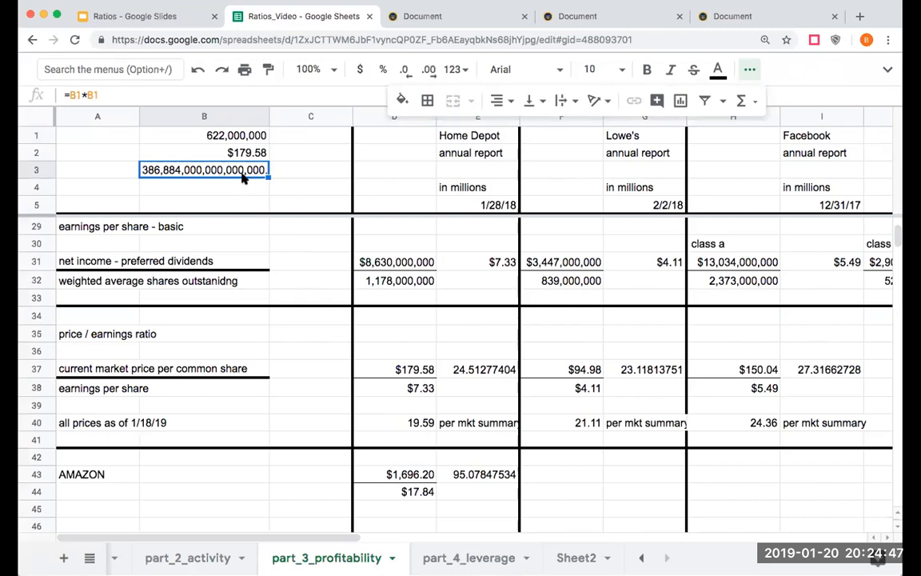
mouse_move(170, 175)
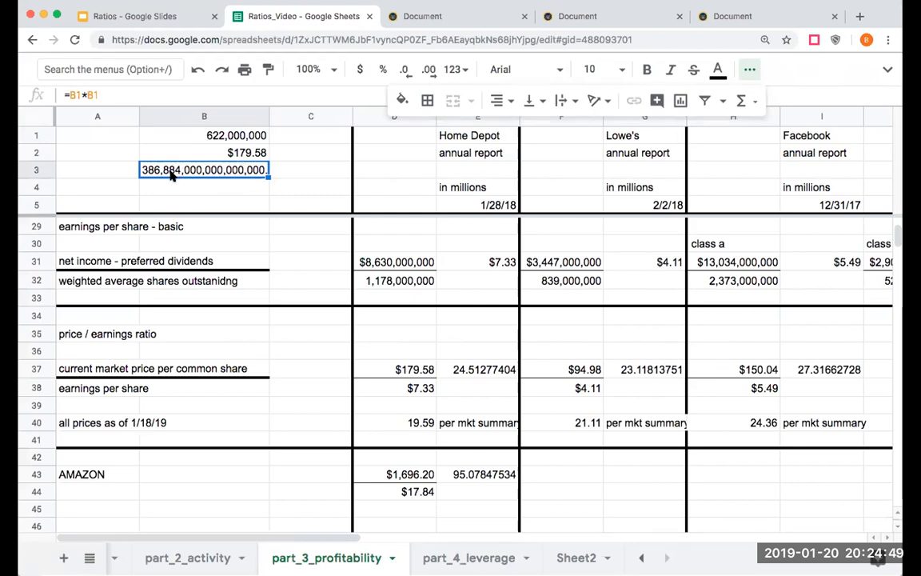
mouse_move(154, 182)
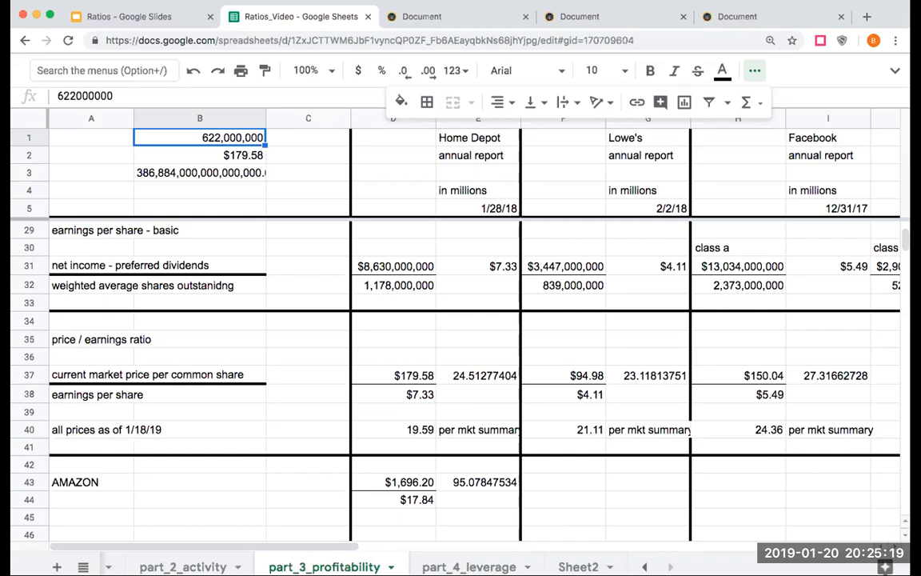
Step: Inspect Home Depot's and Lowe's asset coverage formulas on part_4_leverage (E17, E18, F17)
left_click(469, 566)
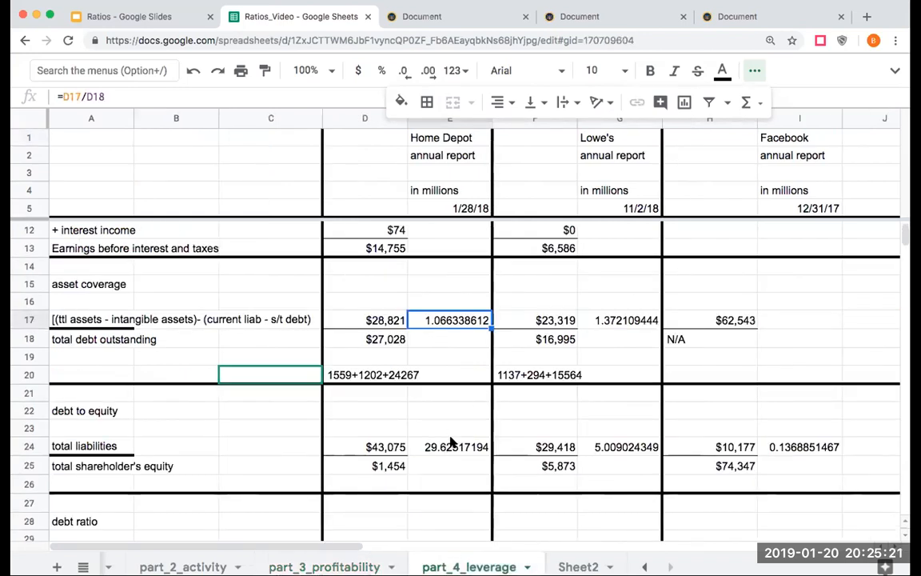
left_click(450, 339)
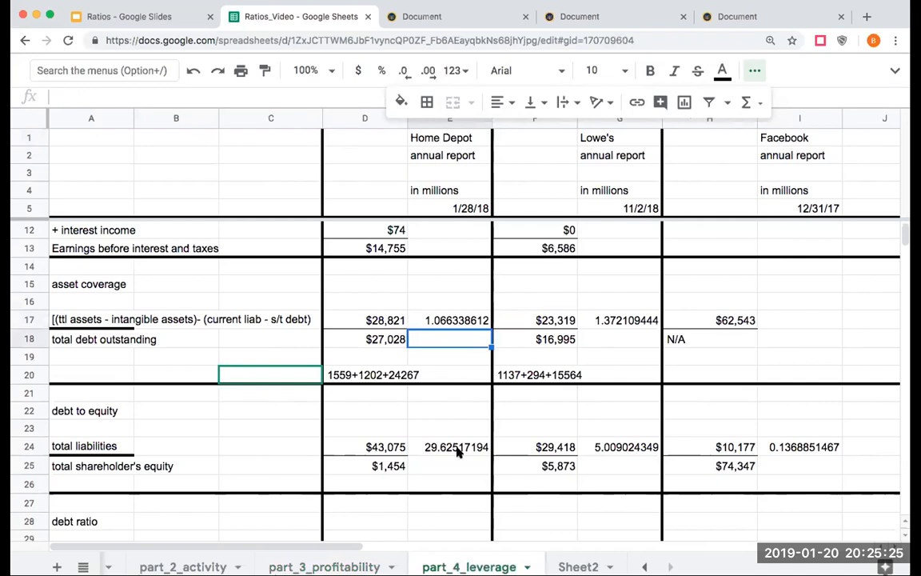
left_click(449, 320)
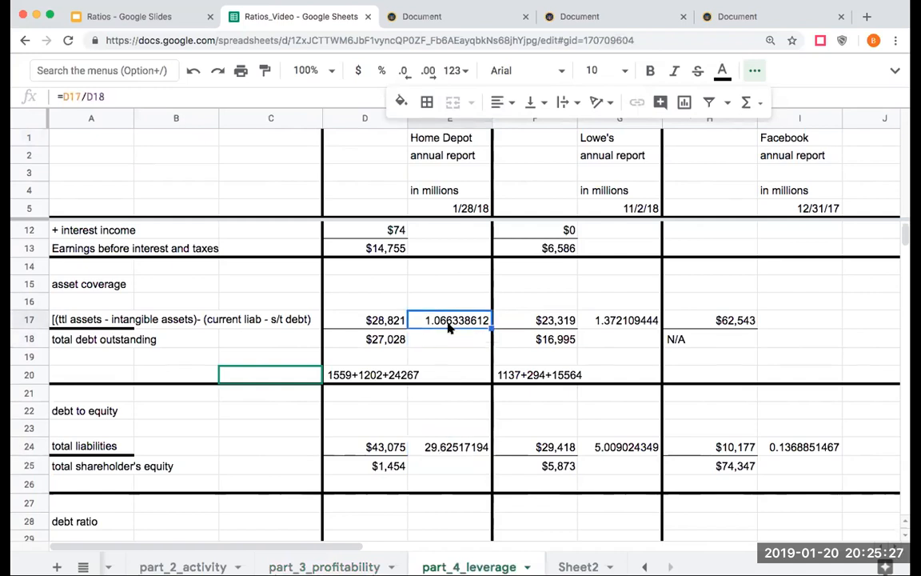
mouse_move(391, 340)
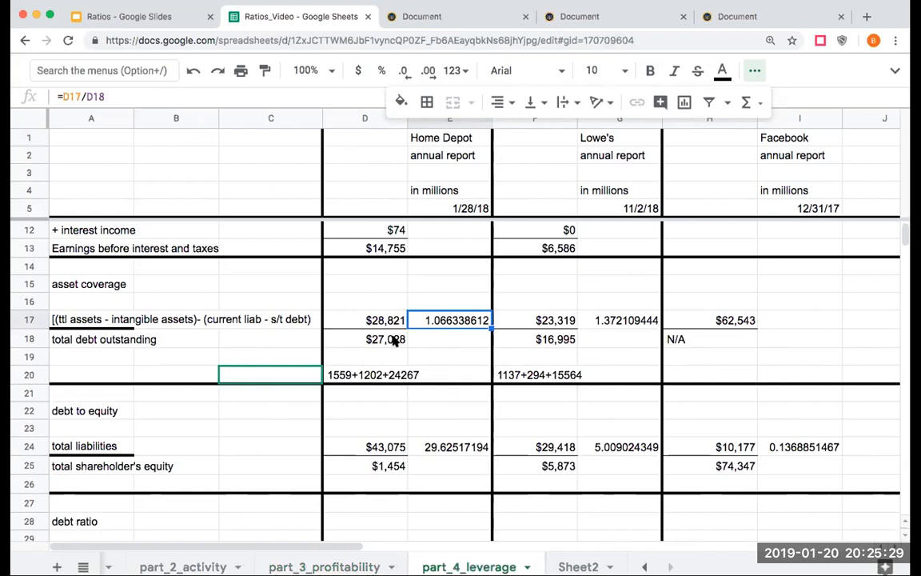
mouse_move(384, 324)
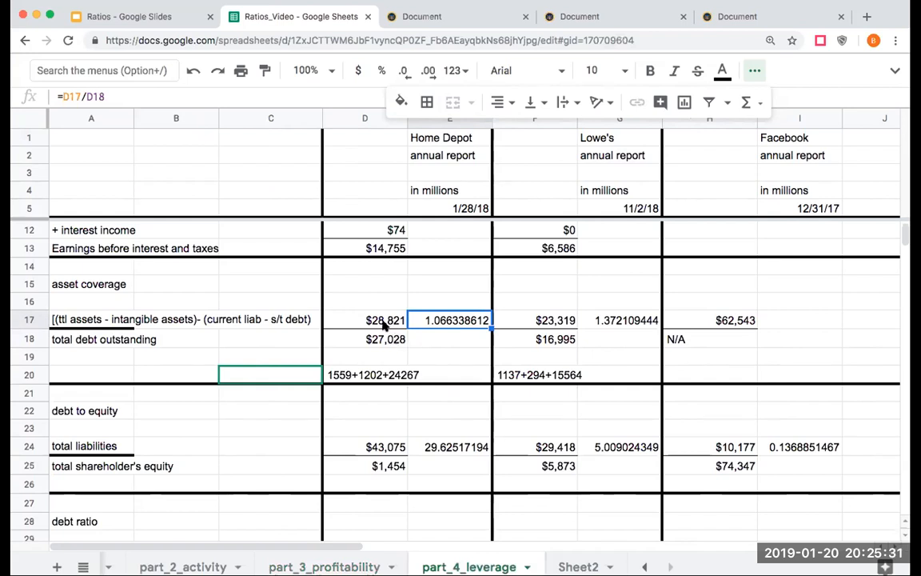
mouse_move(385, 325)
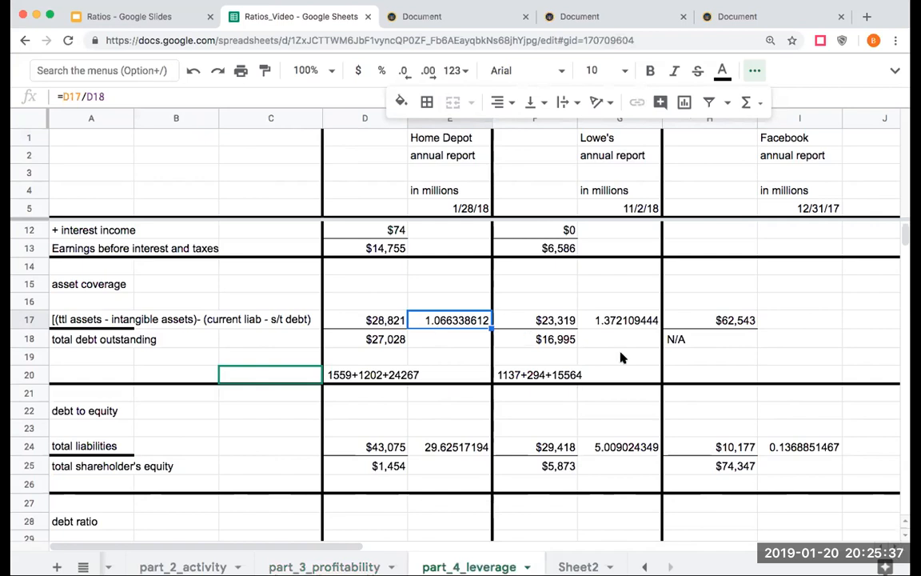
left_click(534, 320)
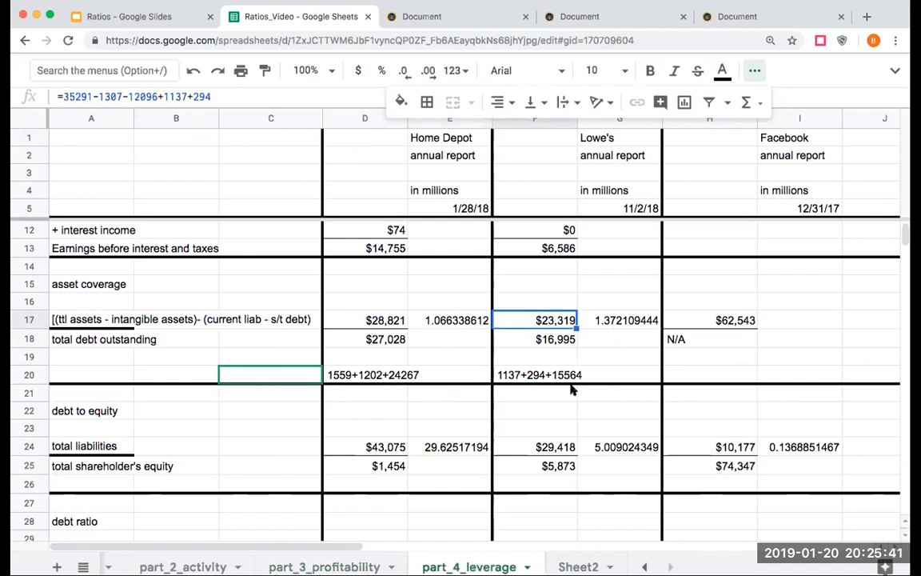
left_click(555, 339)
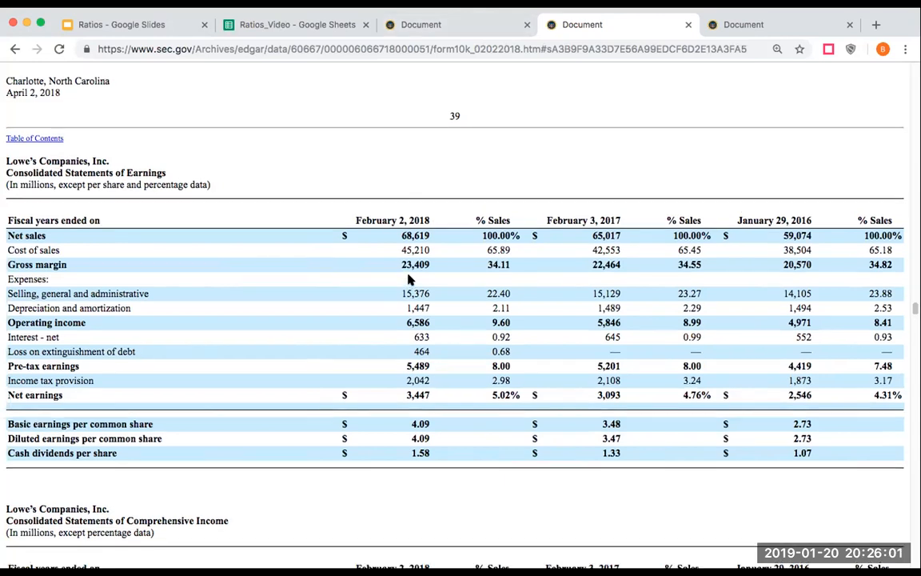
Step: Scroll to the Lowe's 10-K balance sheet totals, then return to the Ratios_Video spreadsheet
scroll("down", 3)
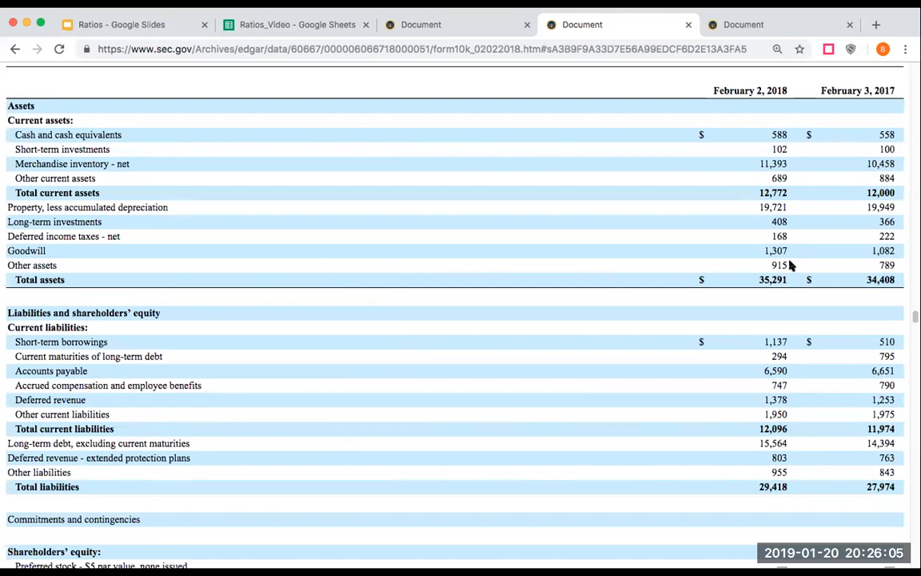
mouse_move(790, 279)
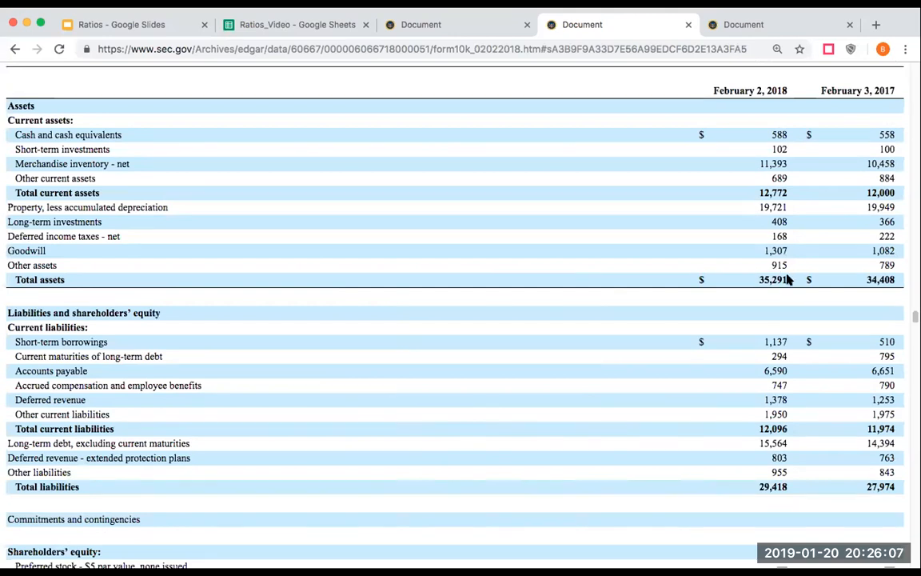
mouse_move(787, 445)
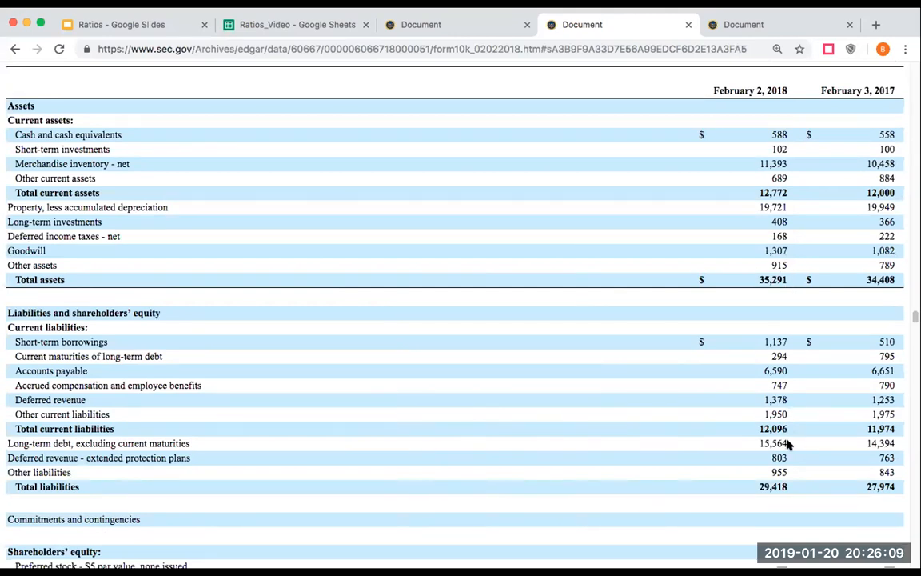
left_click(296, 24)
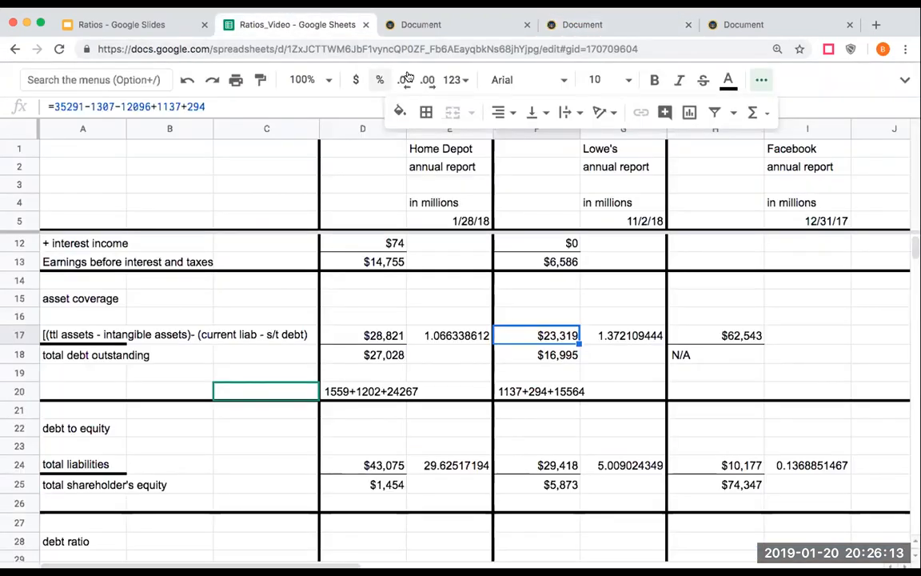
left_click(631, 335)
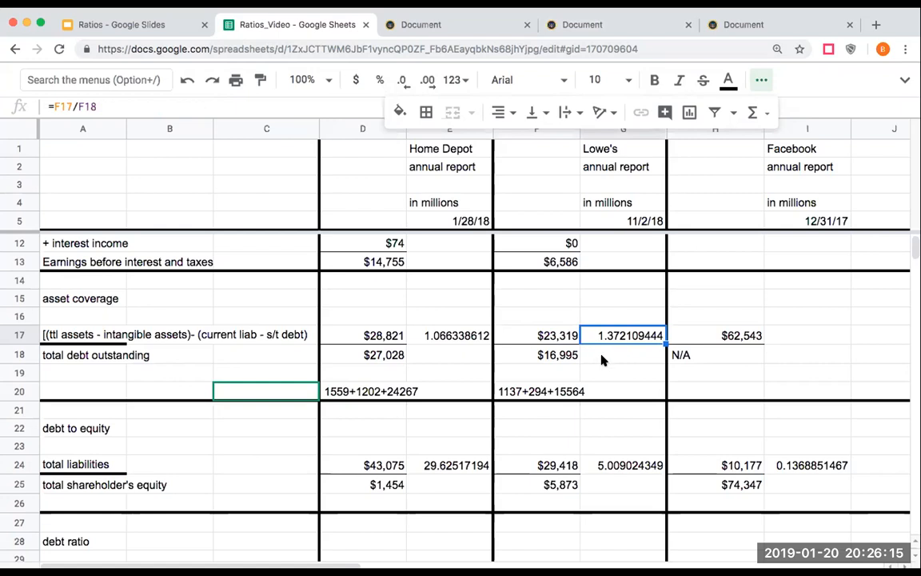
mouse_move(720, 339)
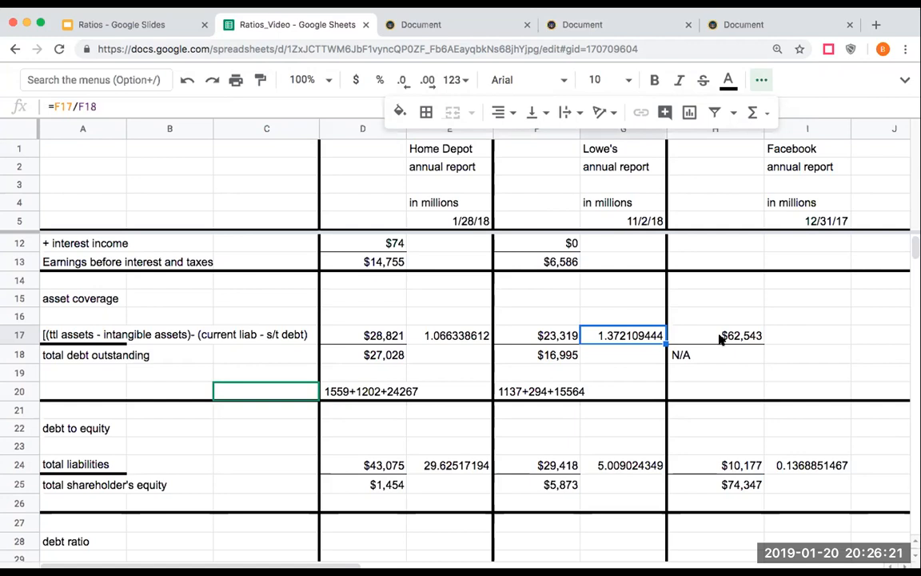
mouse_move(723, 339)
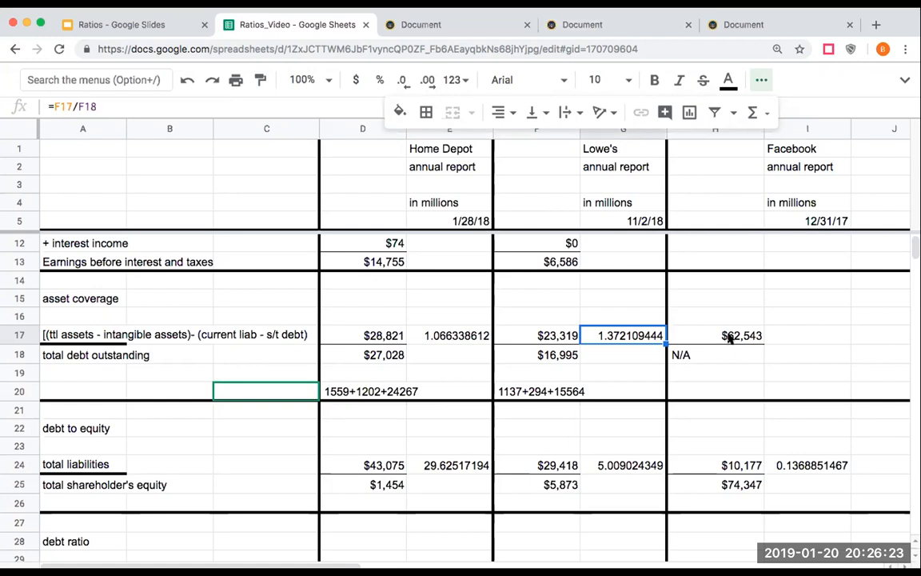
Step: Bring up Facebook's 10-K balance sheet: total assets 84,524, total liabilities 10,177
left_click(742, 25)
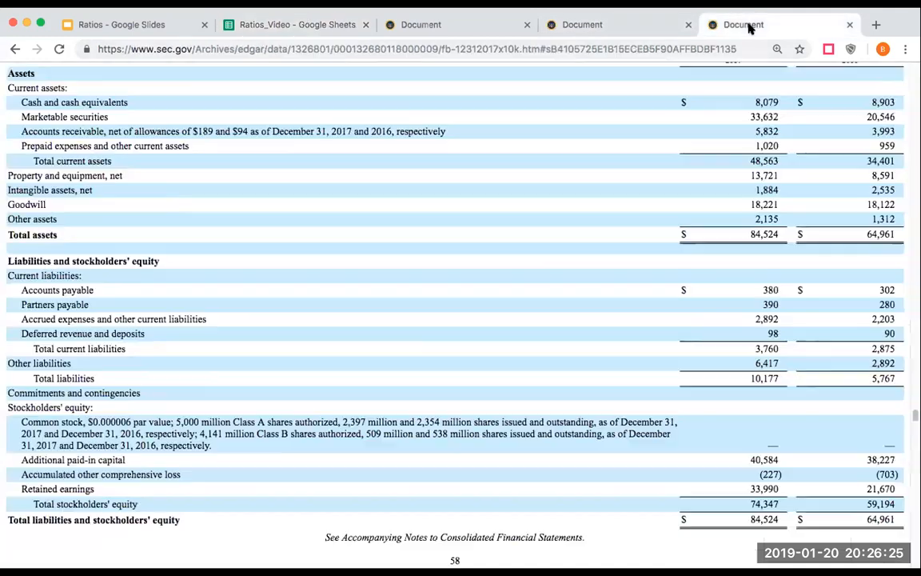
mouse_move(755, 243)
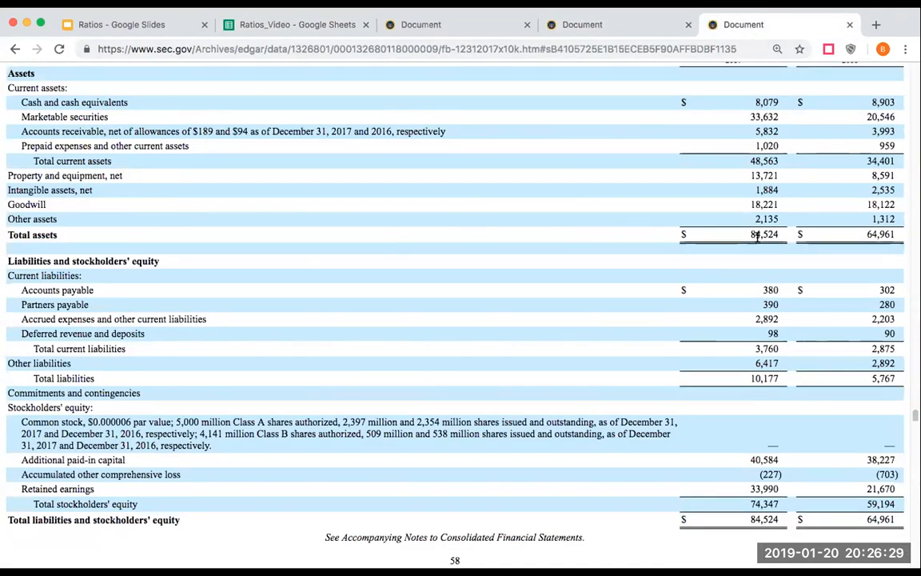
mouse_move(750, 249)
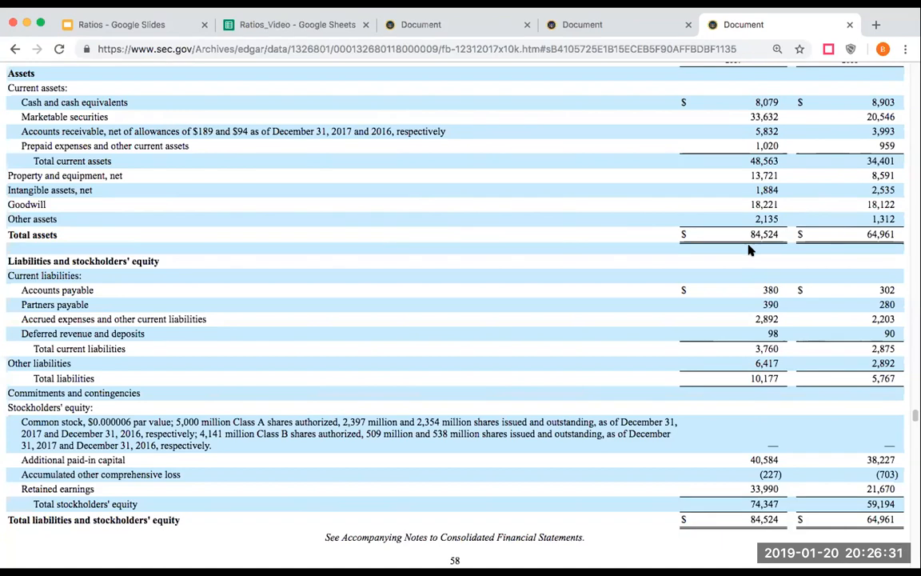
mouse_move(750, 197)
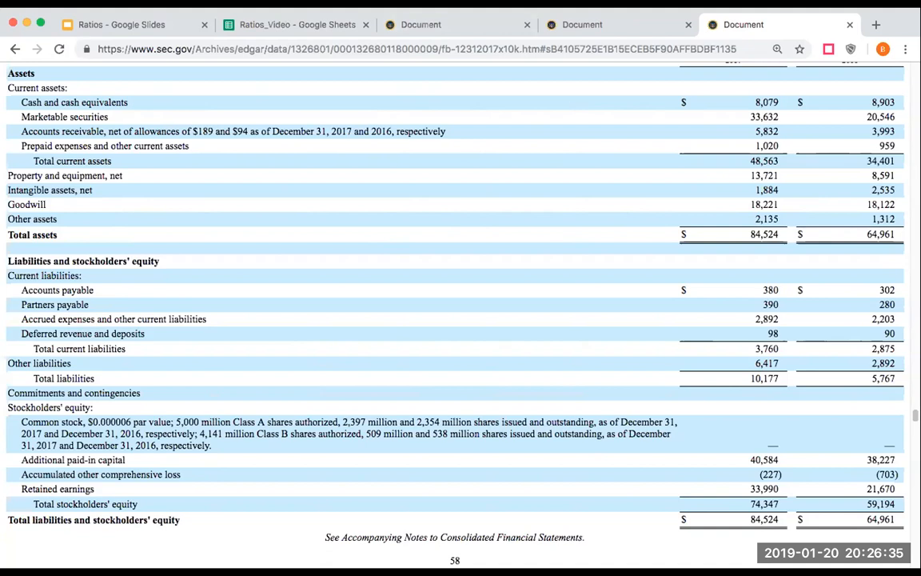
left_click(294, 24)
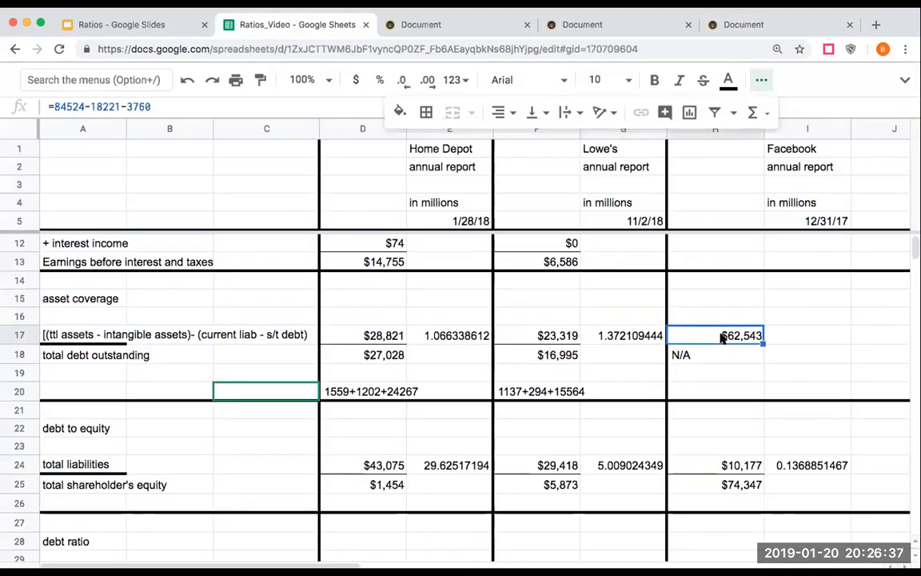
mouse_move(567, 351)
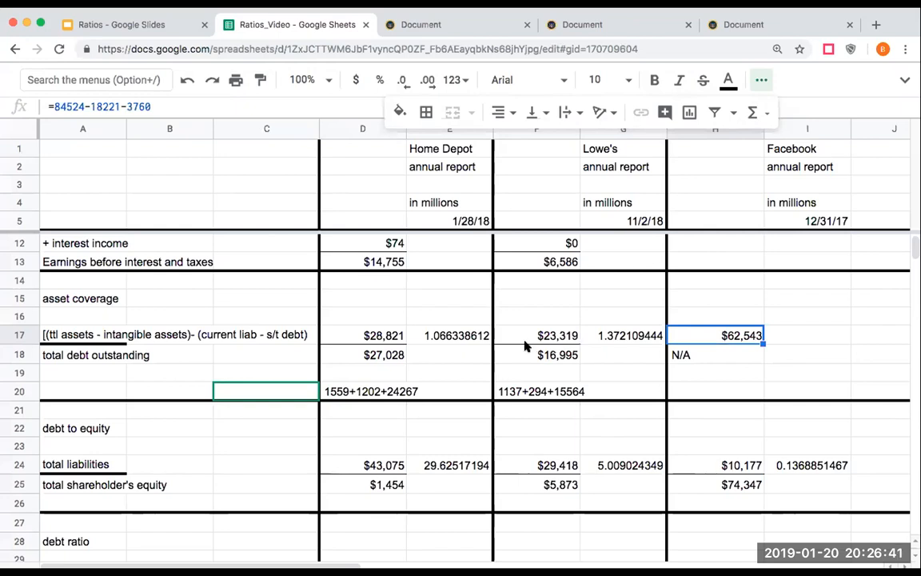
mouse_move(695, 363)
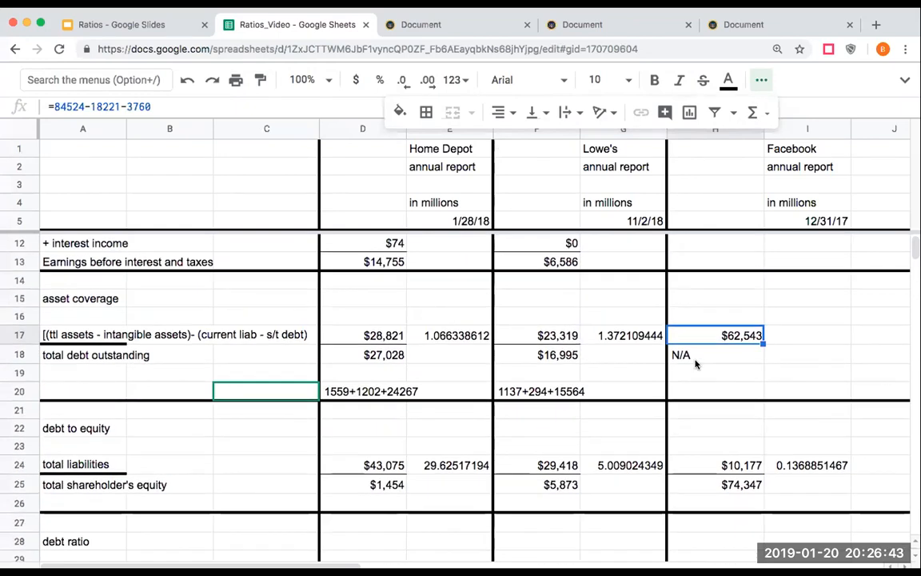
mouse_move(809, 336)
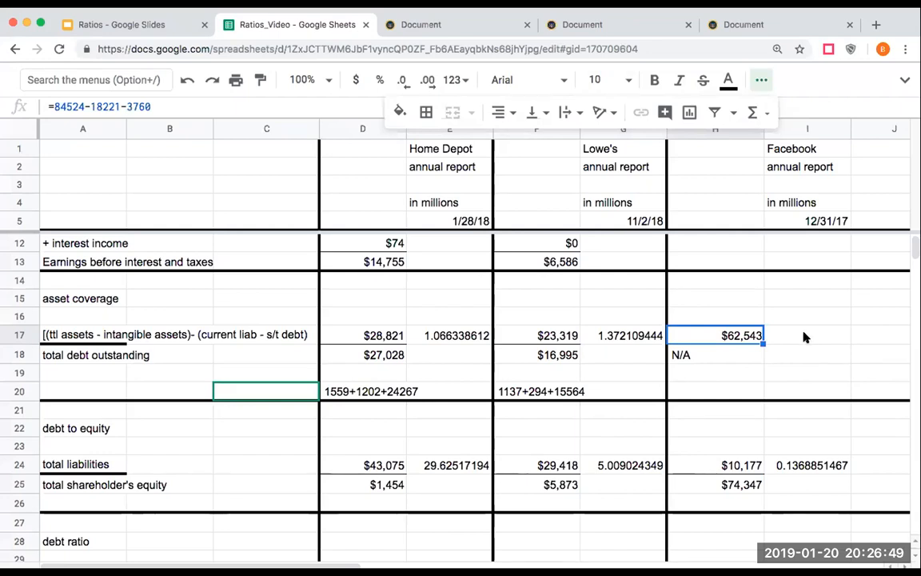
mouse_move(741, 359)
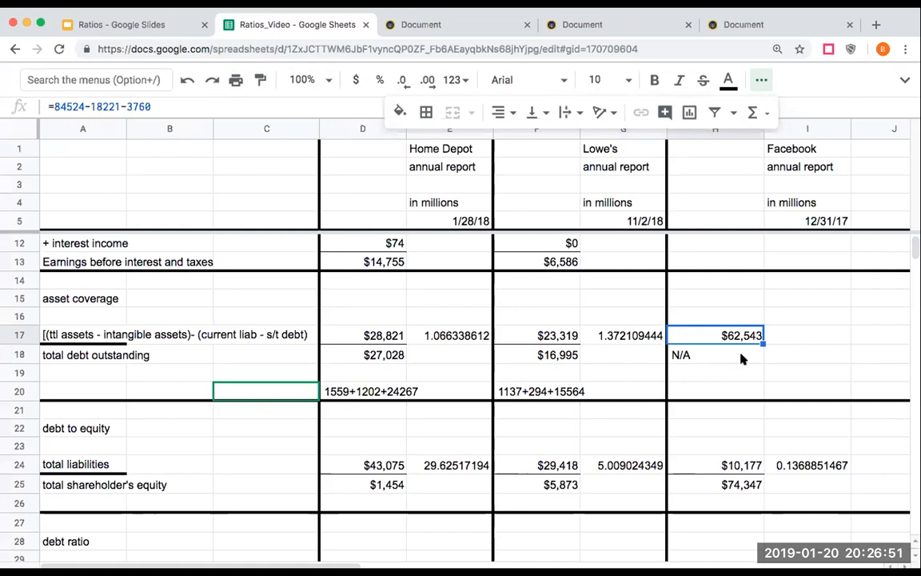
scroll("down", 3)
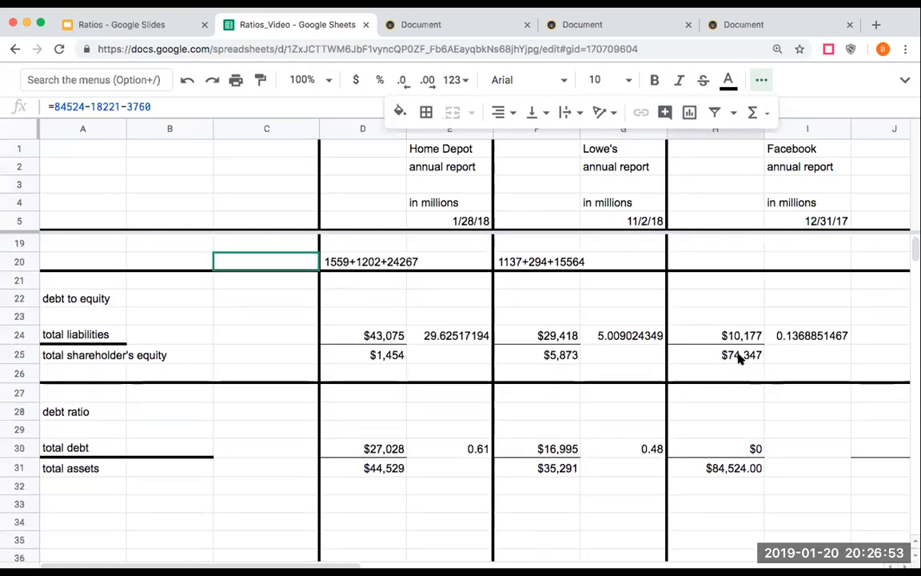
mouse_move(325, 339)
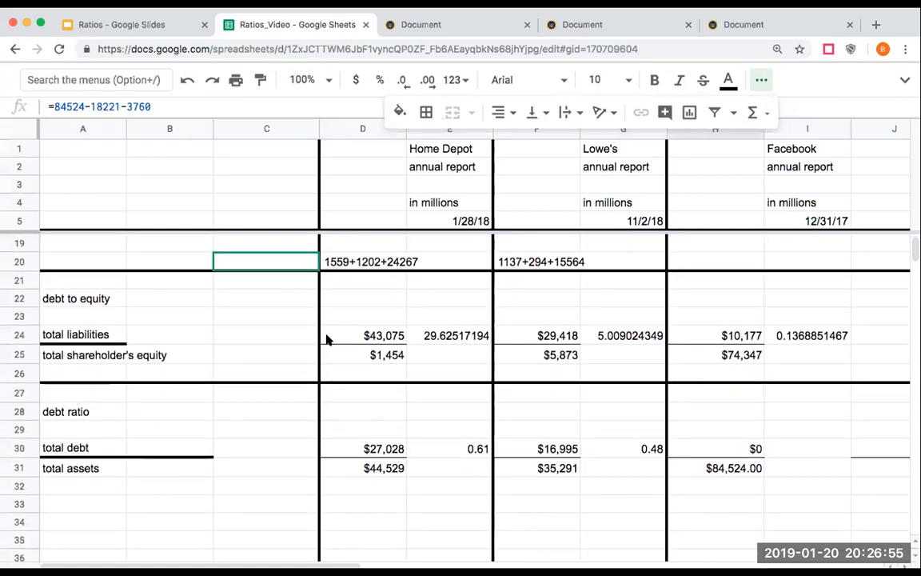
left_click(267, 316)
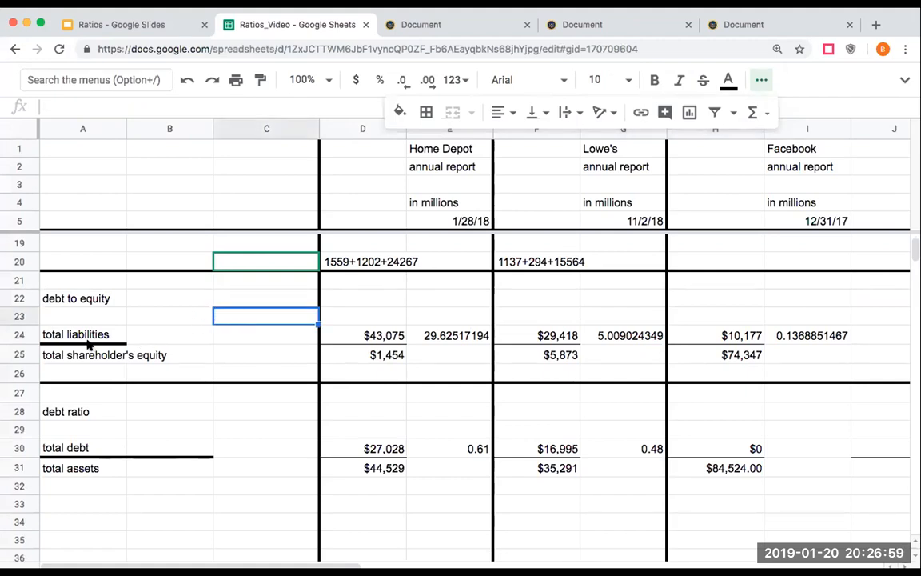
mouse_move(88, 316)
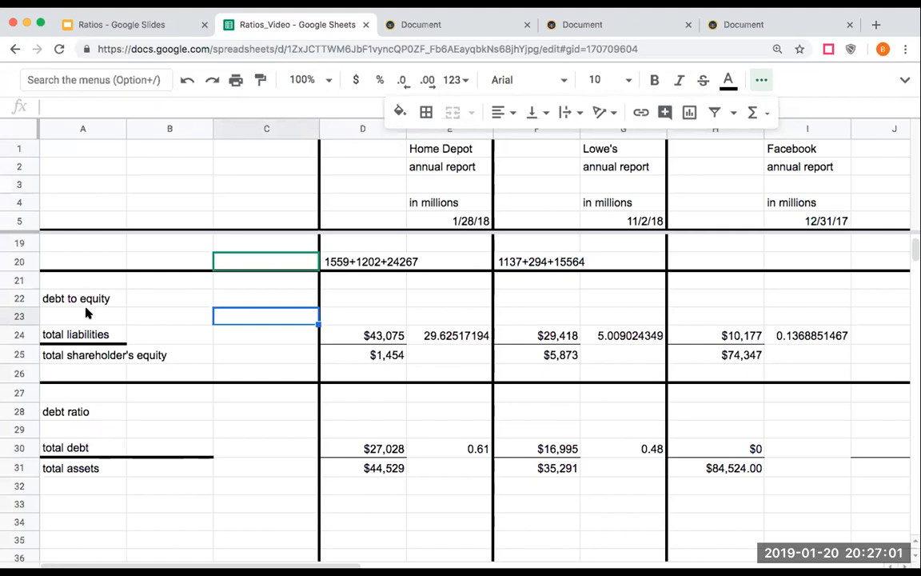
mouse_move(372, 338)
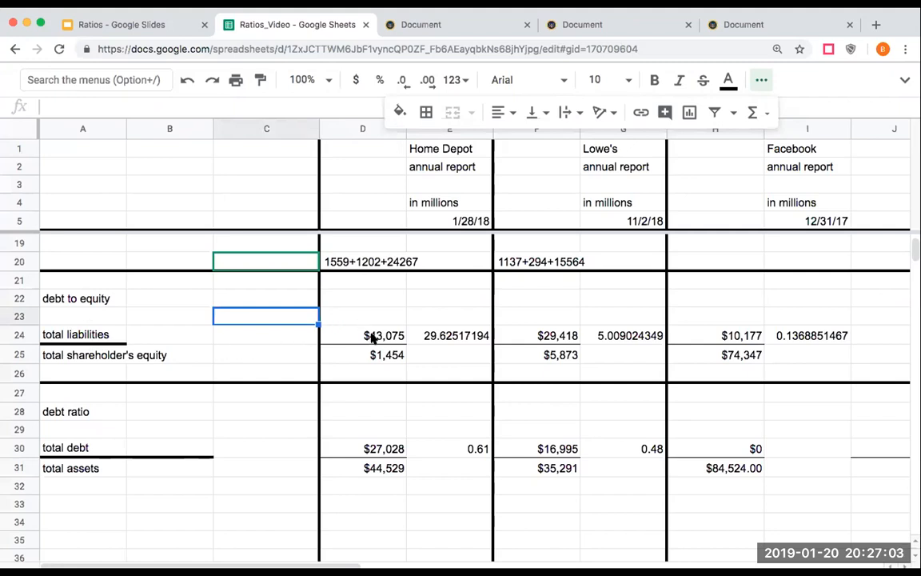
left_click(363, 335)
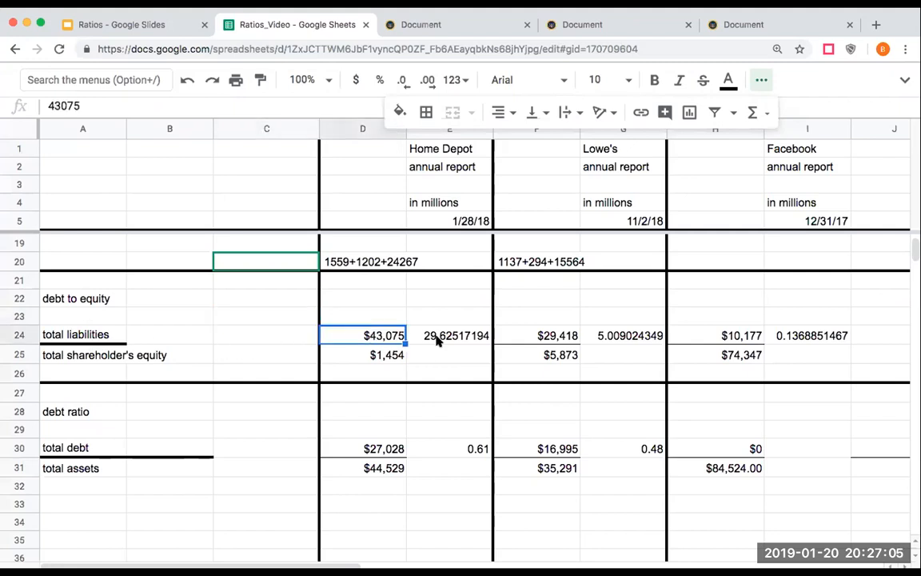
left_click(456, 335)
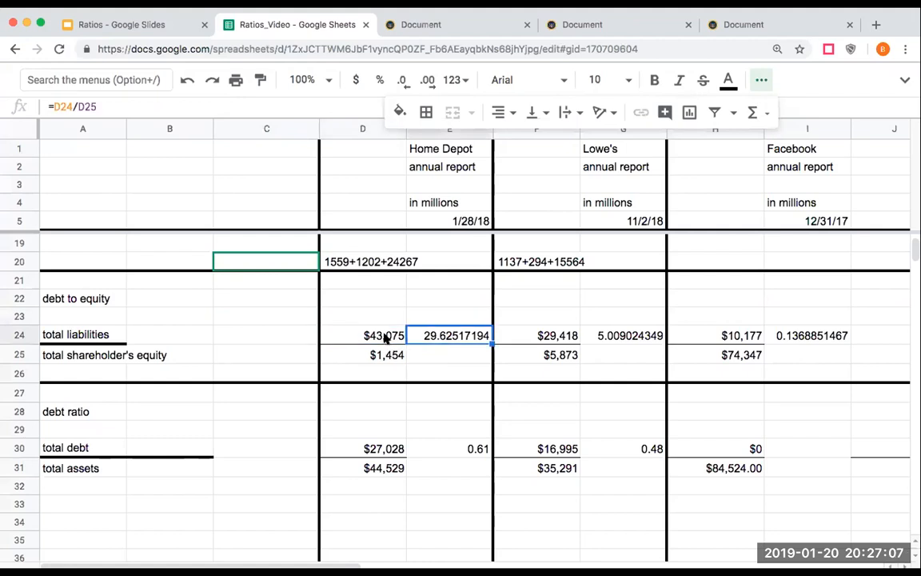
left_click(363, 335)
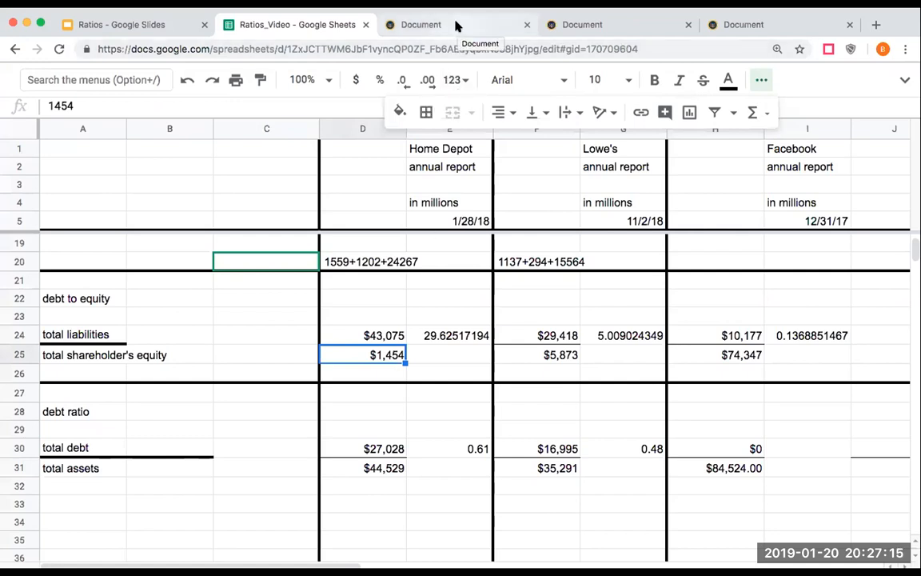
Step: Review Home Depot's 10-K balance sheet (liabilities 43,075, equity 1,454), then return to the spreadsheet
left_click(420, 24)
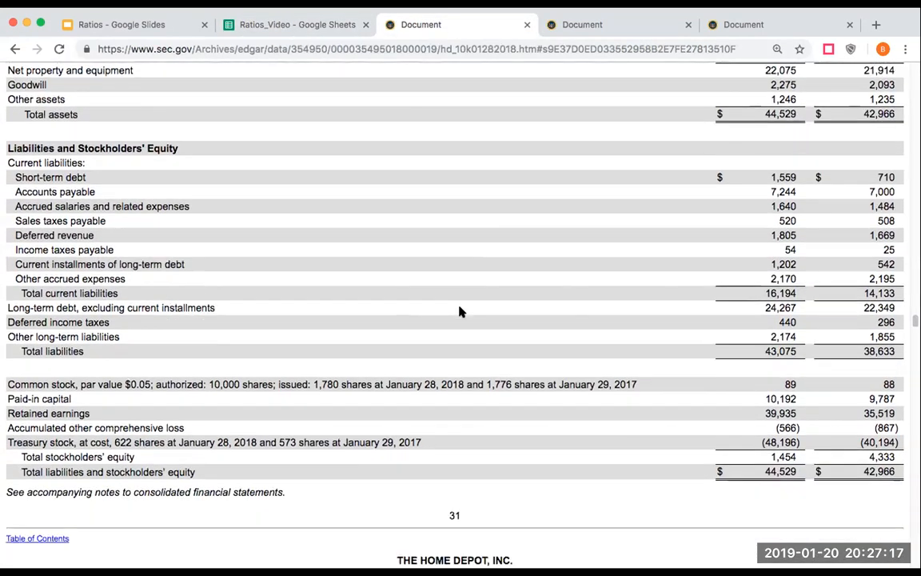
mouse_move(766, 470)
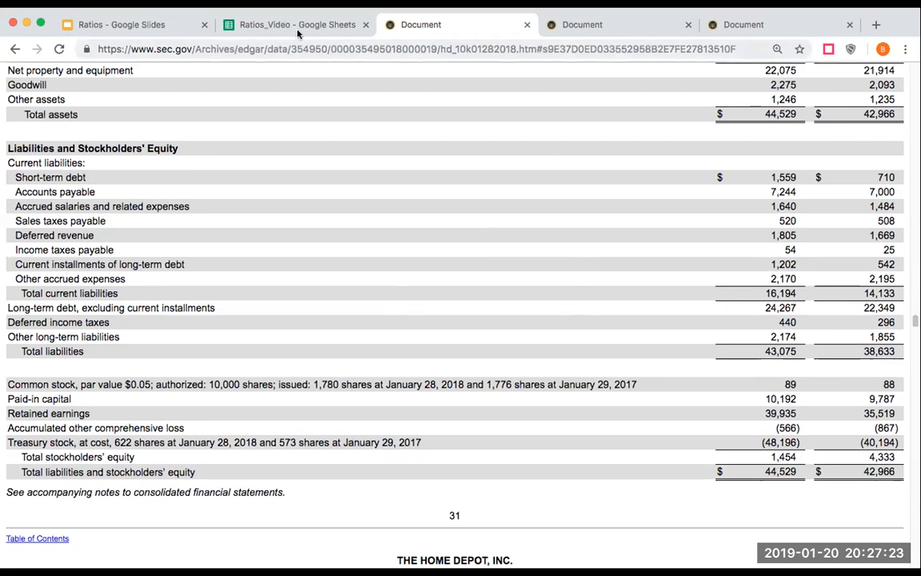
left_click(296, 24)
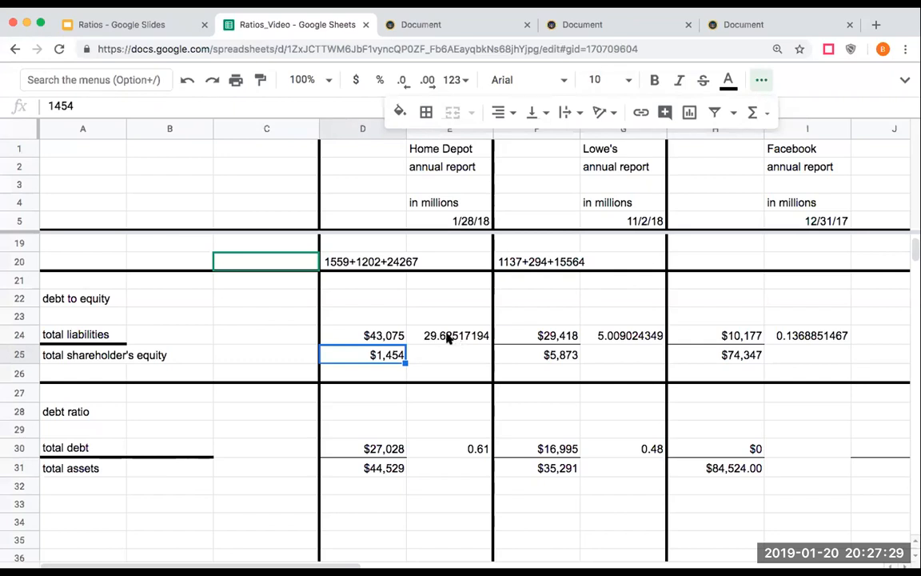
mouse_move(452, 335)
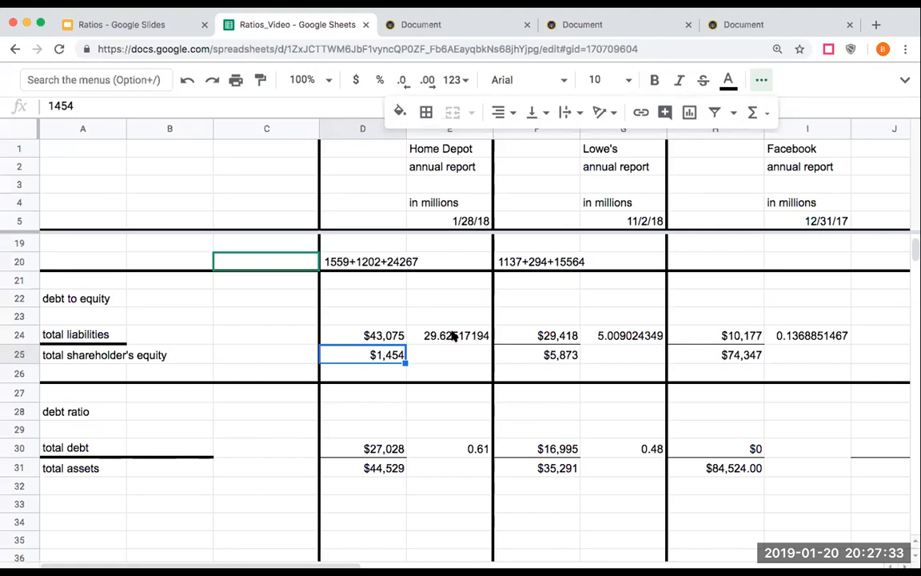
mouse_move(547, 337)
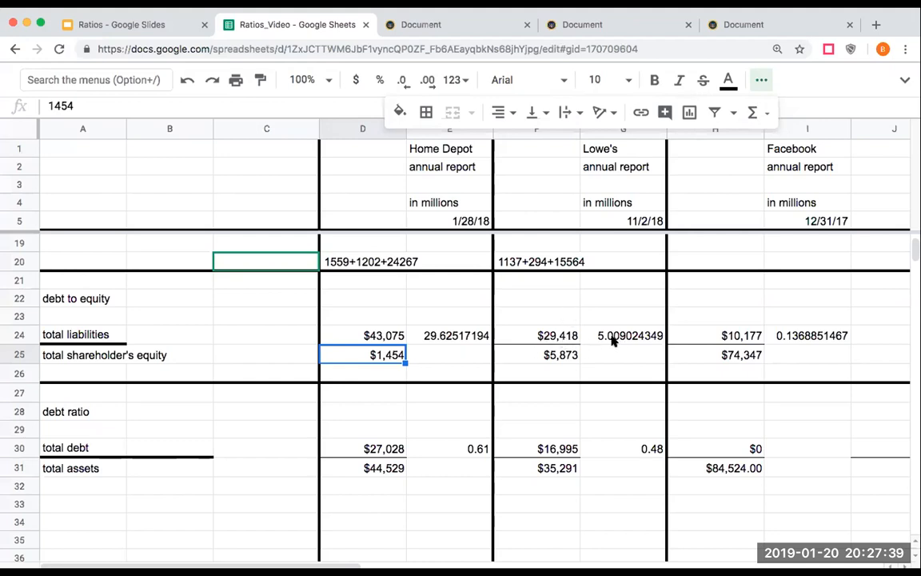
mouse_move(571, 362)
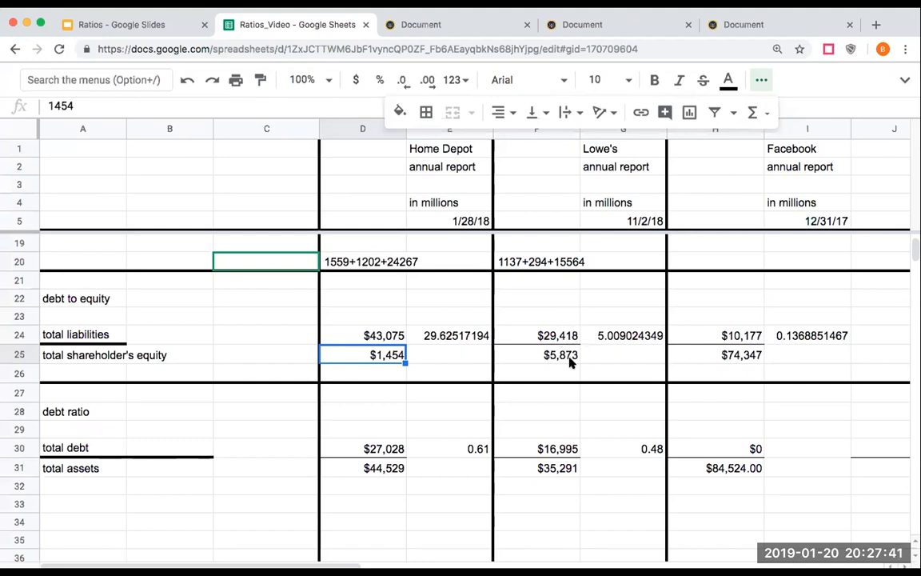
Step: Inspect Lowe's liabilities, equity and debt-to-equity formula, plus Home Depot's shareholder's equity
left_click(557, 335)
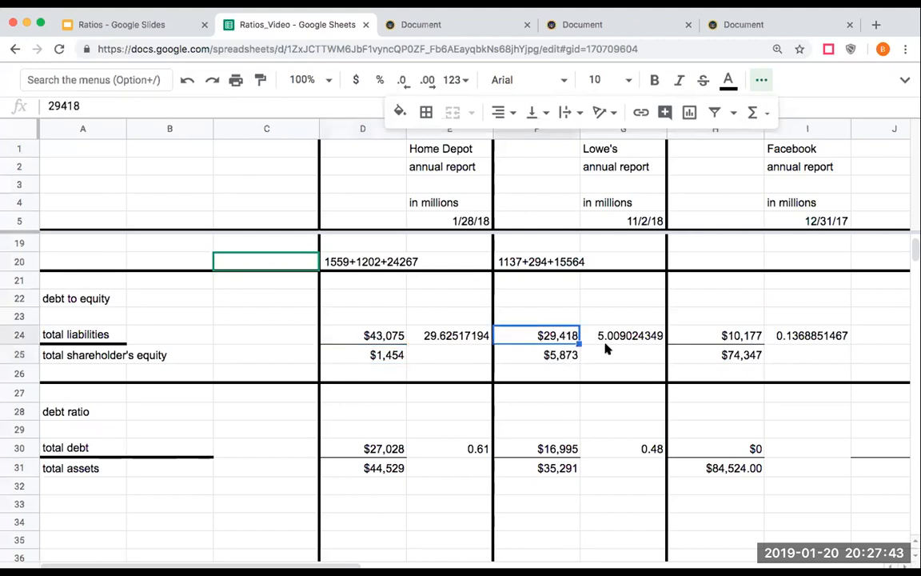
mouse_move(581, 366)
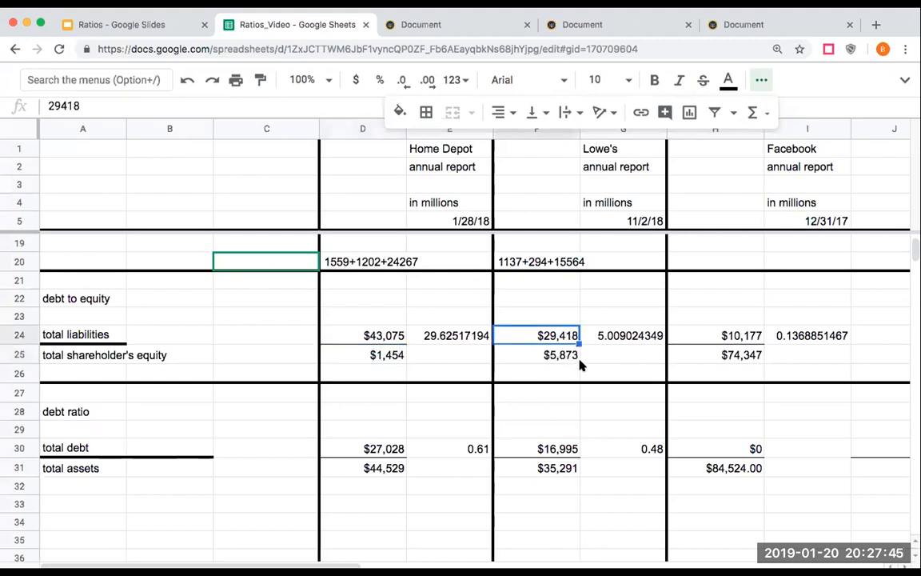
mouse_move(573, 357)
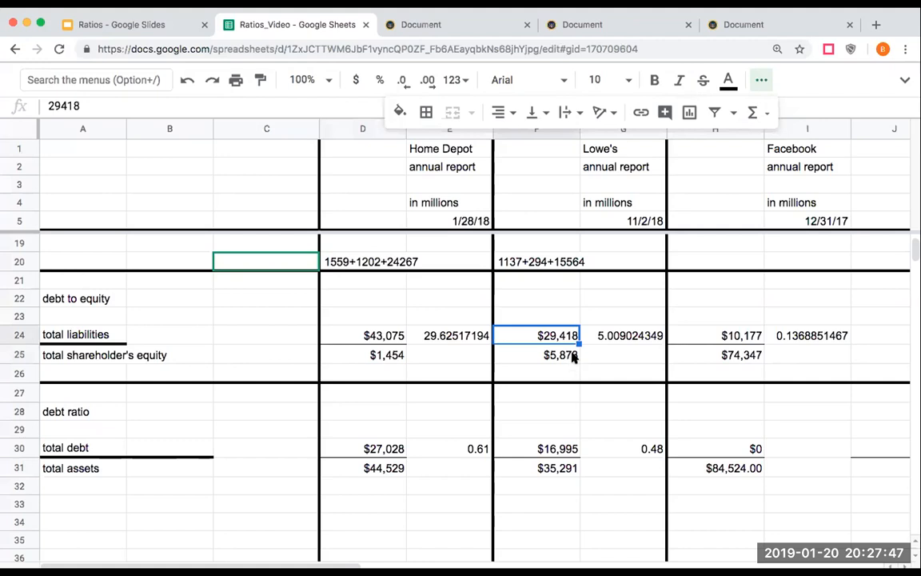
left_click(560, 355)
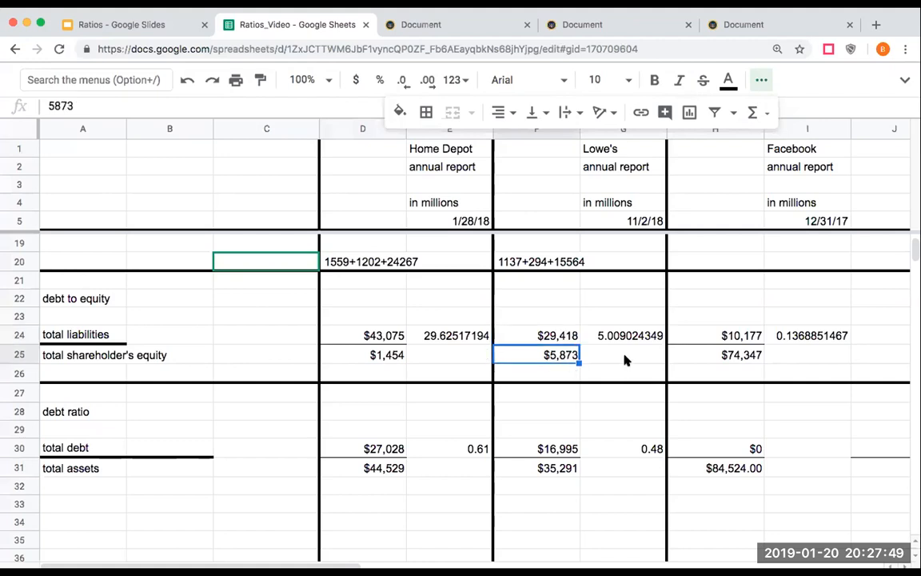
left_click(630, 335)
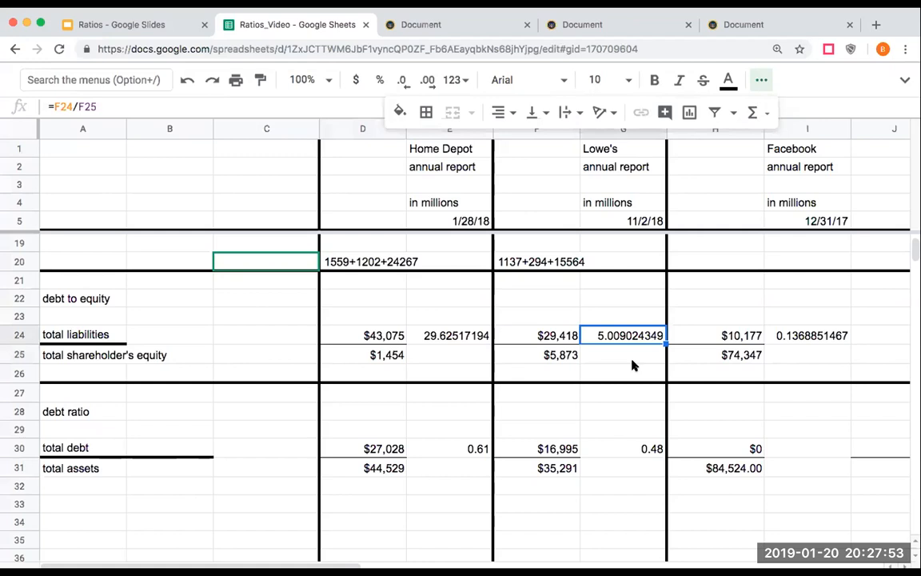
mouse_move(371, 349)
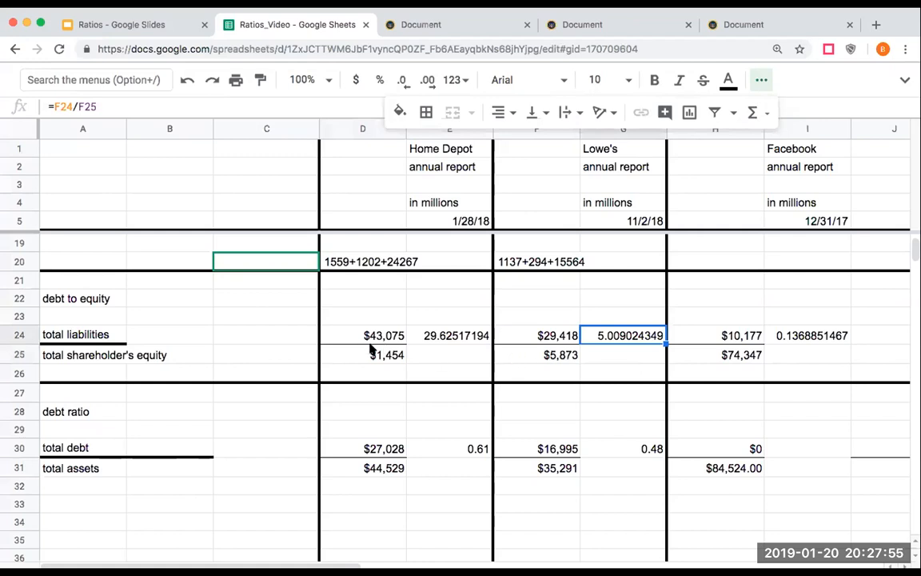
left_click(363, 354)
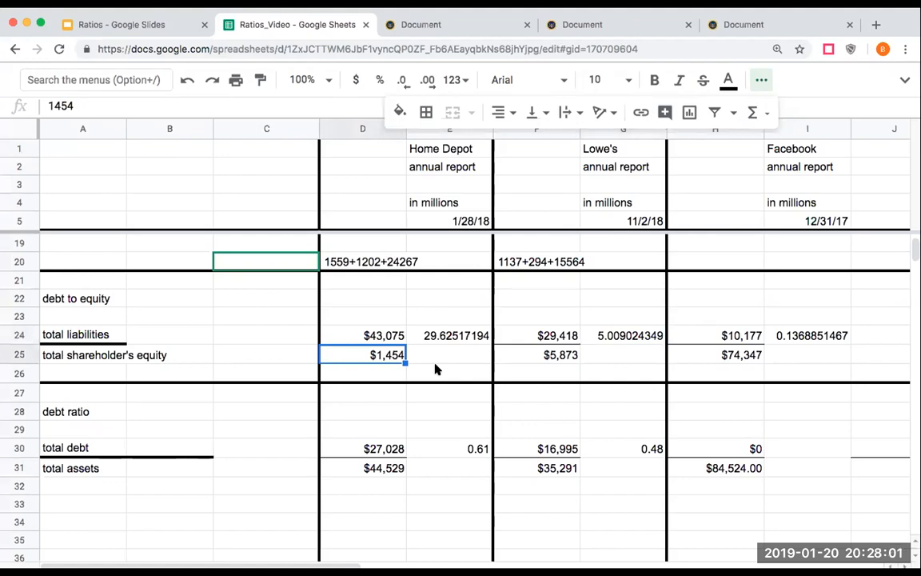
mouse_move(446, 342)
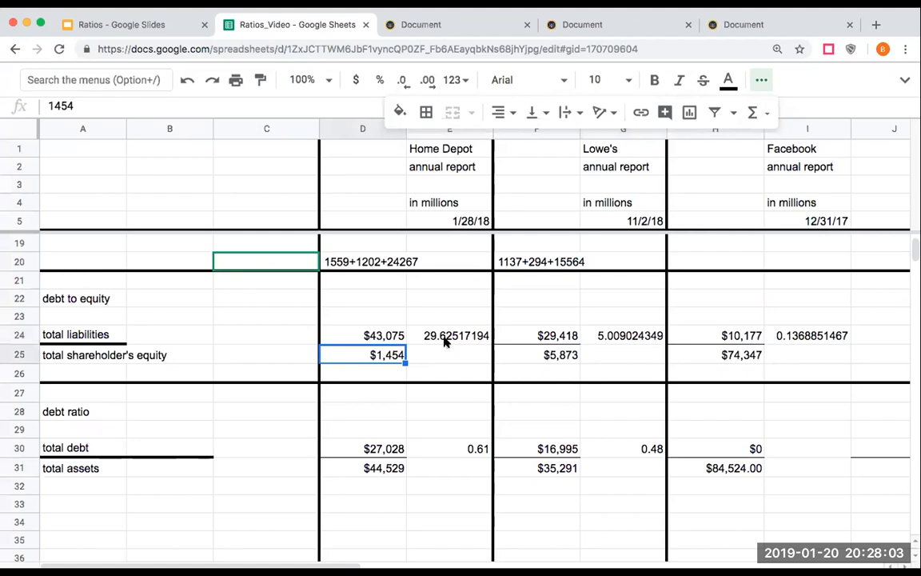
mouse_move(700, 352)
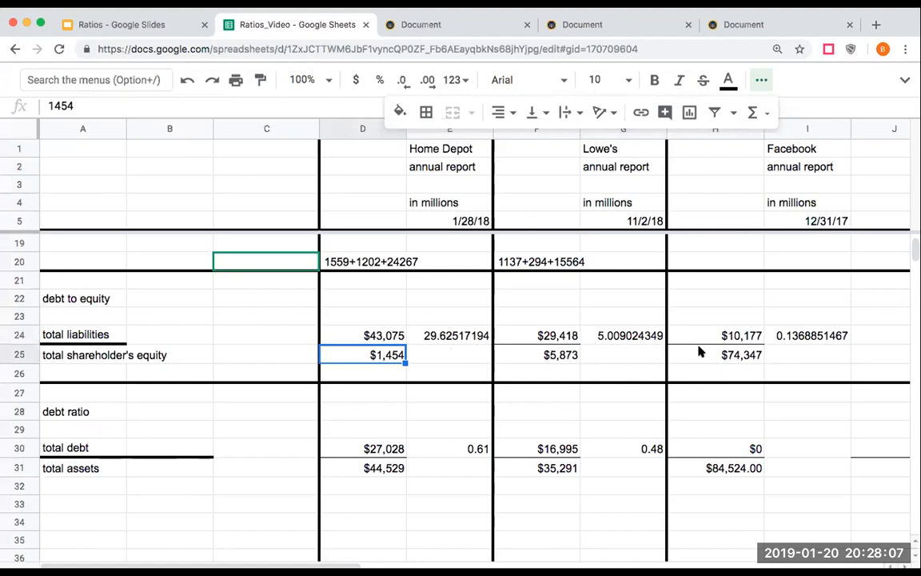
Step: Verify Facebook's liabilities, equity and =H24/H25 formula, then open its annual report
left_click(740, 335)
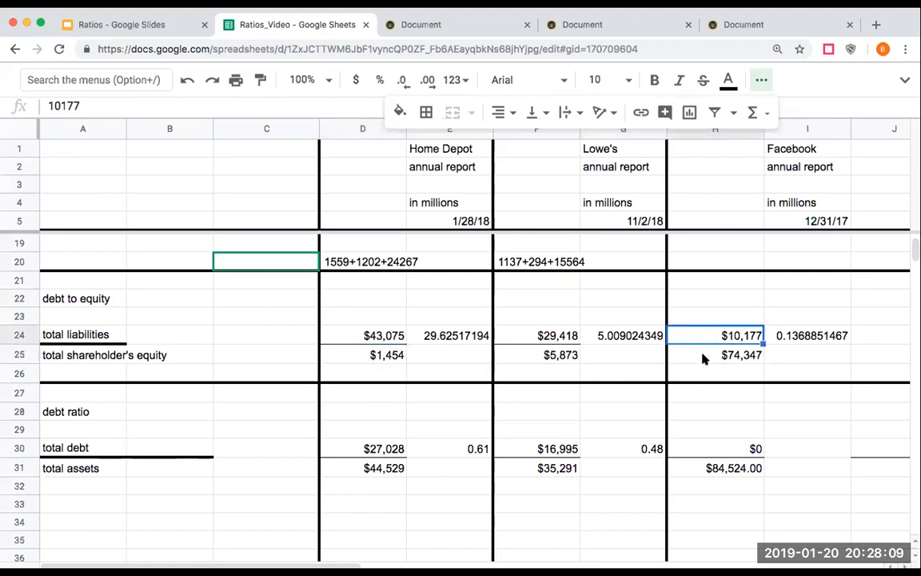
mouse_move(680, 378)
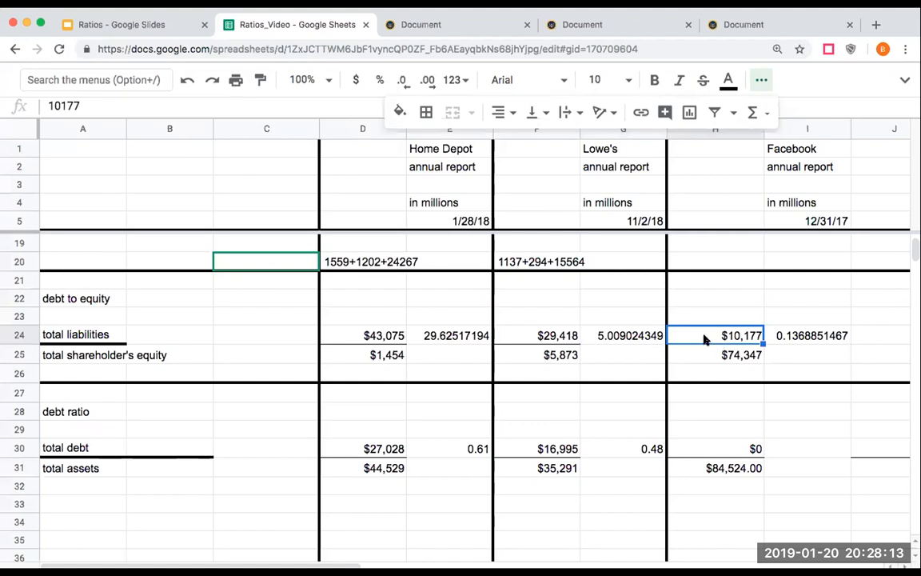
left_click(715, 354)
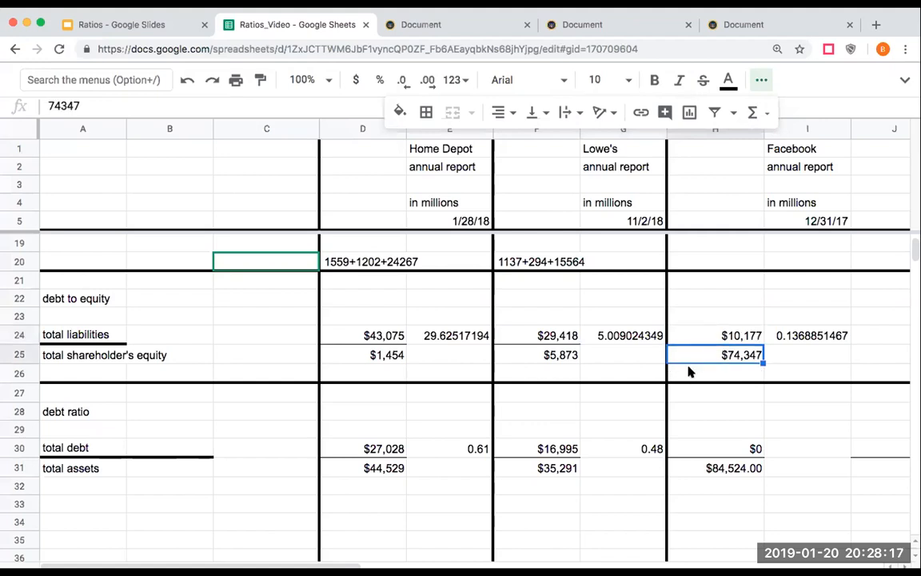
left_click(807, 315)
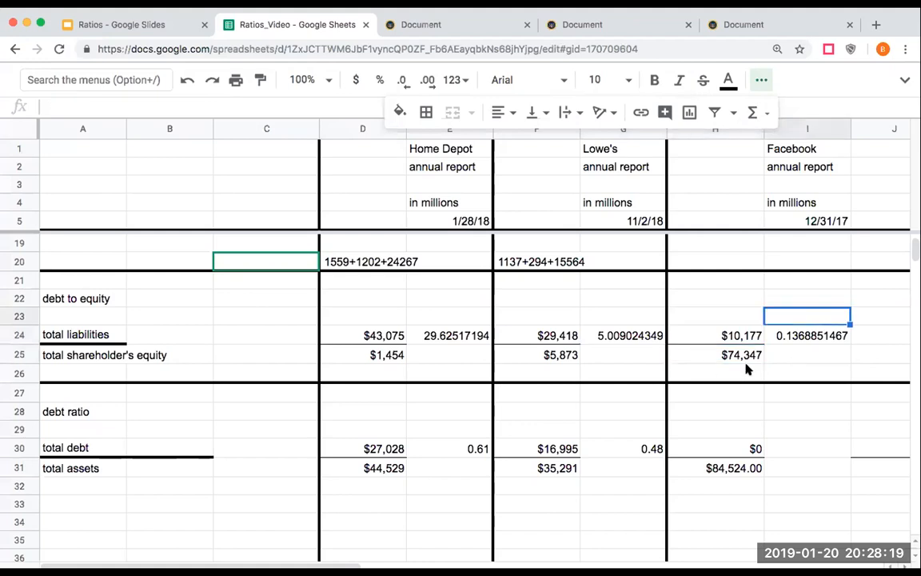
left_click(806, 335)
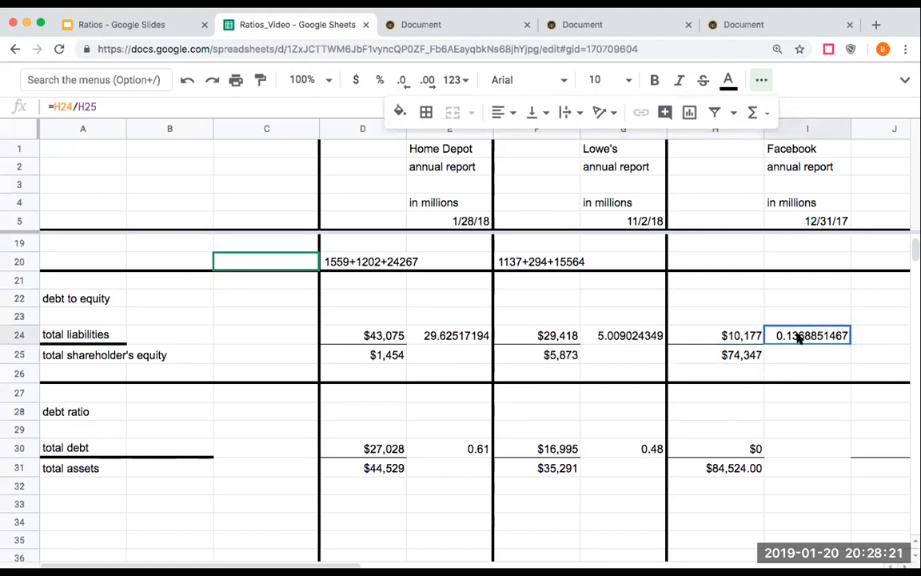
mouse_move(805, 374)
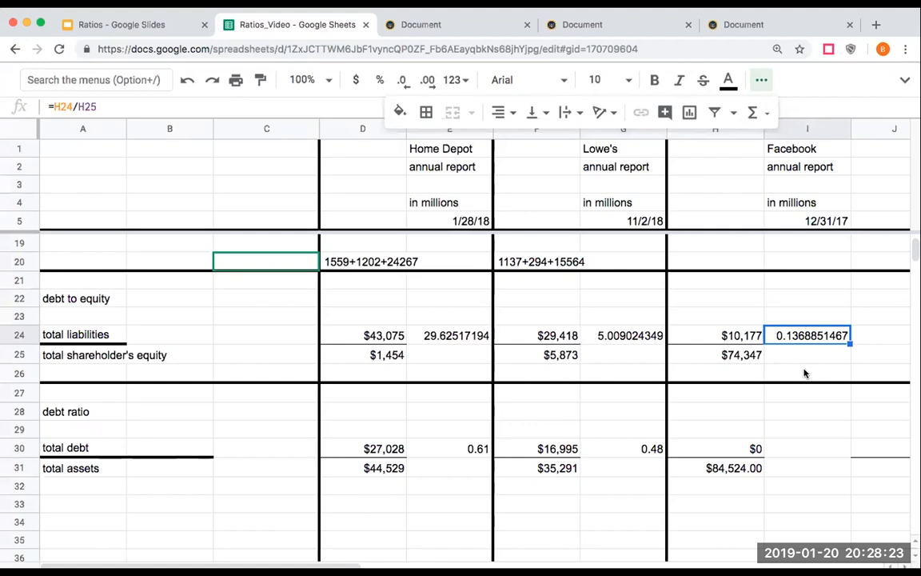
left_click(714, 335)
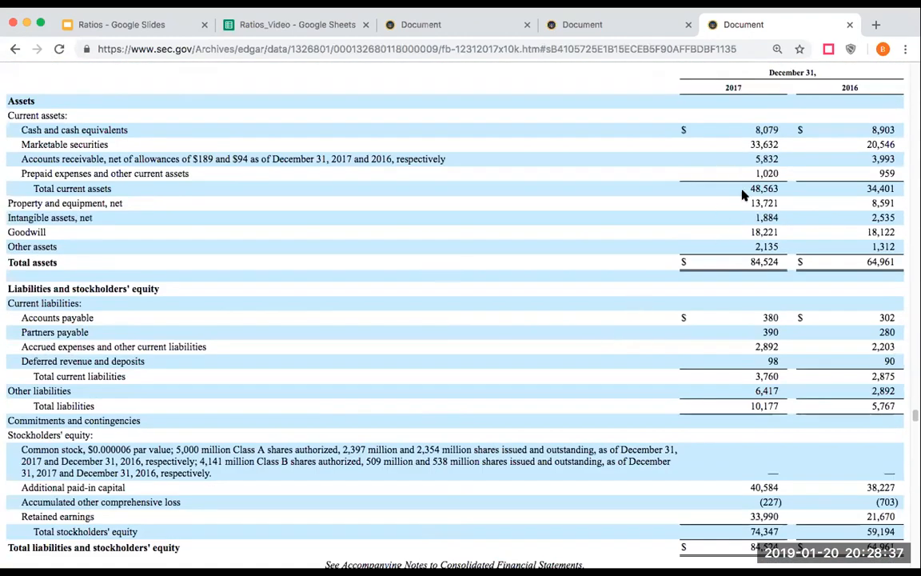
mouse_move(737, 198)
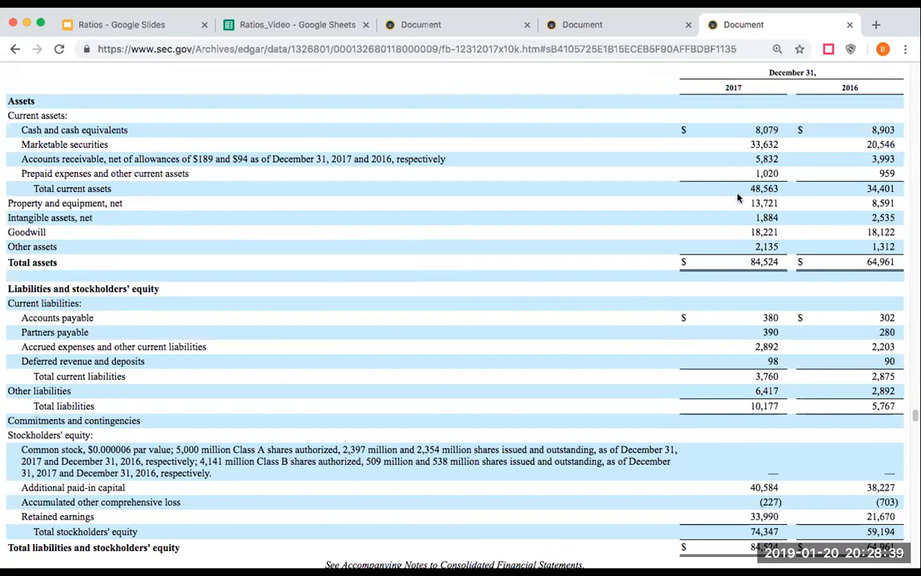
mouse_move(655, 282)
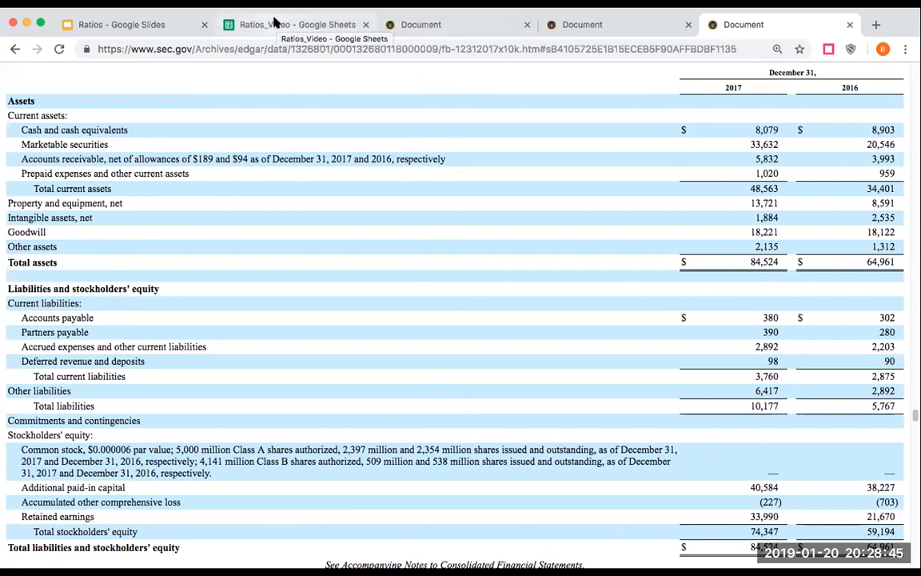
left_click(296, 24)
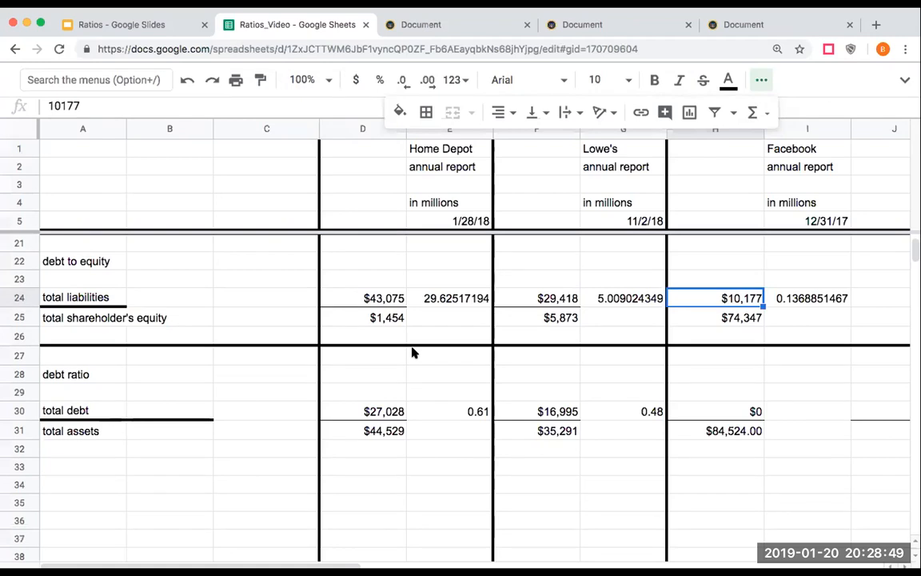
left_click(741, 411)
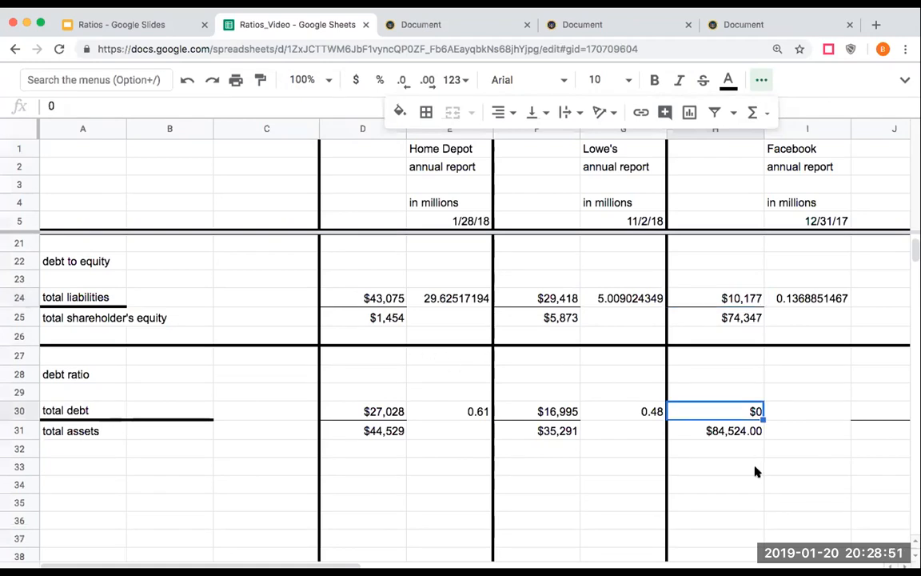
mouse_move(737, 487)
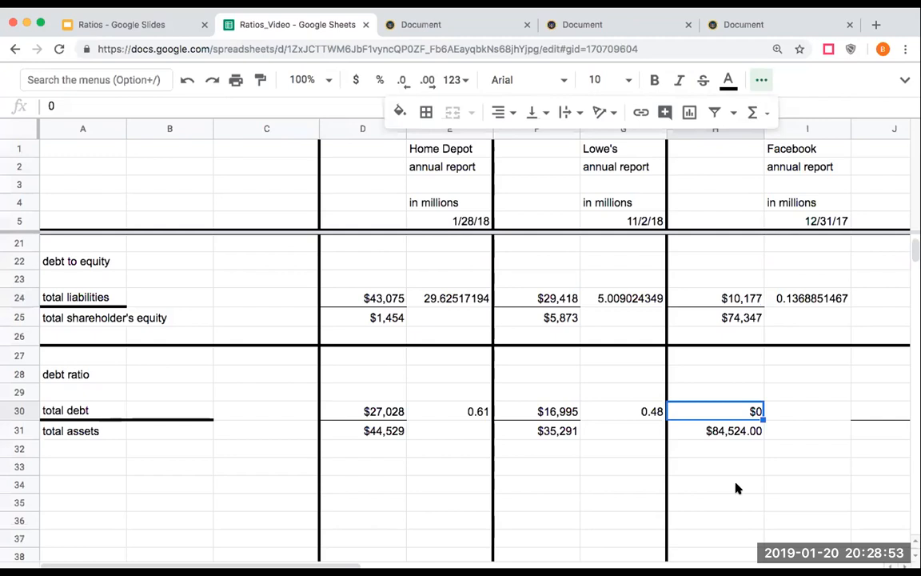
mouse_move(736, 490)
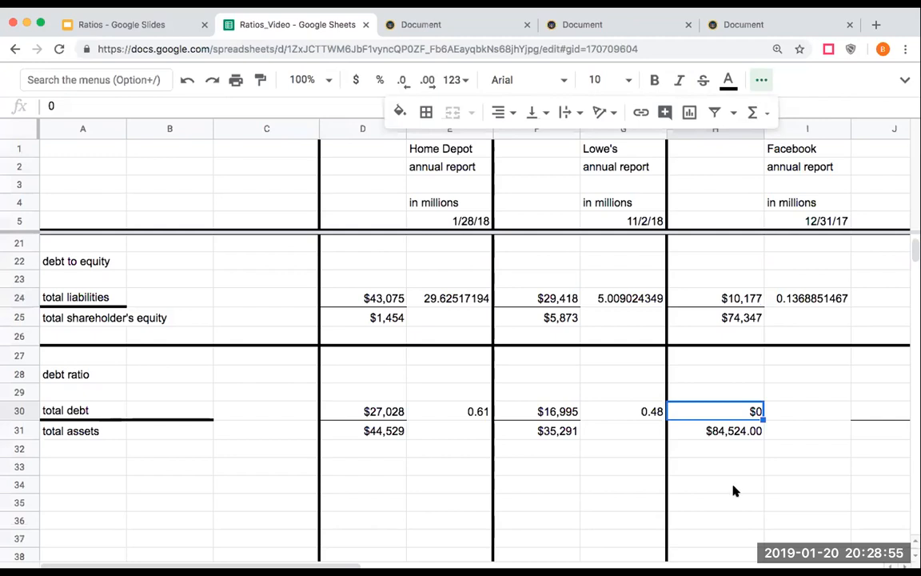
mouse_move(734, 446)
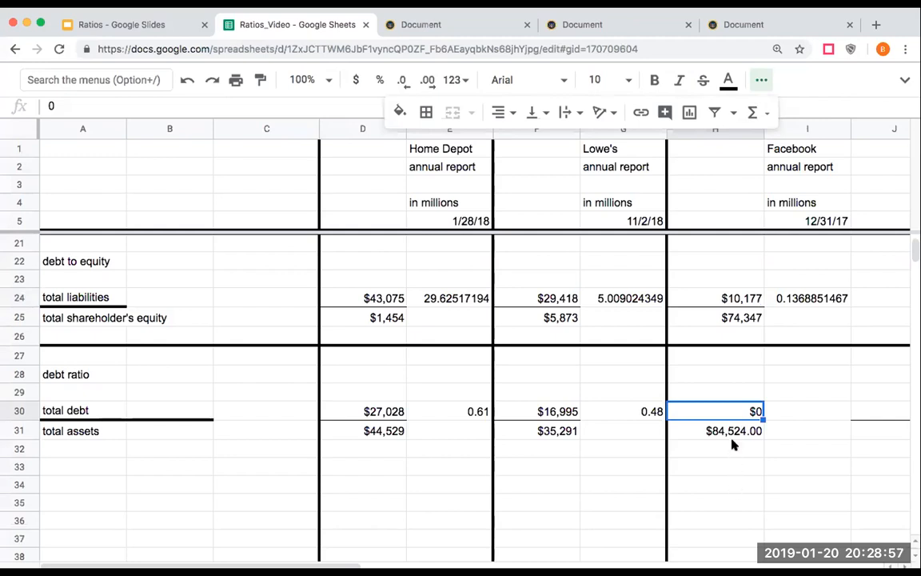
left_click(715, 449)
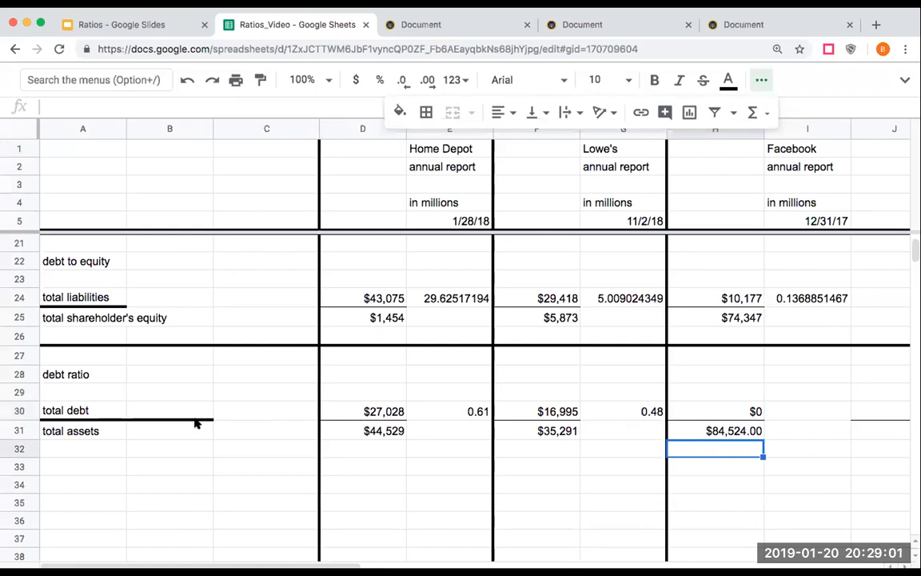
mouse_move(111, 407)
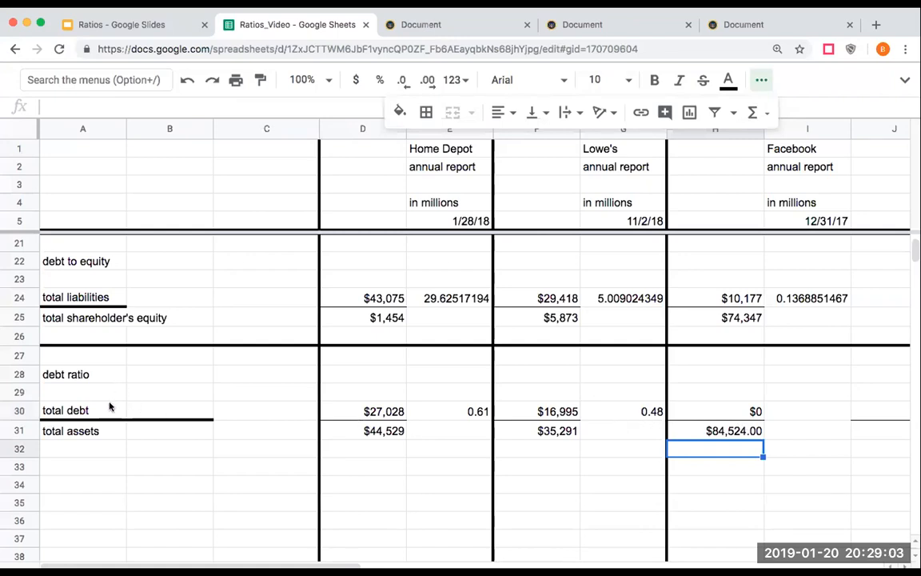
mouse_move(625, 430)
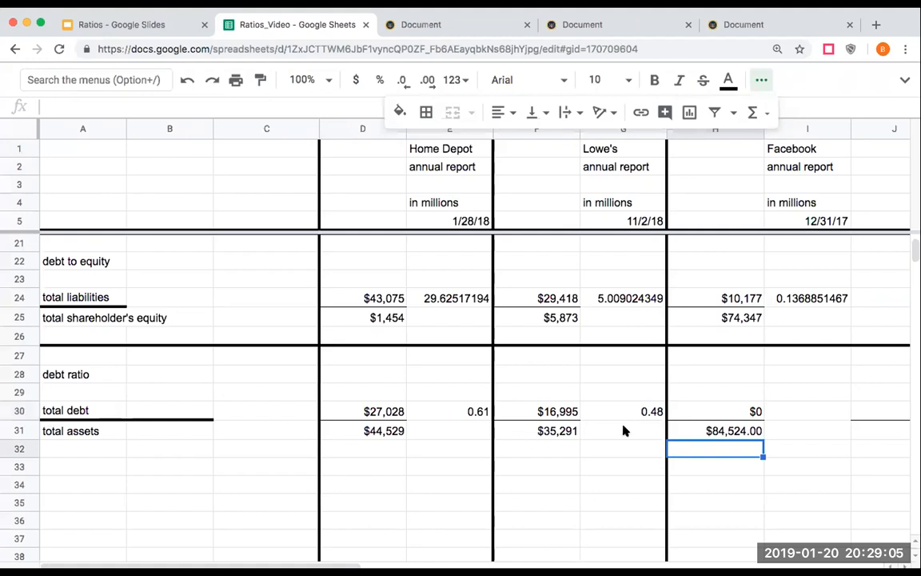
mouse_move(577, 413)
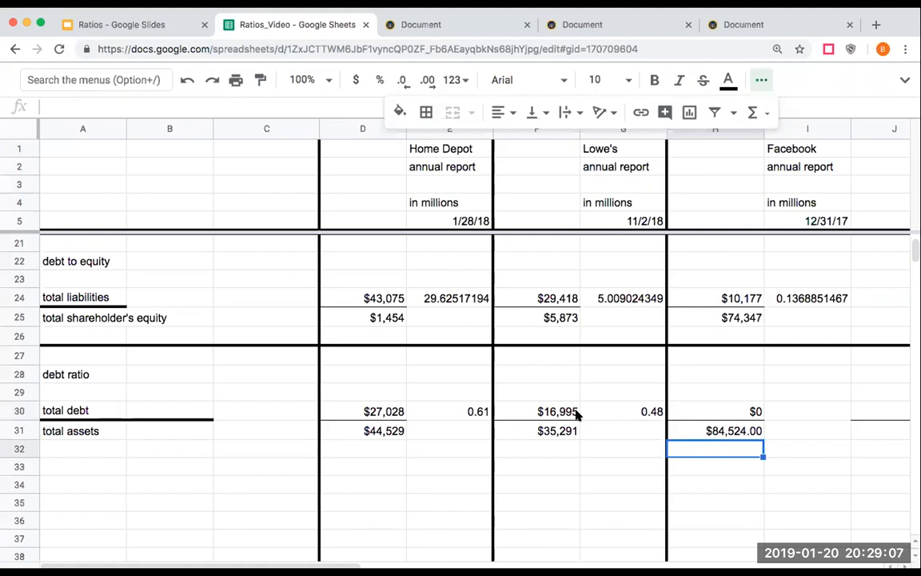
mouse_move(559, 424)
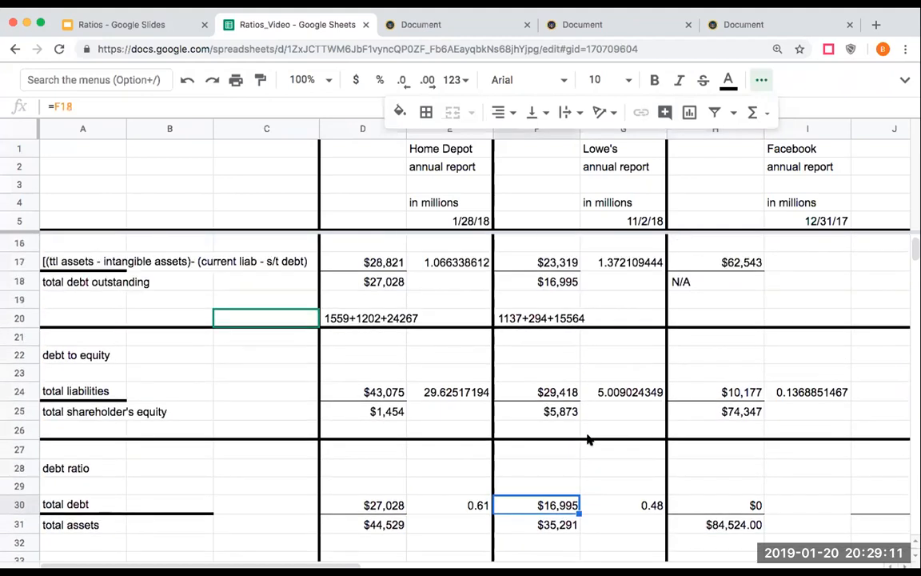
scroll("down", 3)
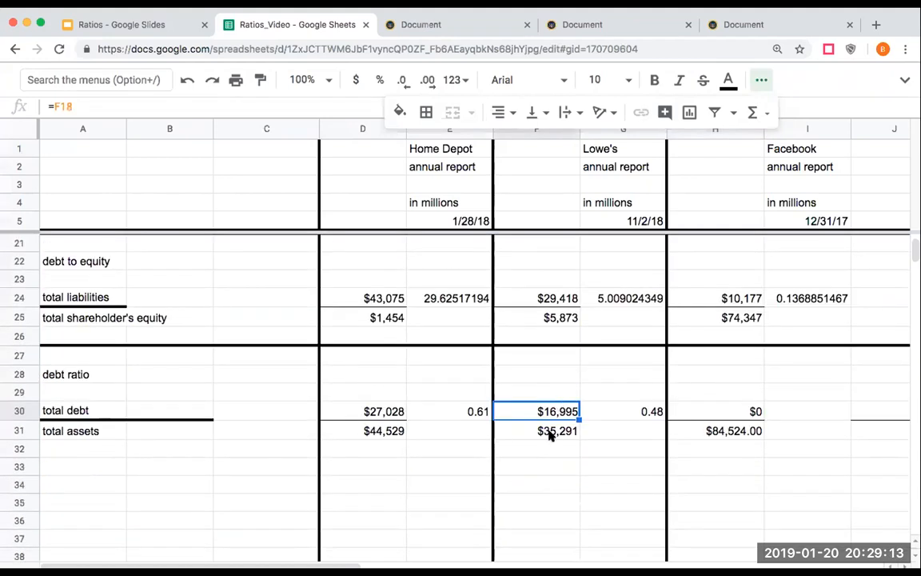
left_click(558, 431)
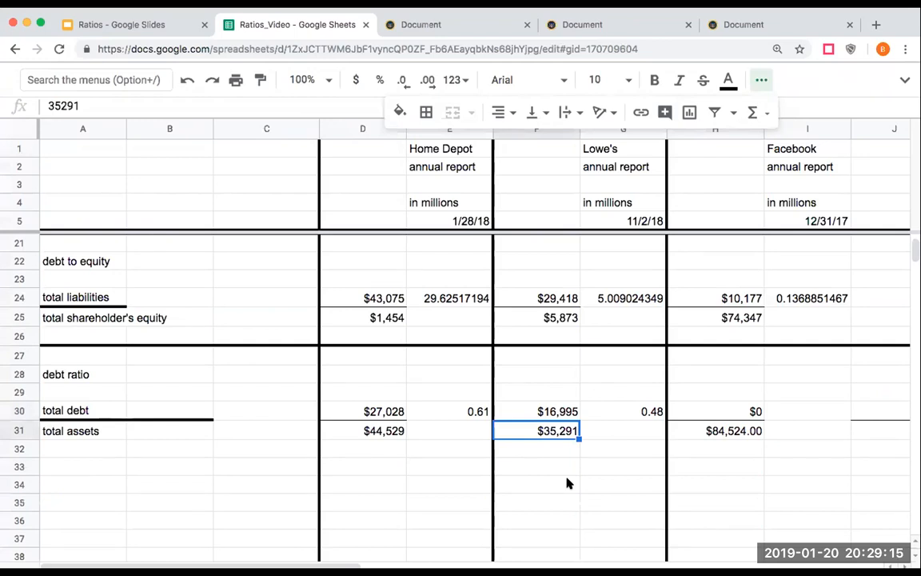
mouse_move(617, 417)
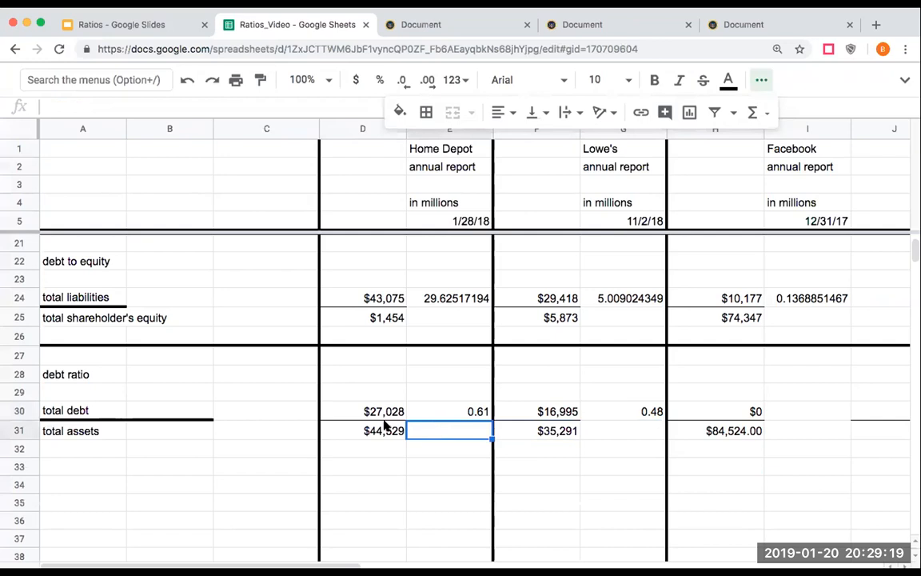
left_click(363, 410)
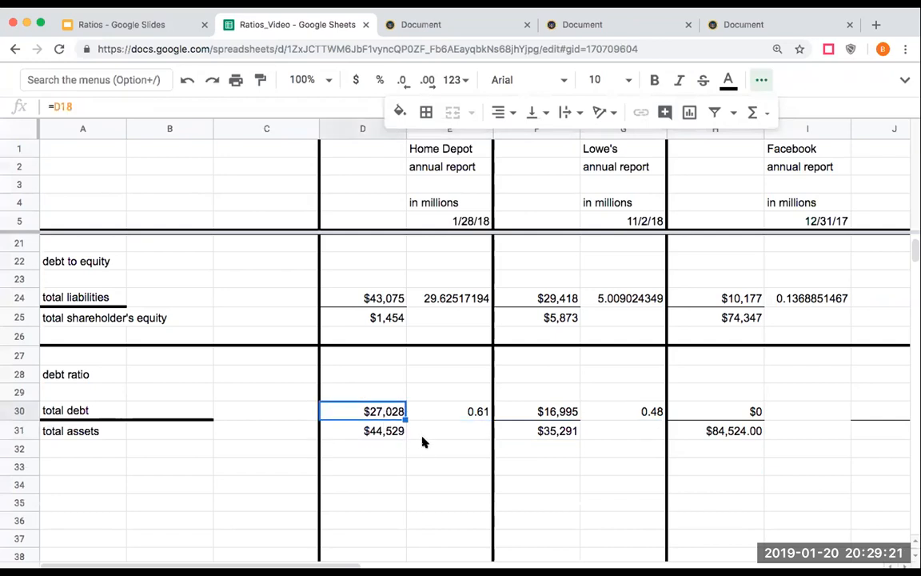
mouse_move(455, 422)
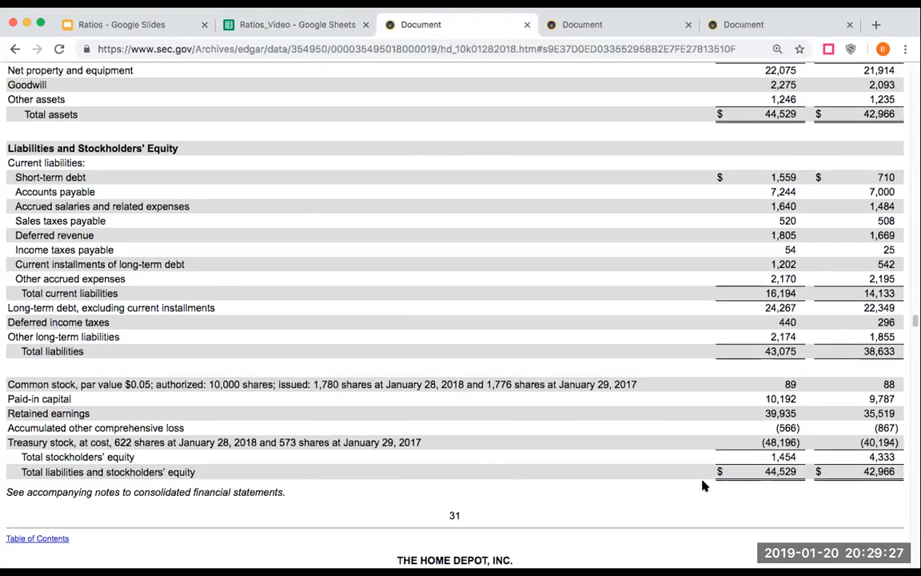
mouse_move(758, 446)
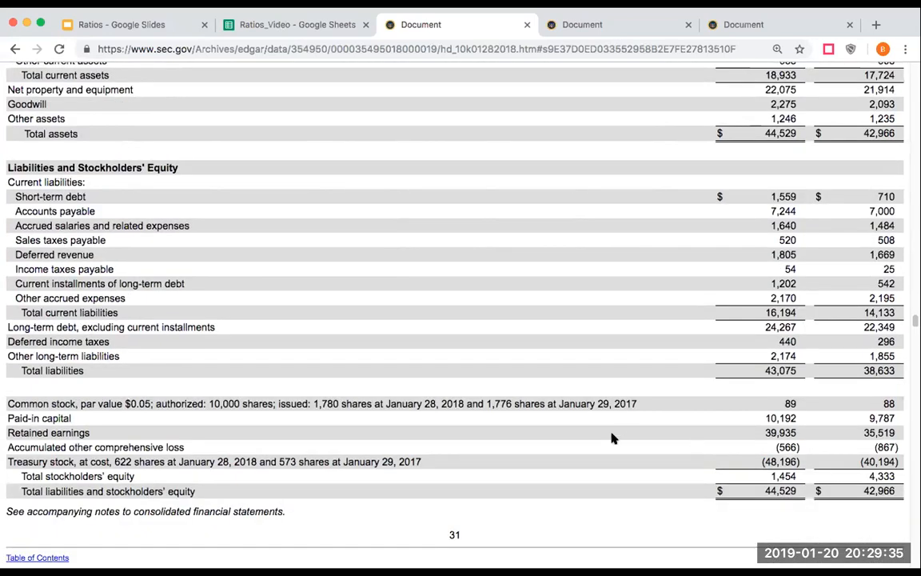
mouse_move(602, 469)
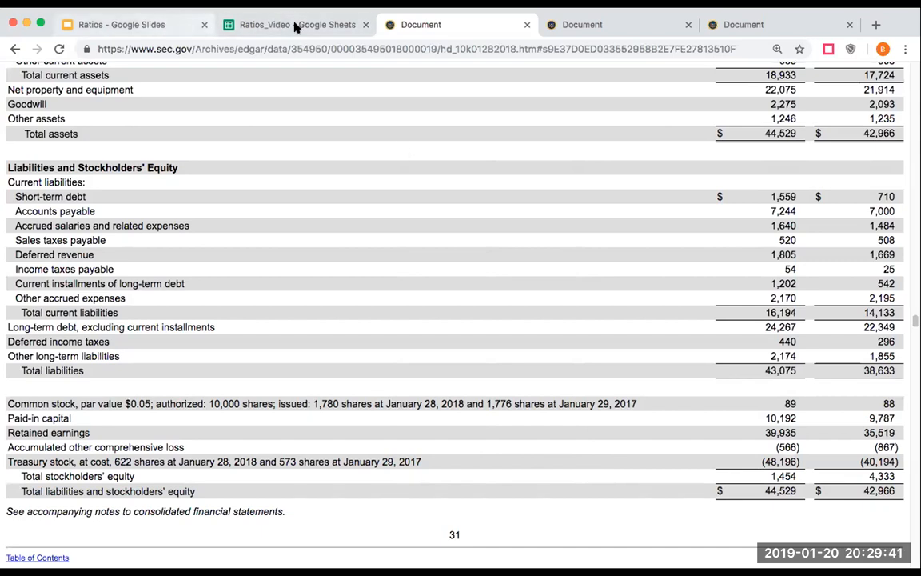
Step: Return to the ratios worksheet's debt ratio section after confirming Home Depot's total assets of 44,529
left_click(296, 23)
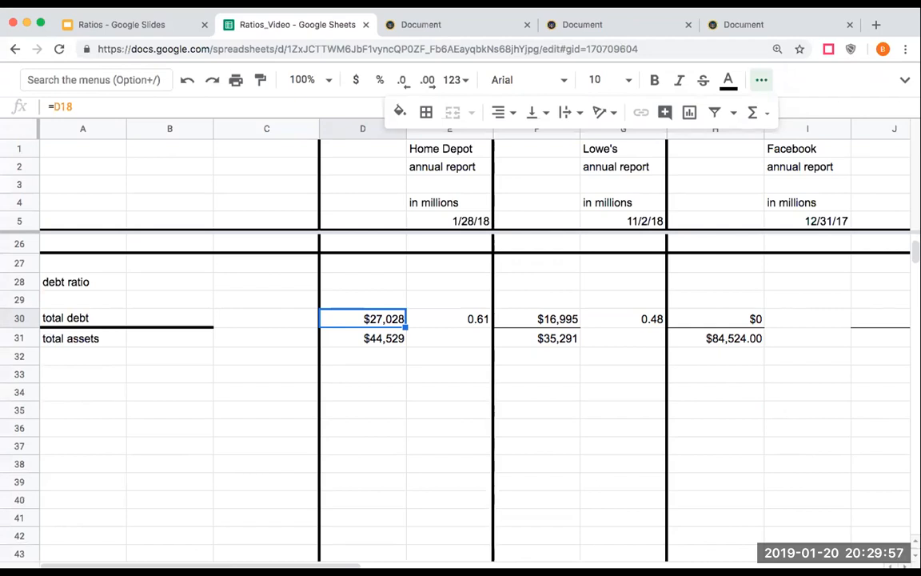
mouse_move(659, 59)
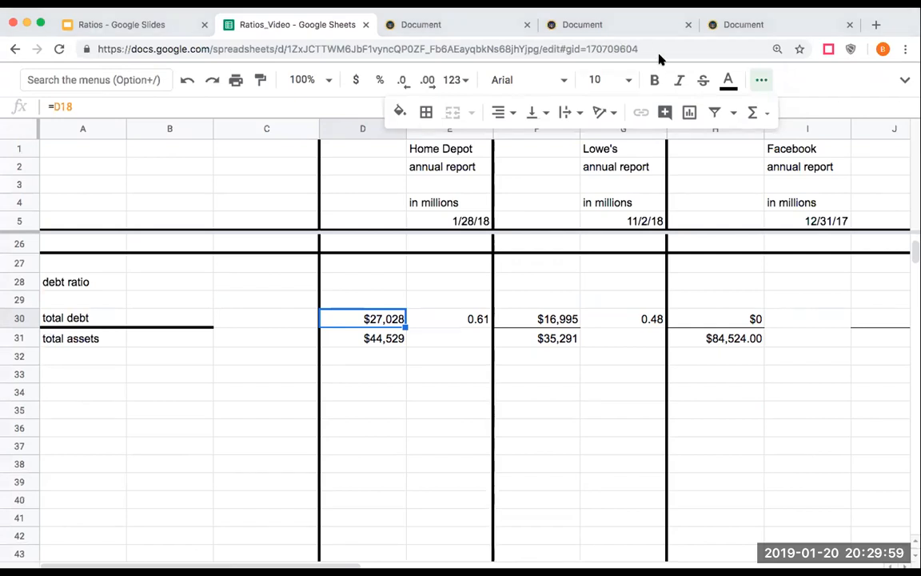
Step: Display slide 11, the 'Thank you!' slide asking viewers to like, share and subscribe
left_click(121, 25)
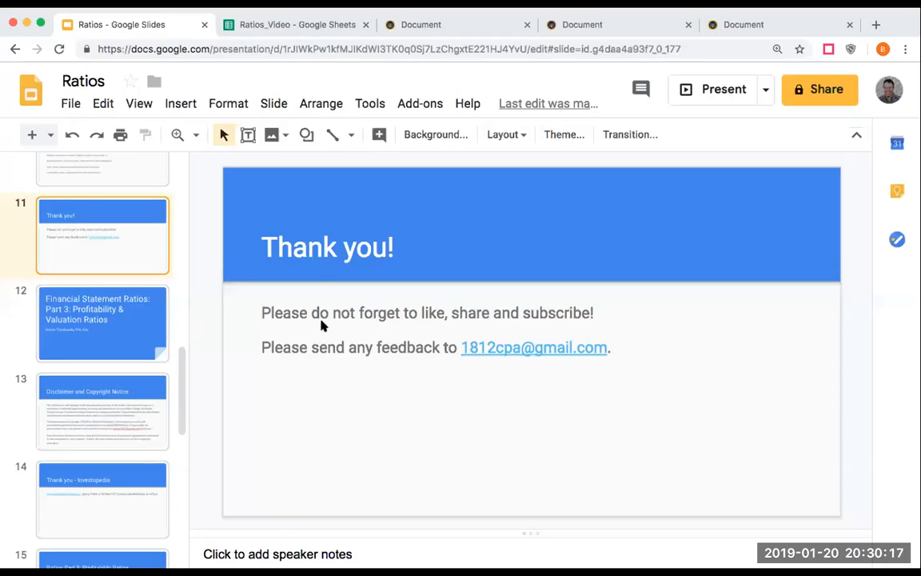
mouse_move(236, 351)
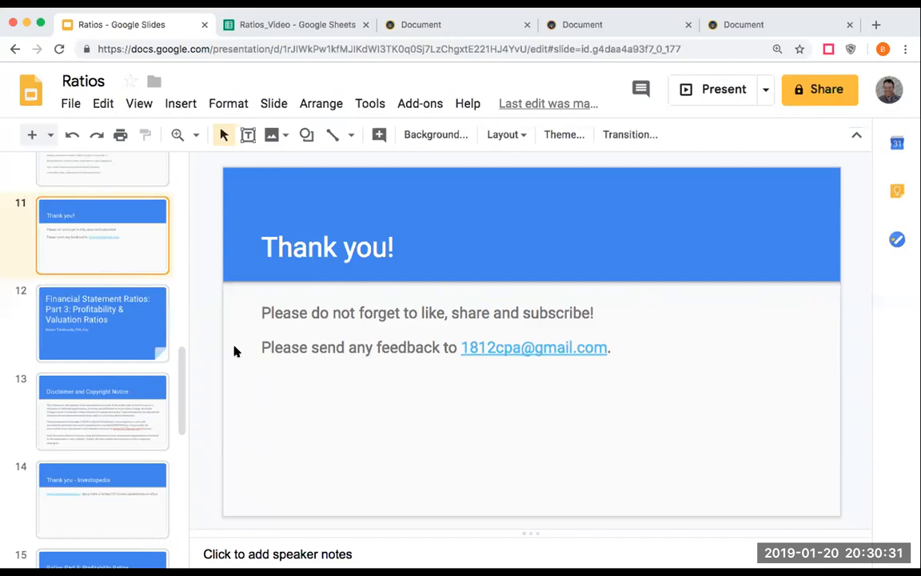
mouse_move(572, 277)
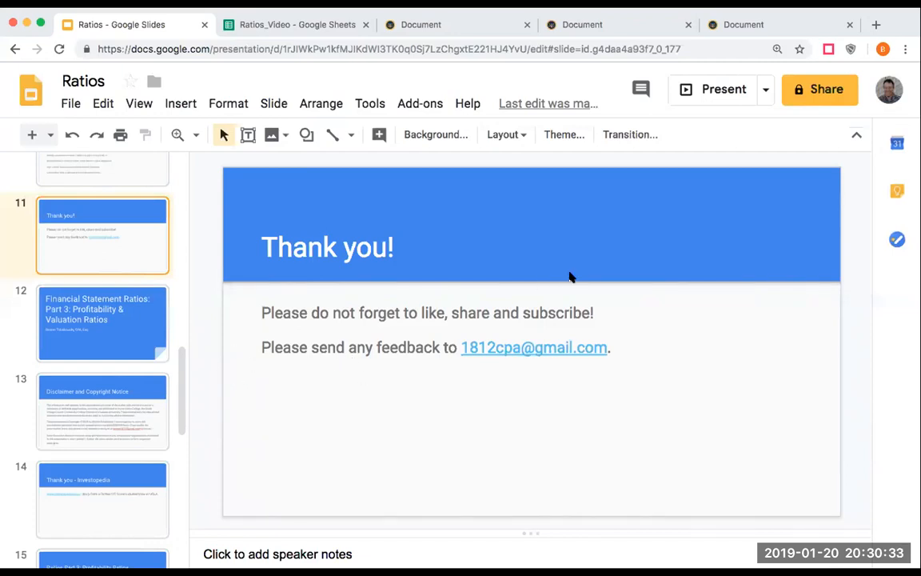
scroll("down", 3)
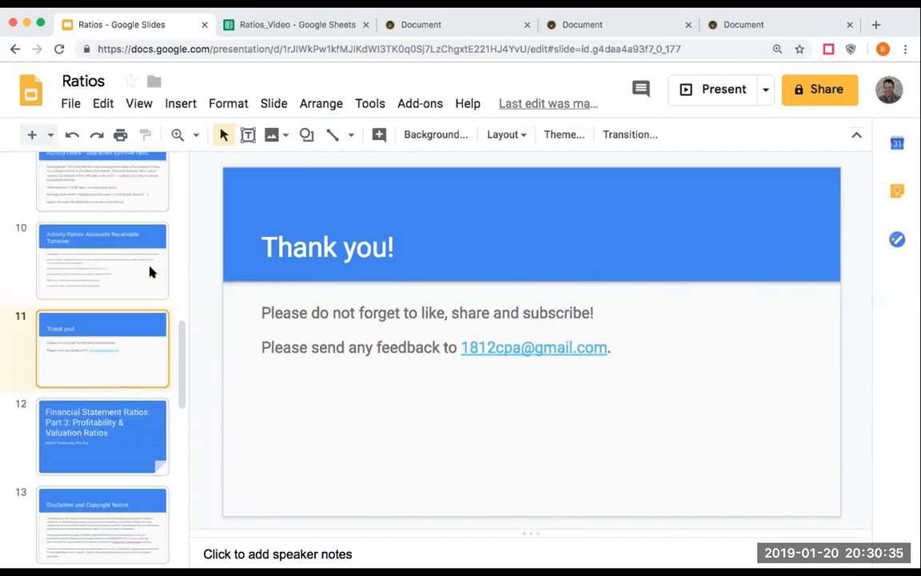